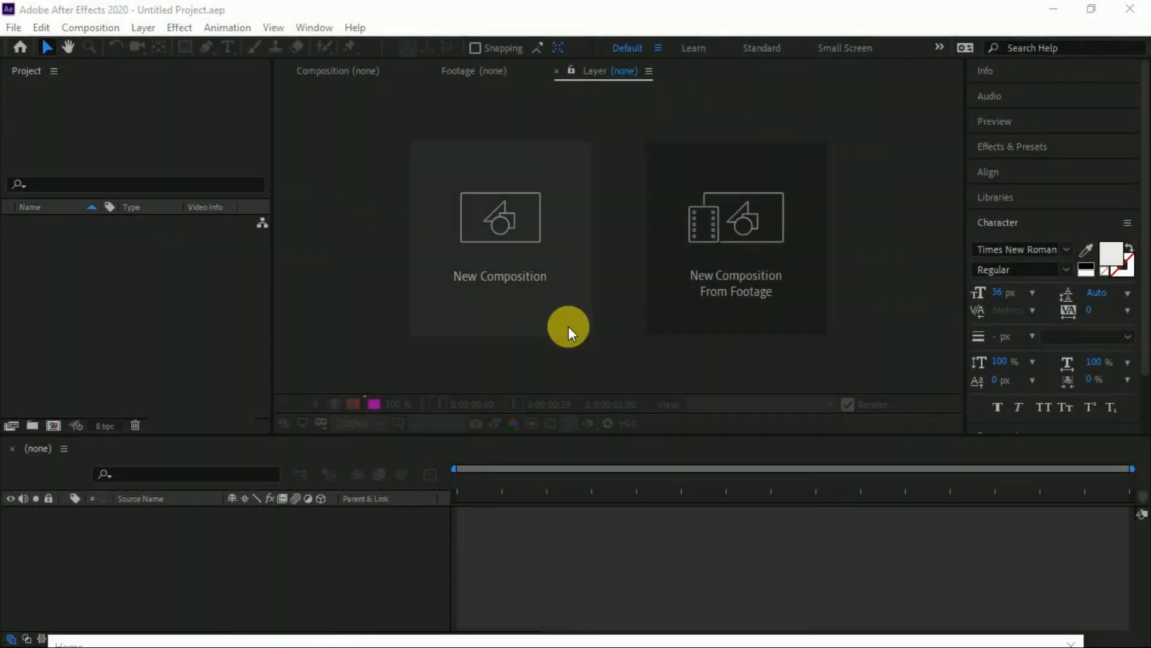
mouse_move(628, 341)
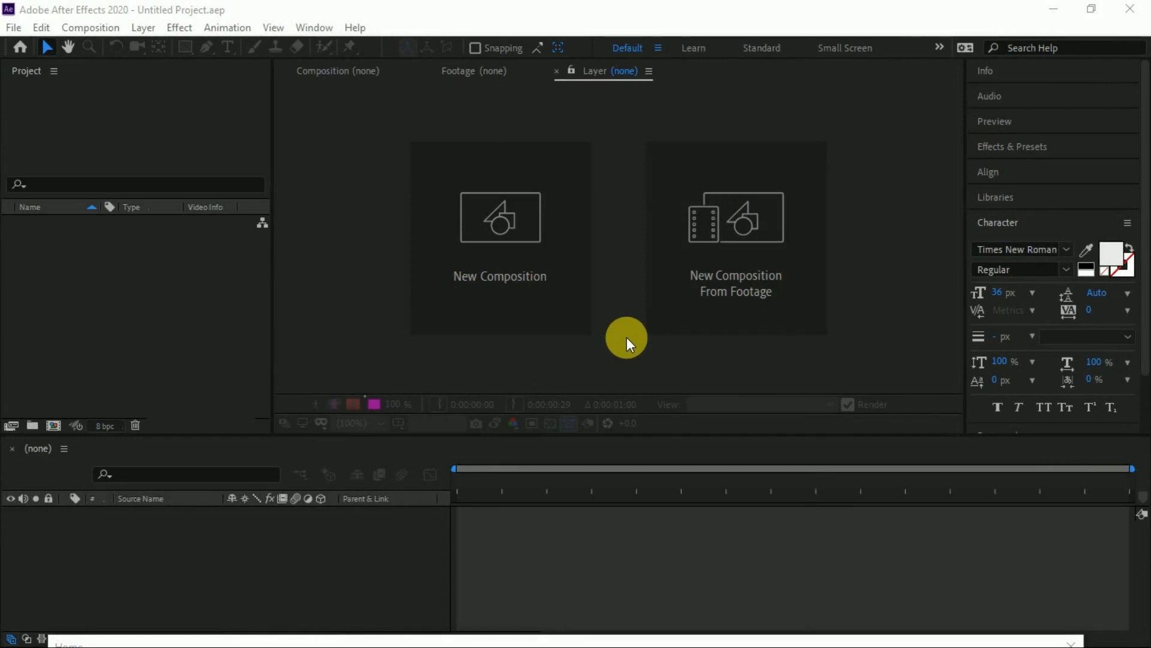
mouse_move(581, 387)
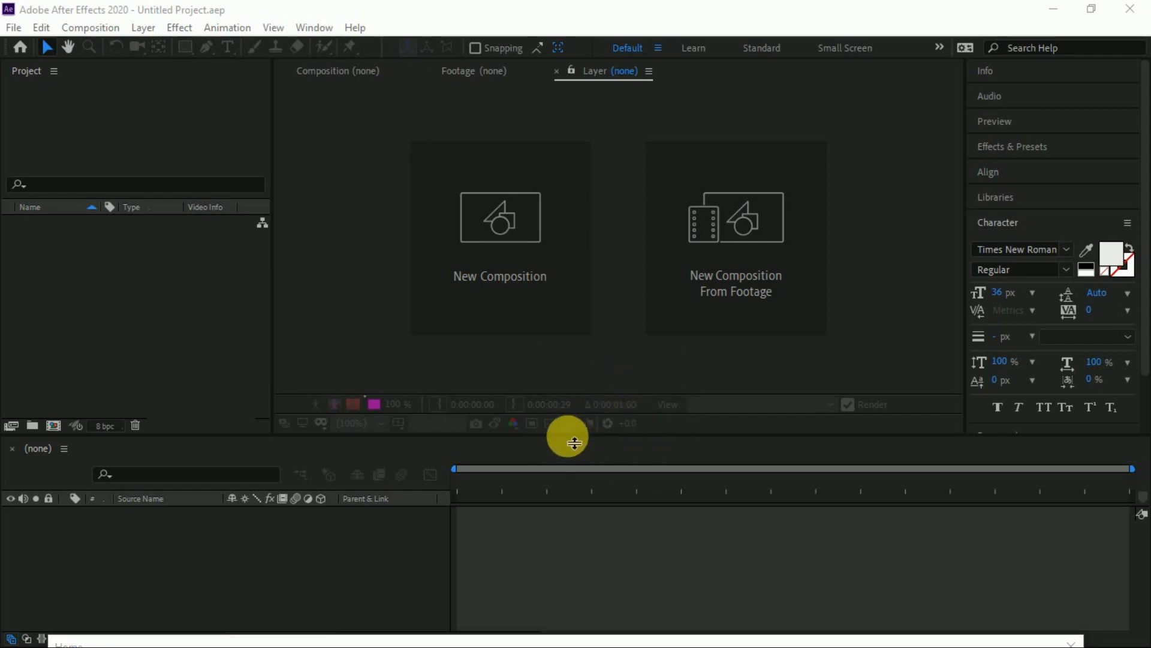
mouse_move(964, 298)
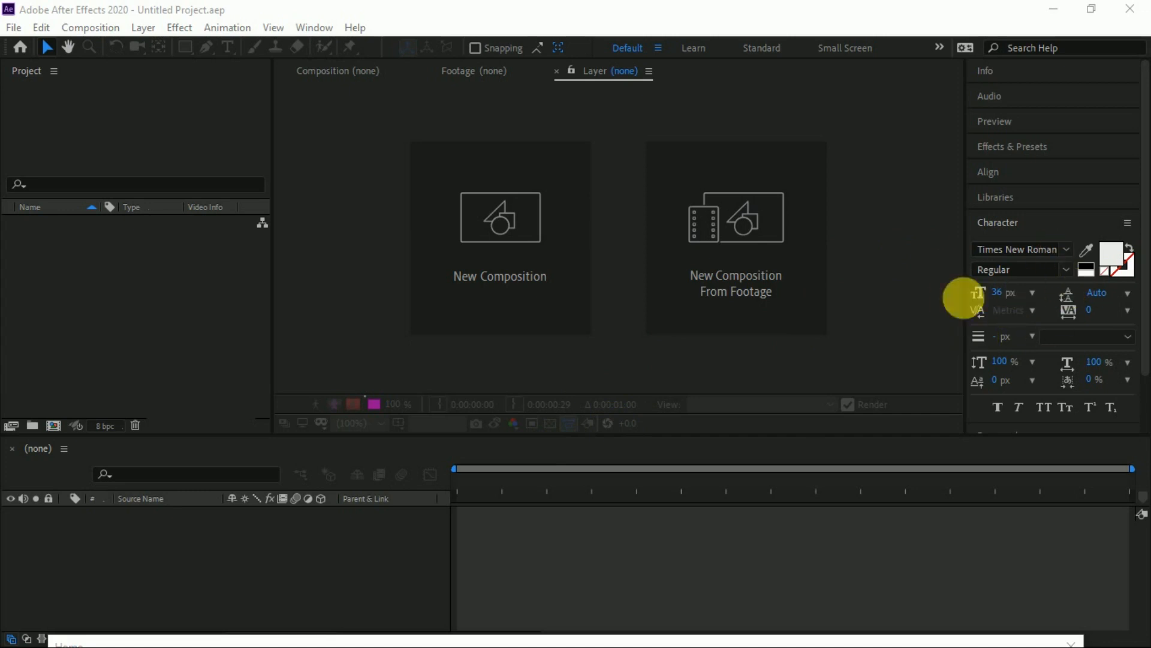
mouse_move(1065, 356)
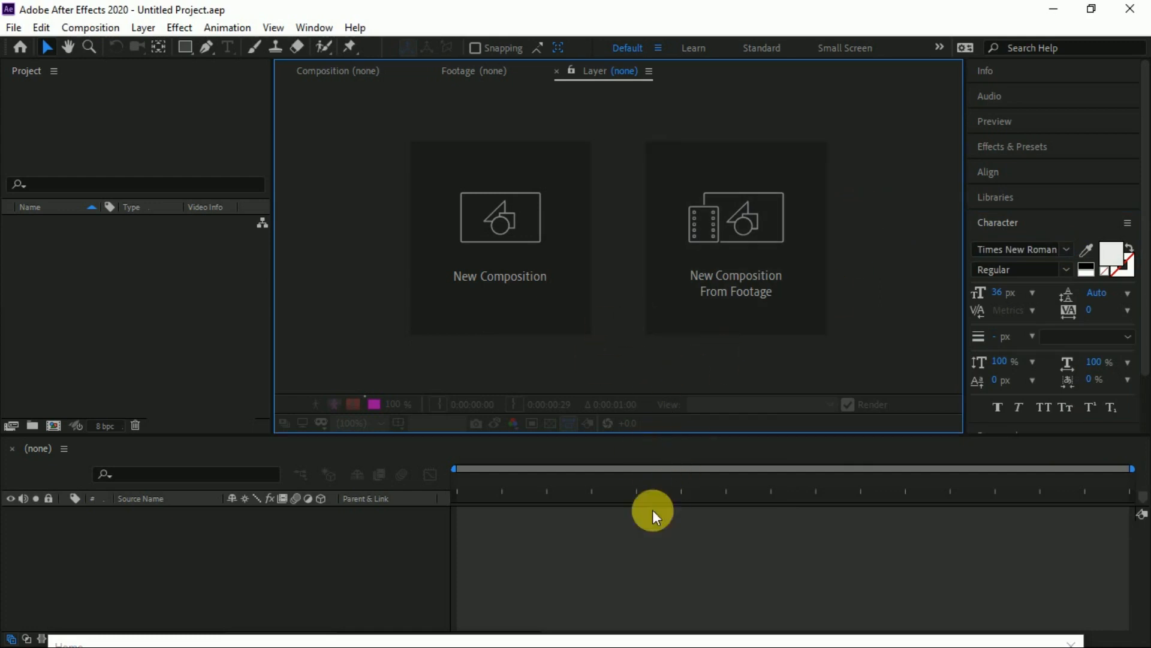
mouse_move(687, 393)
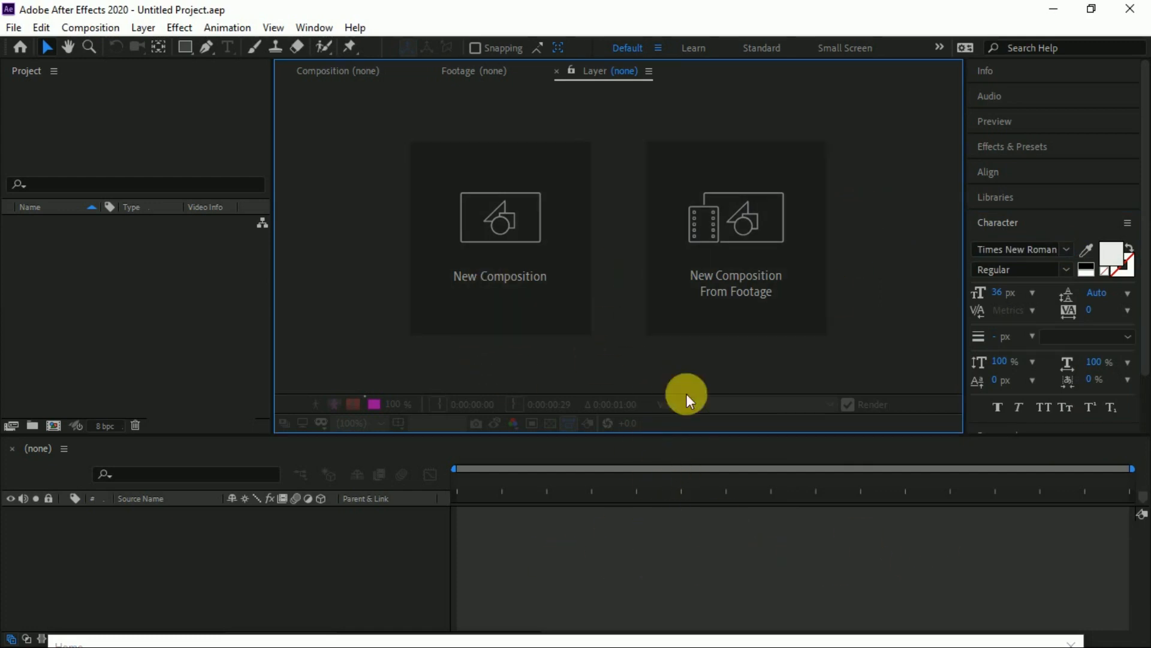
mouse_move(472, 455)
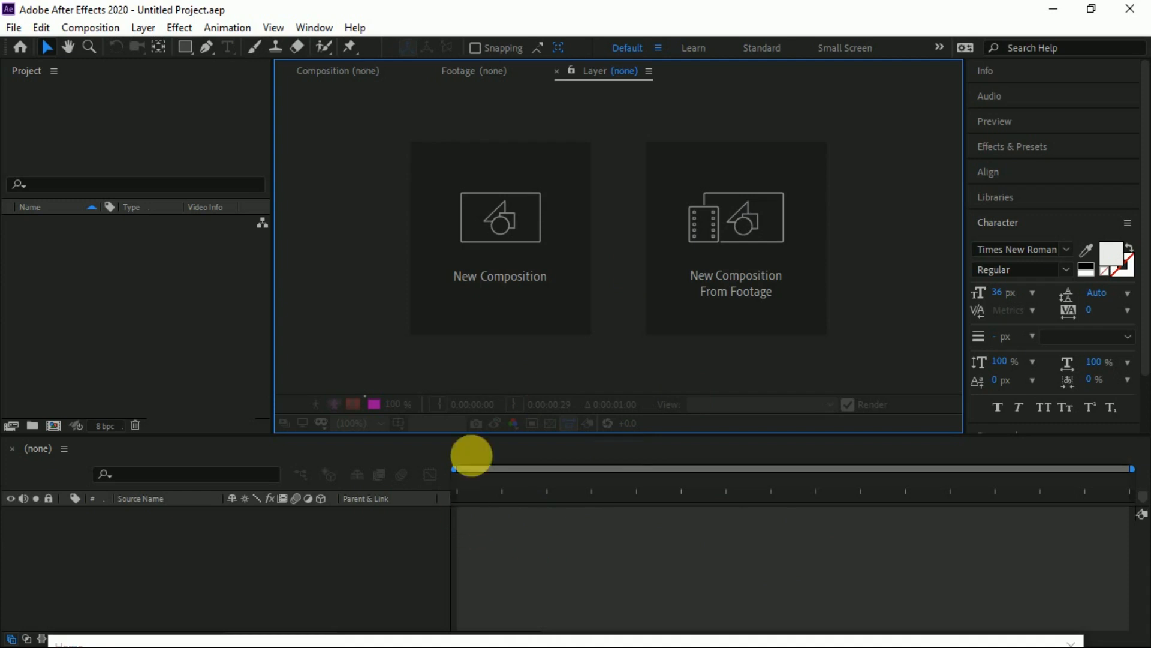
Open the Home start screen, browse the Learn tutorials, then return to the welcome page.
left_click(20, 46)
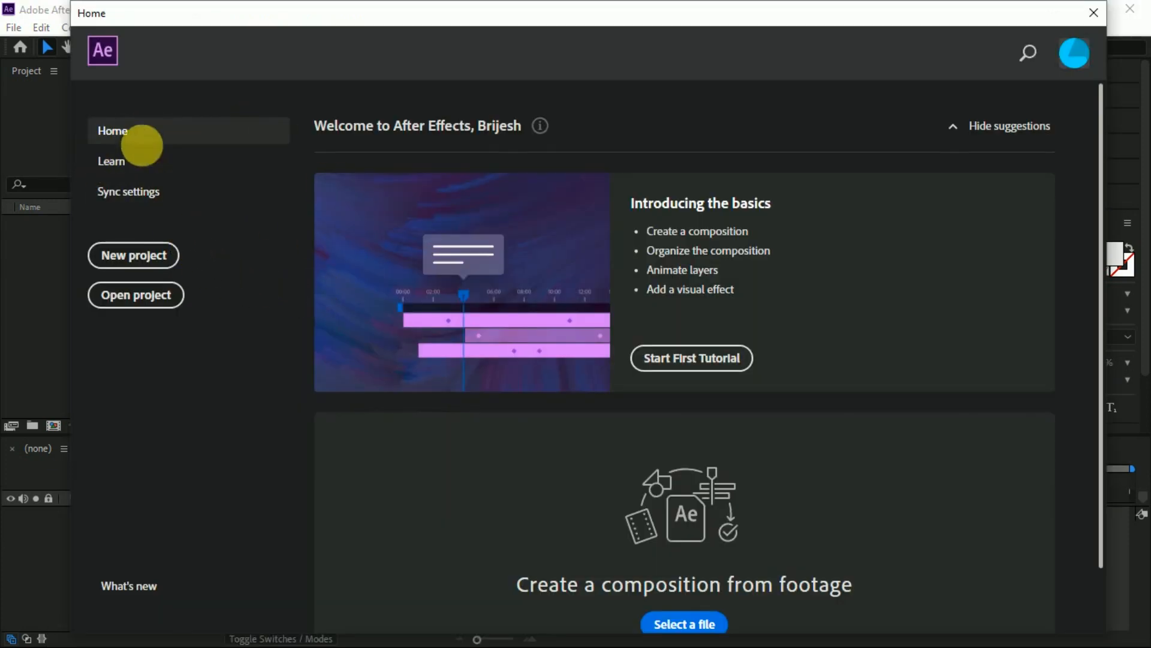
left_click(112, 161)
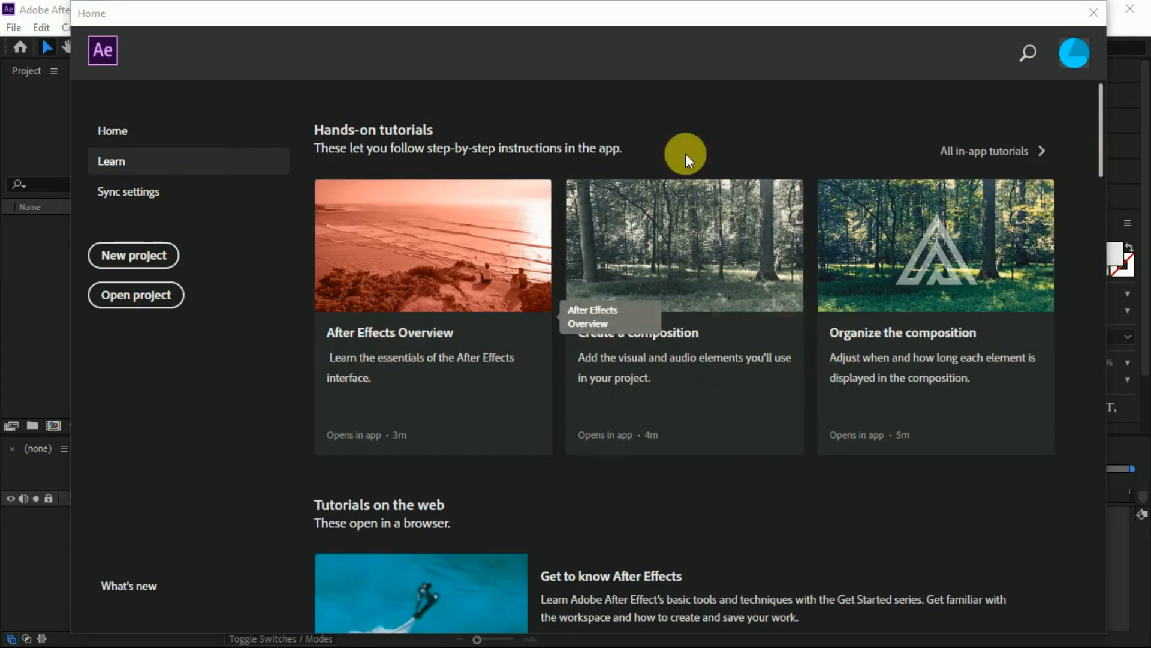
mouse_move(639, 256)
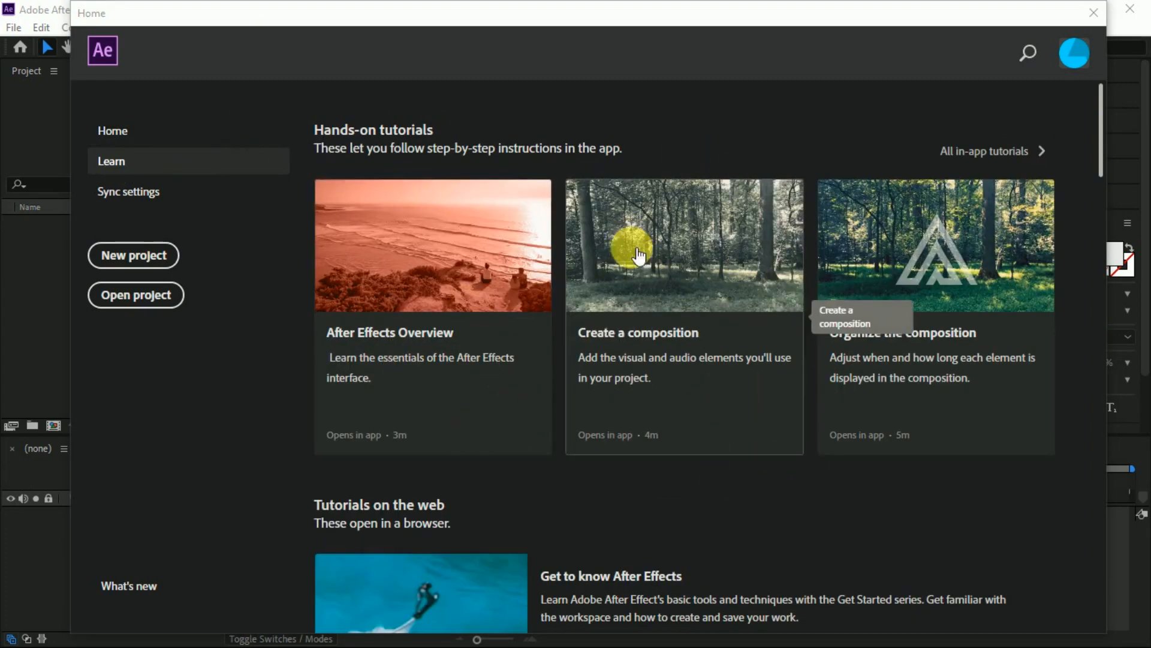
left_click(112, 130)
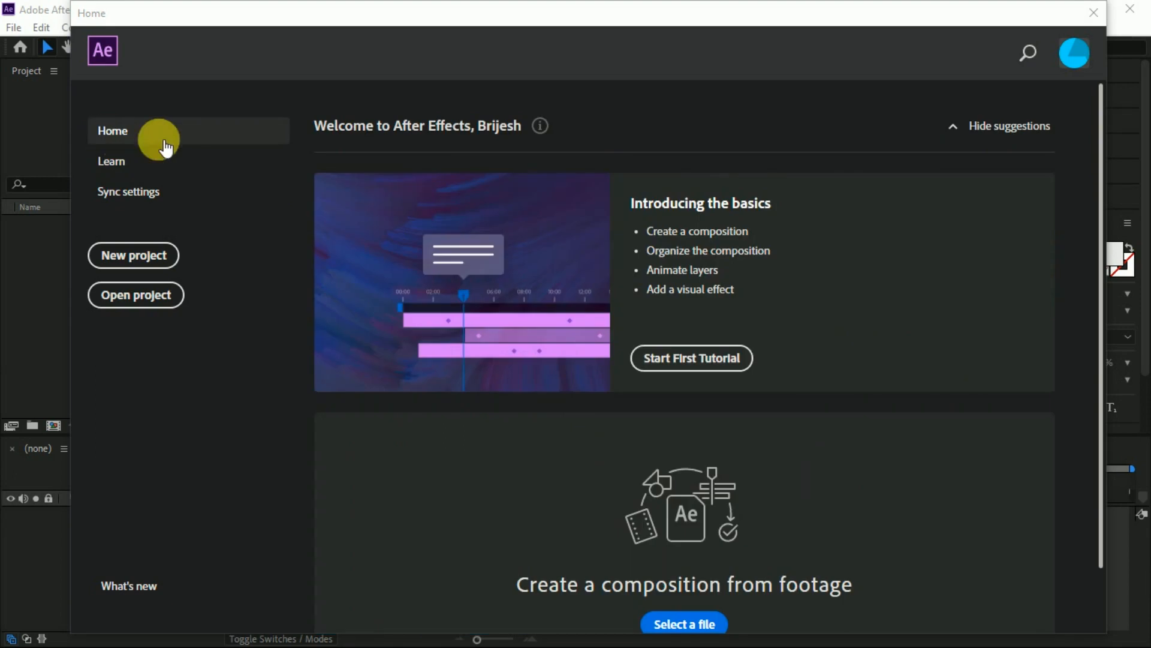
mouse_move(147, 261)
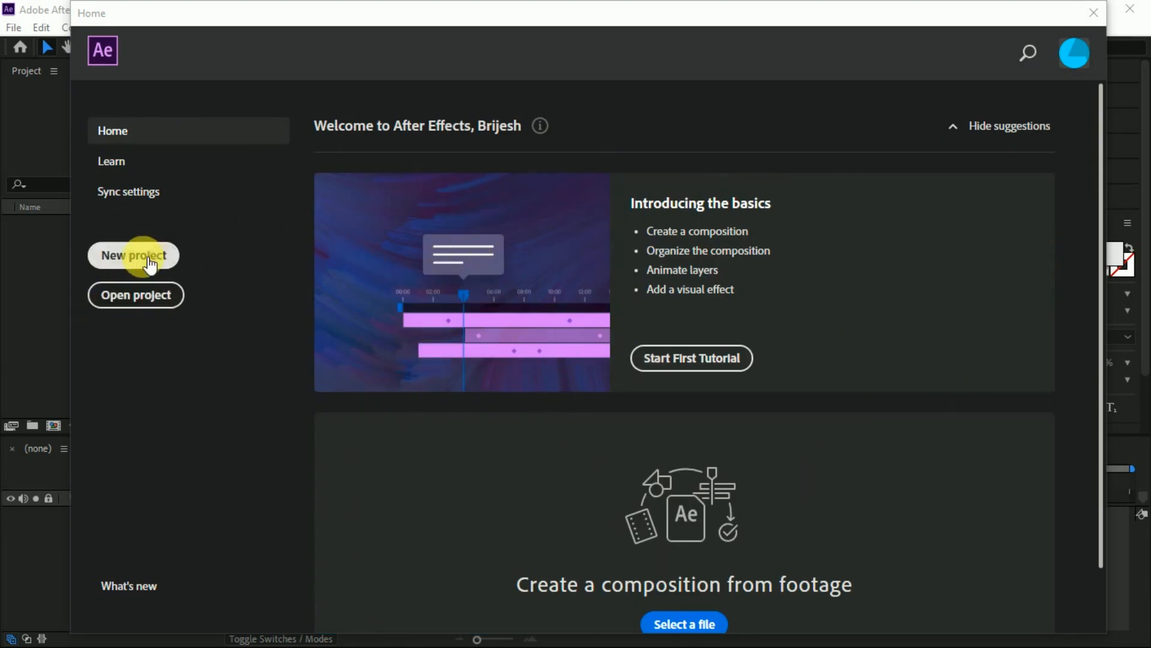
mouse_move(112, 161)
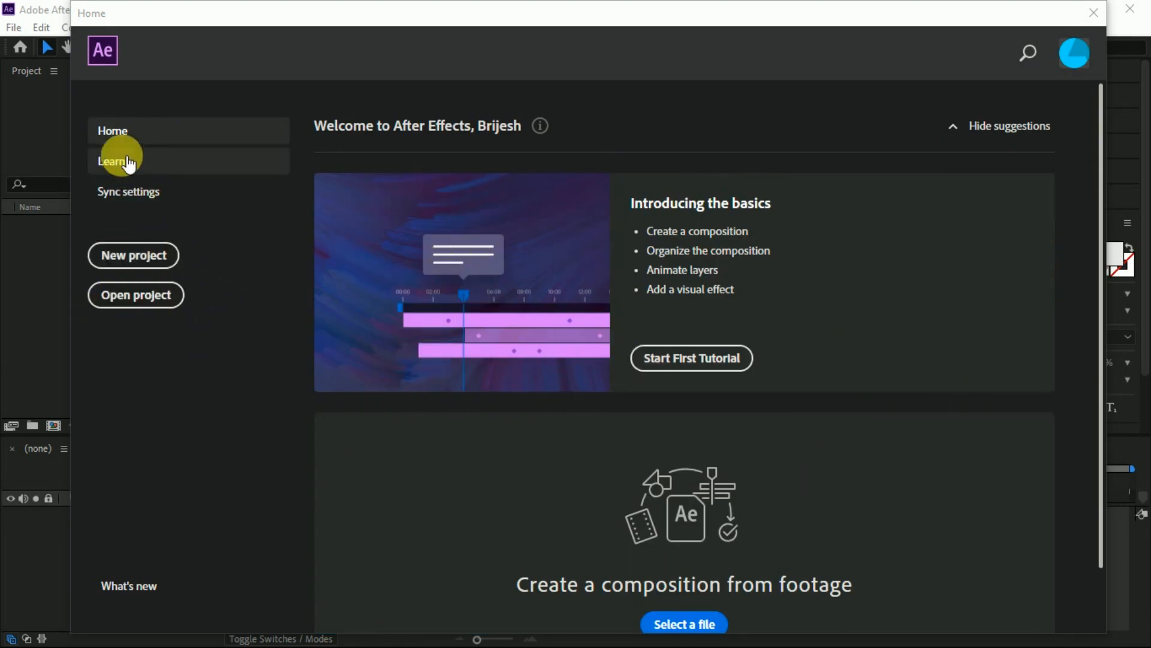
mouse_move(163, 261)
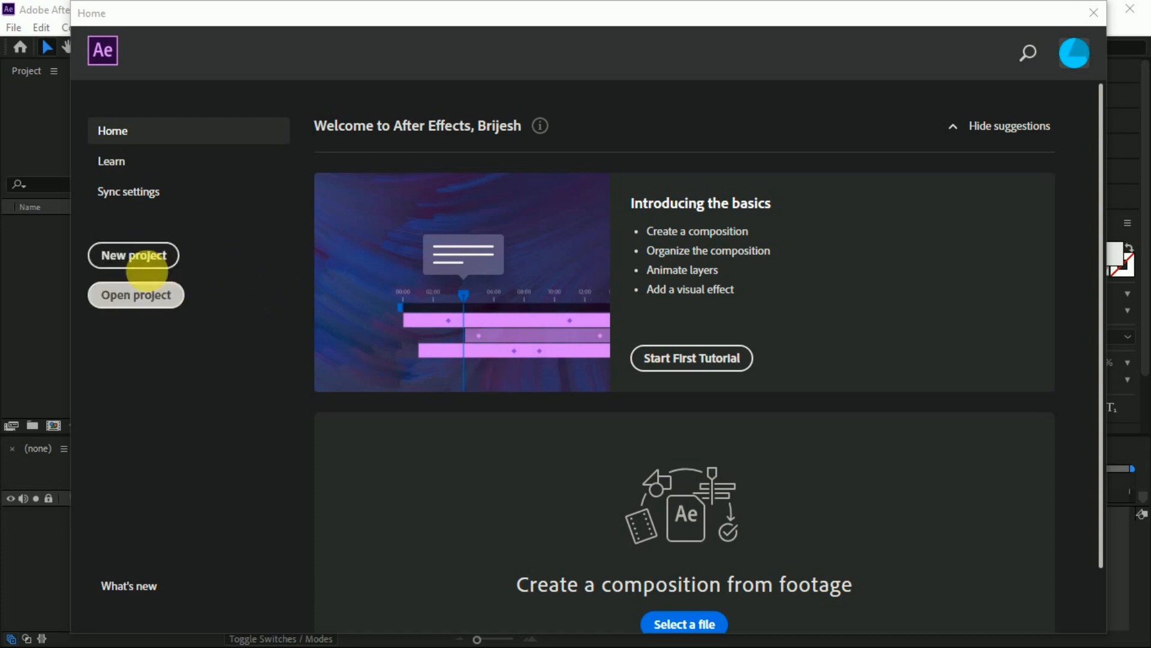
mouse_move(143, 301)
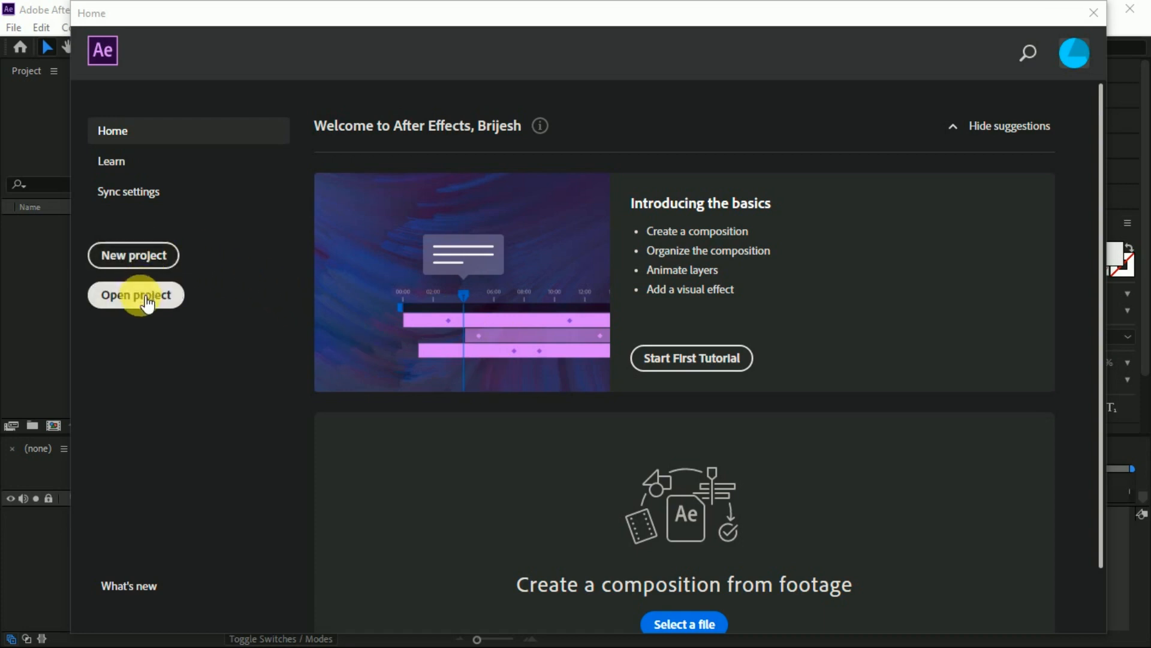
left_click(134, 295)
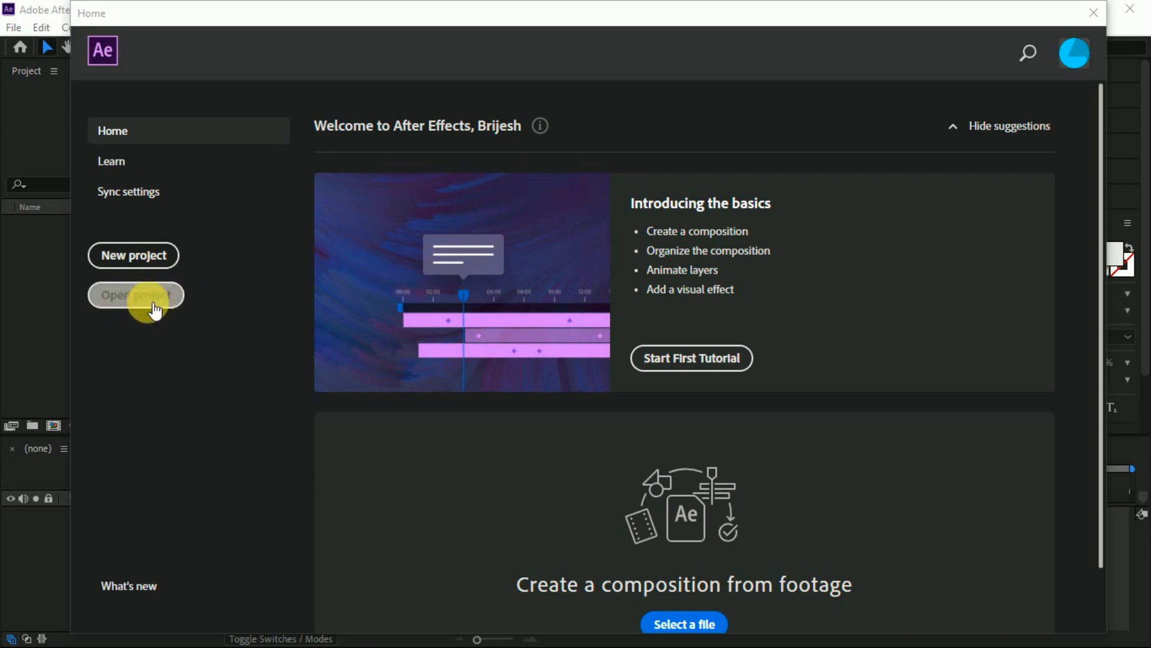
mouse_move(13, 27)
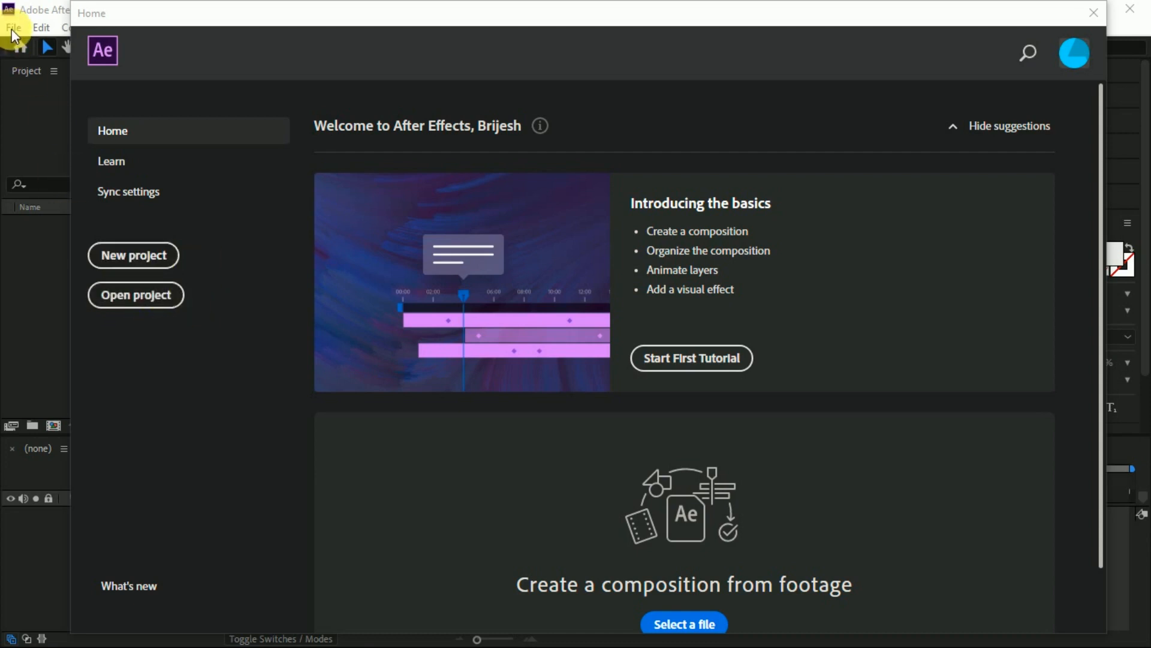
left_click(13, 27)
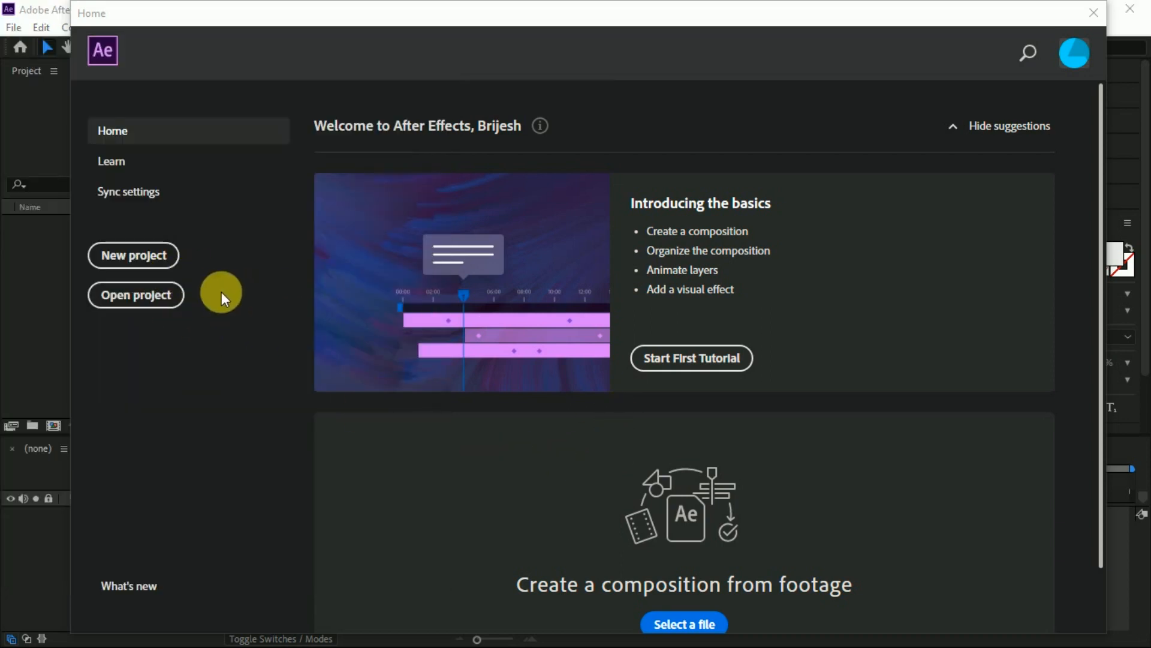
Close the Home window to reveal the empty untitled project workspace.
left_click(133, 255)
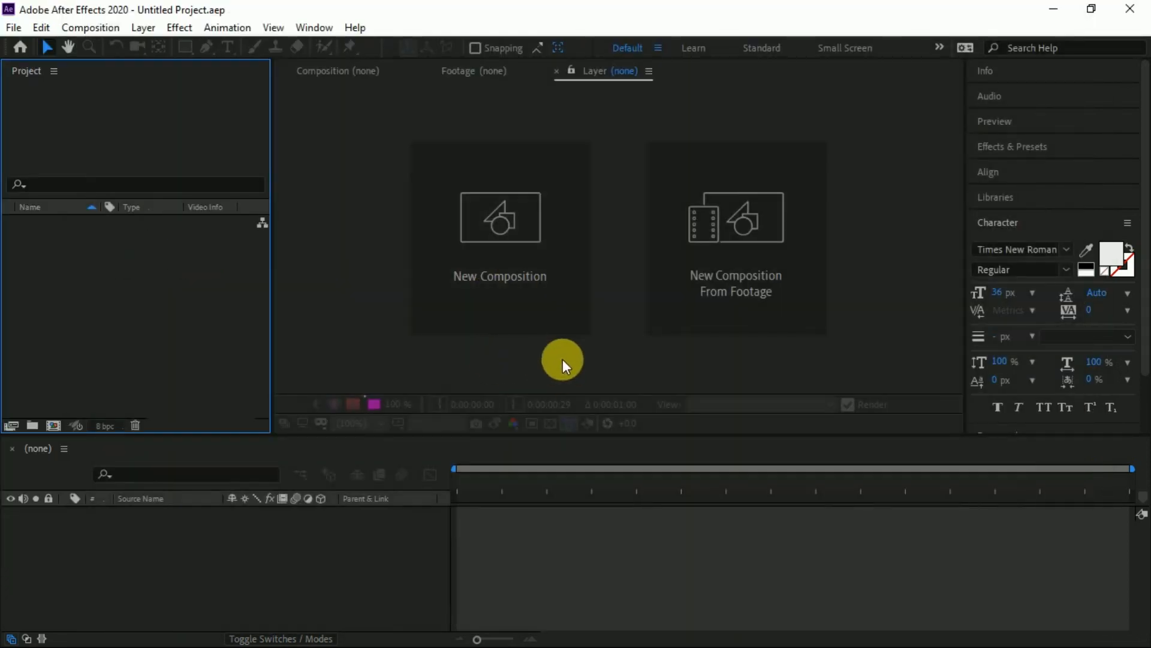
mouse_move(826, 218)
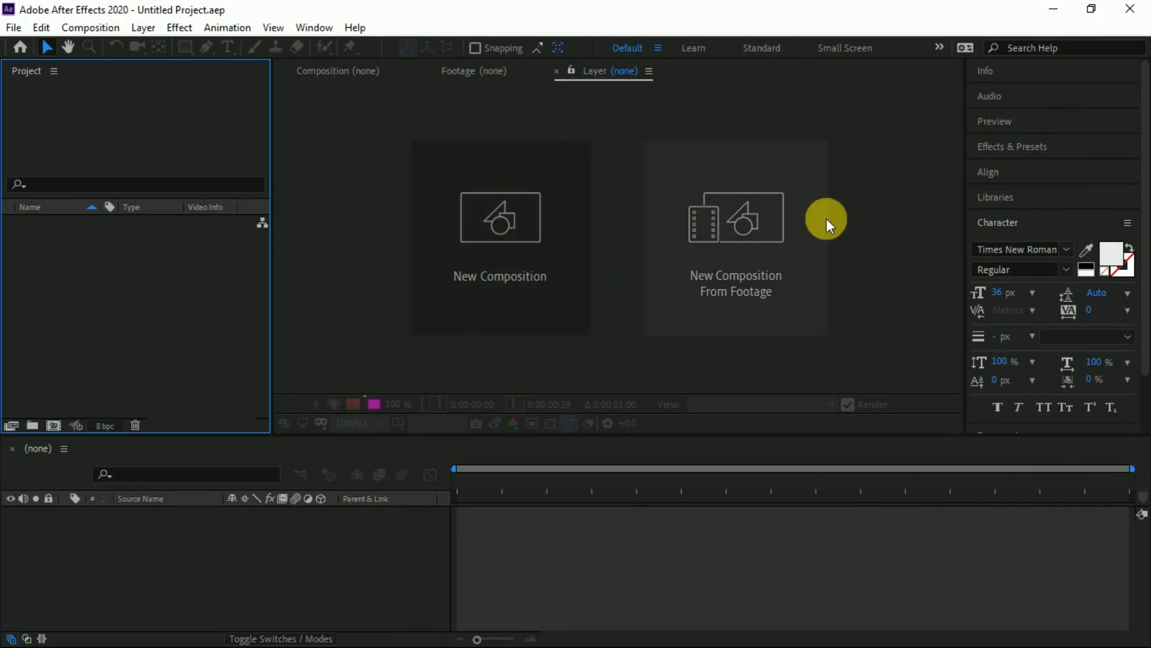
mouse_move(575, 181)
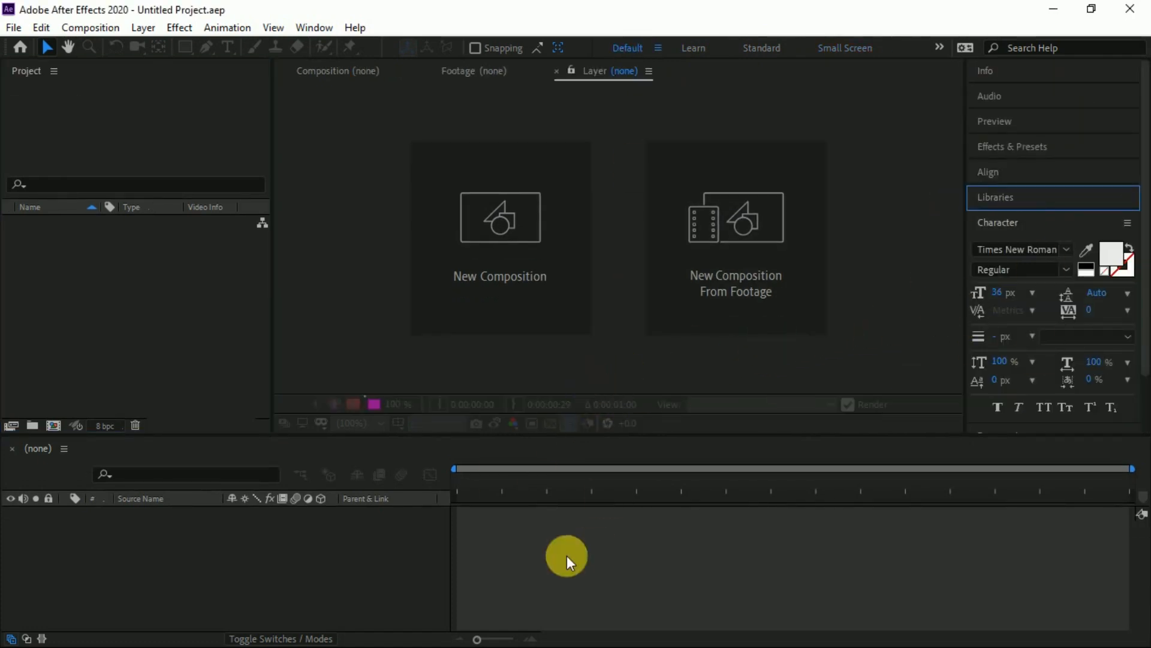
mouse_move(660, 289)
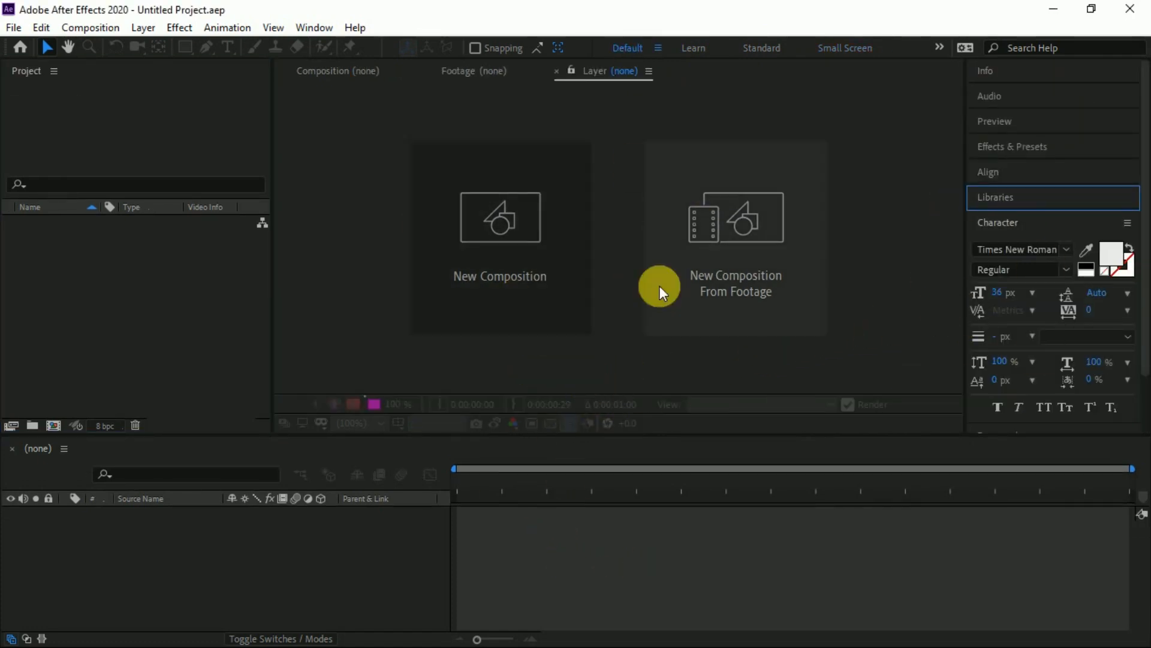
mouse_move(1017, 279)
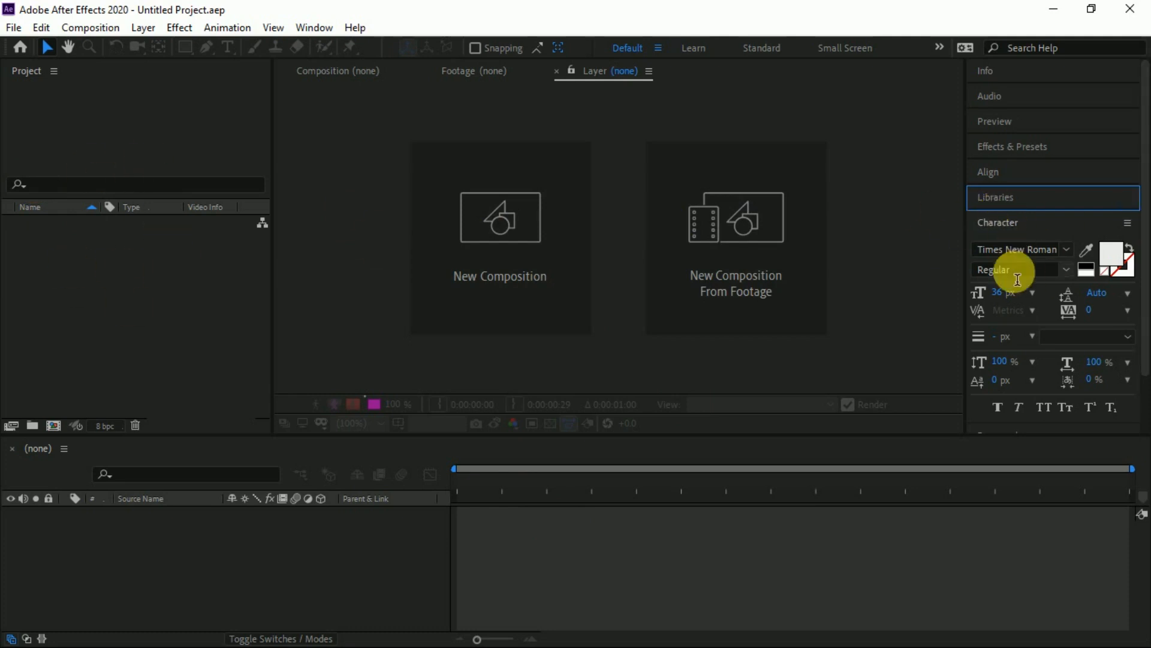
mouse_move(455, 521)
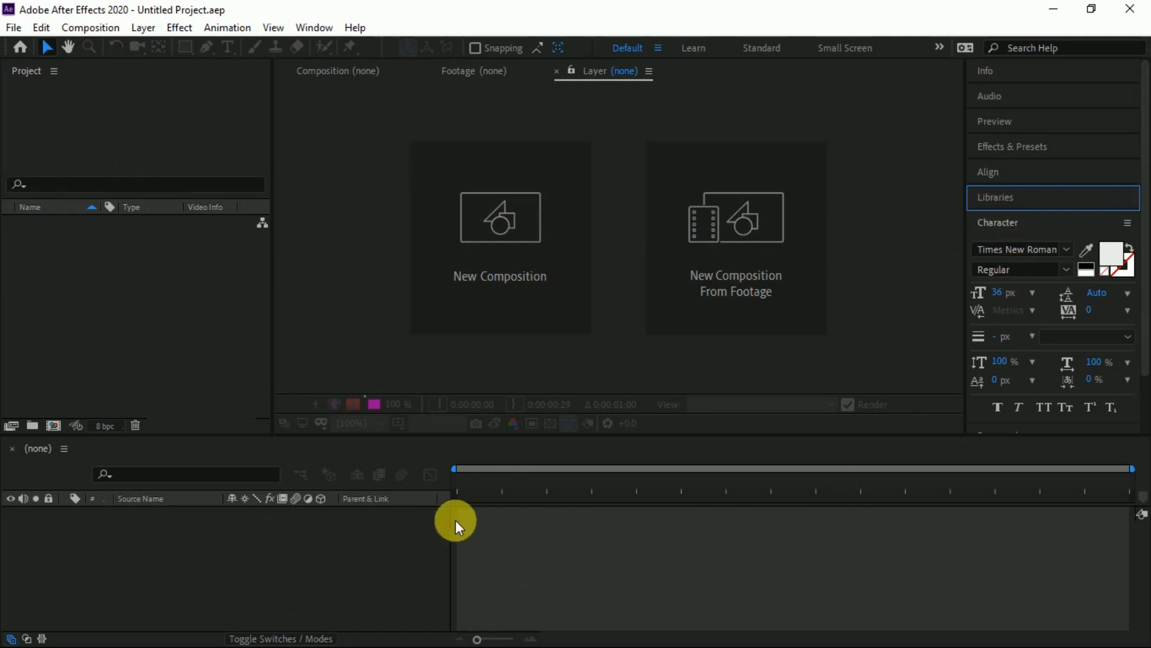
mouse_move(114, 470)
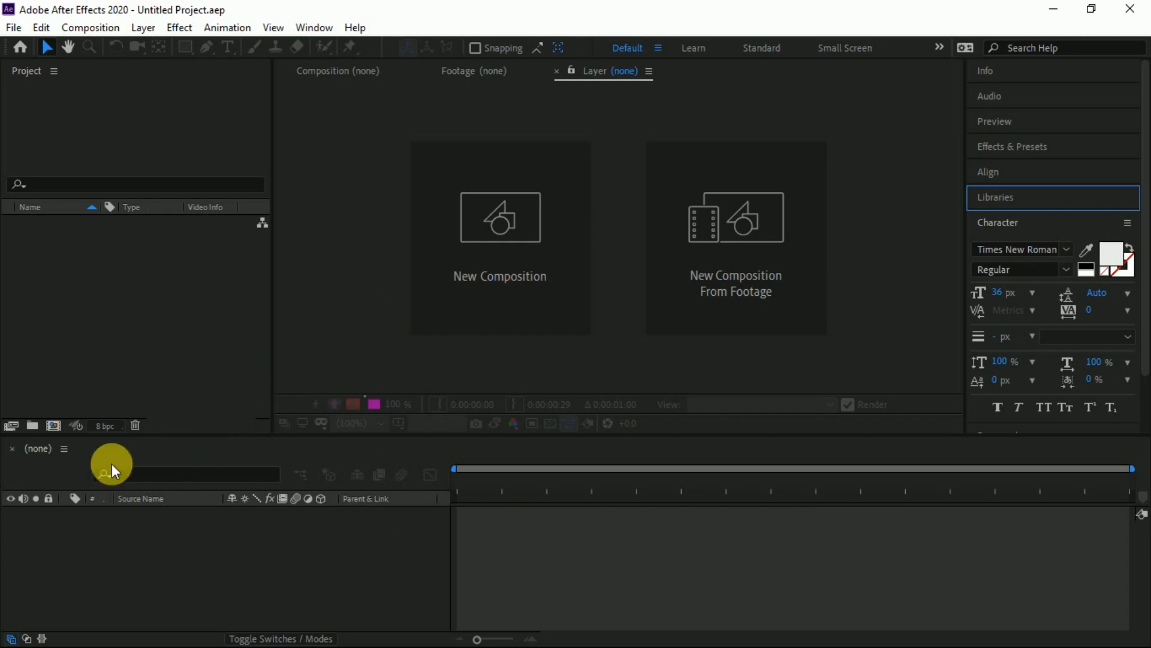
left_click(313, 27)
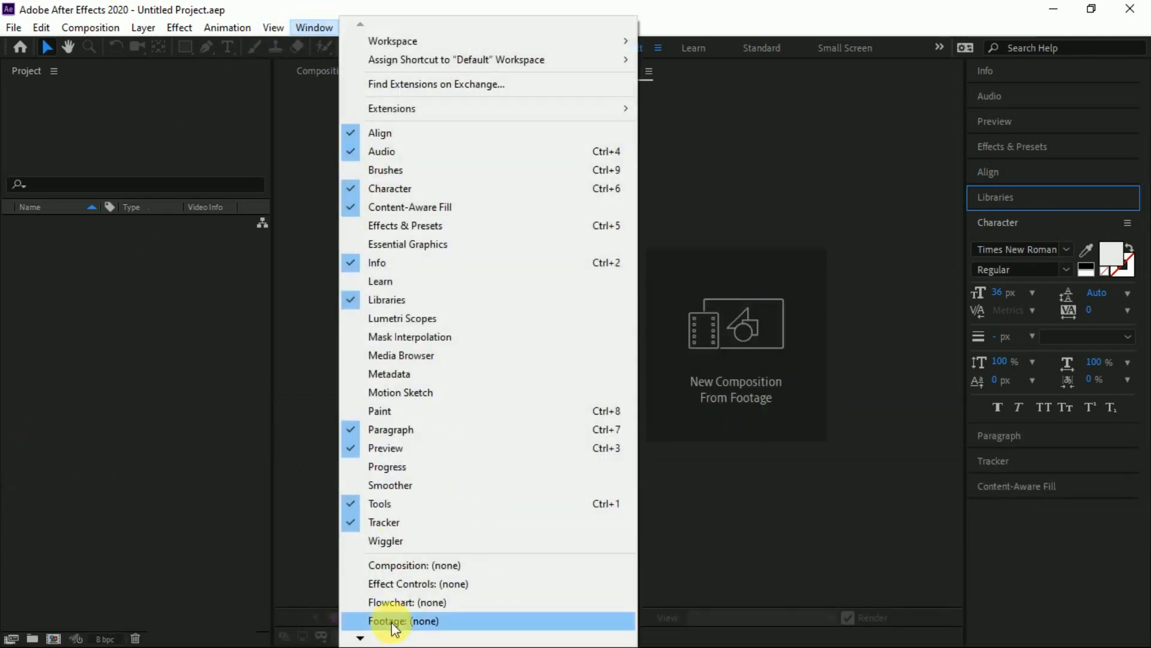
scroll("down", 3)
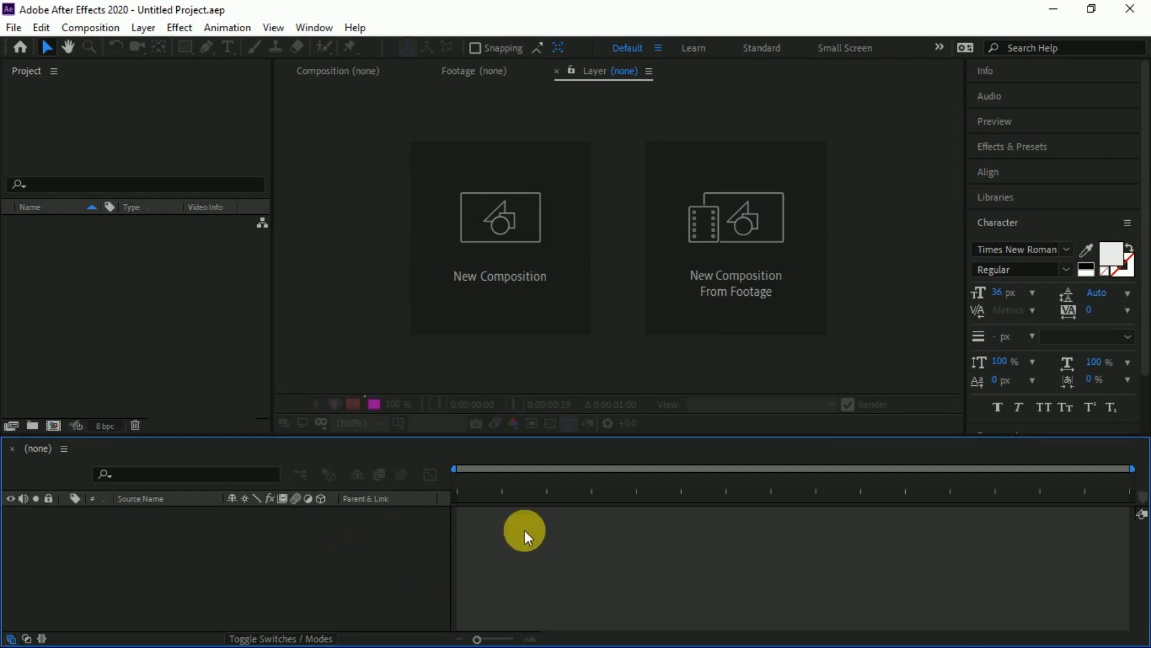
mouse_move(469, 387)
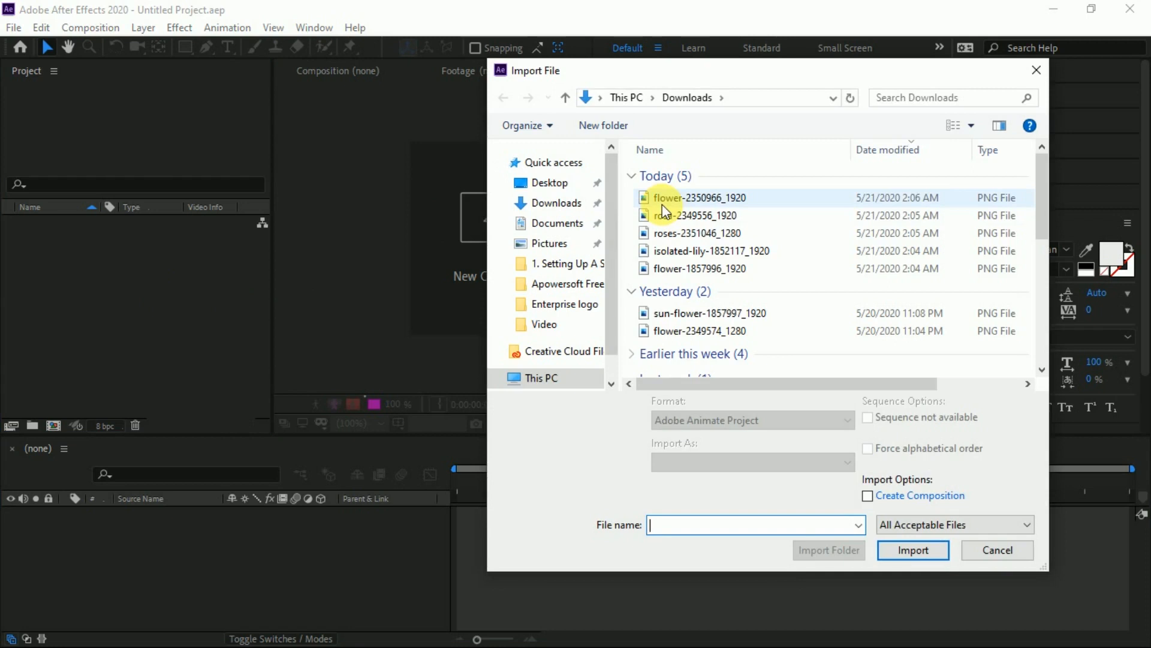
Import rosa, roses, isolated-lily and flower-1857996 images from Downloads into the project.
left_click(698, 197)
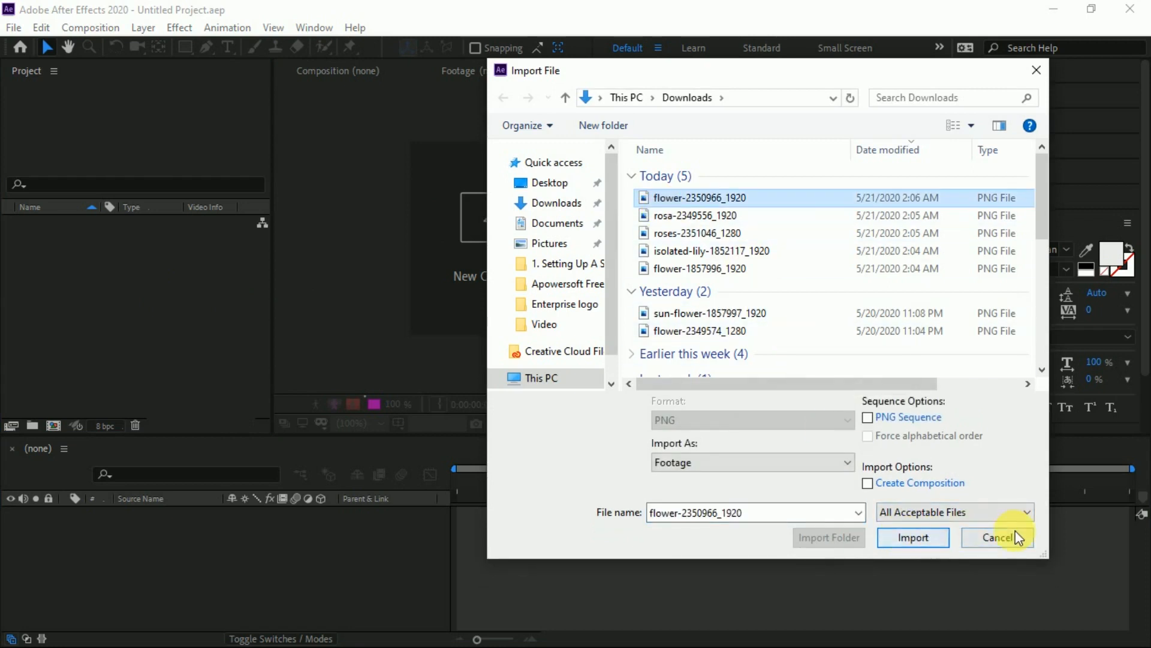
left_click(913, 537)
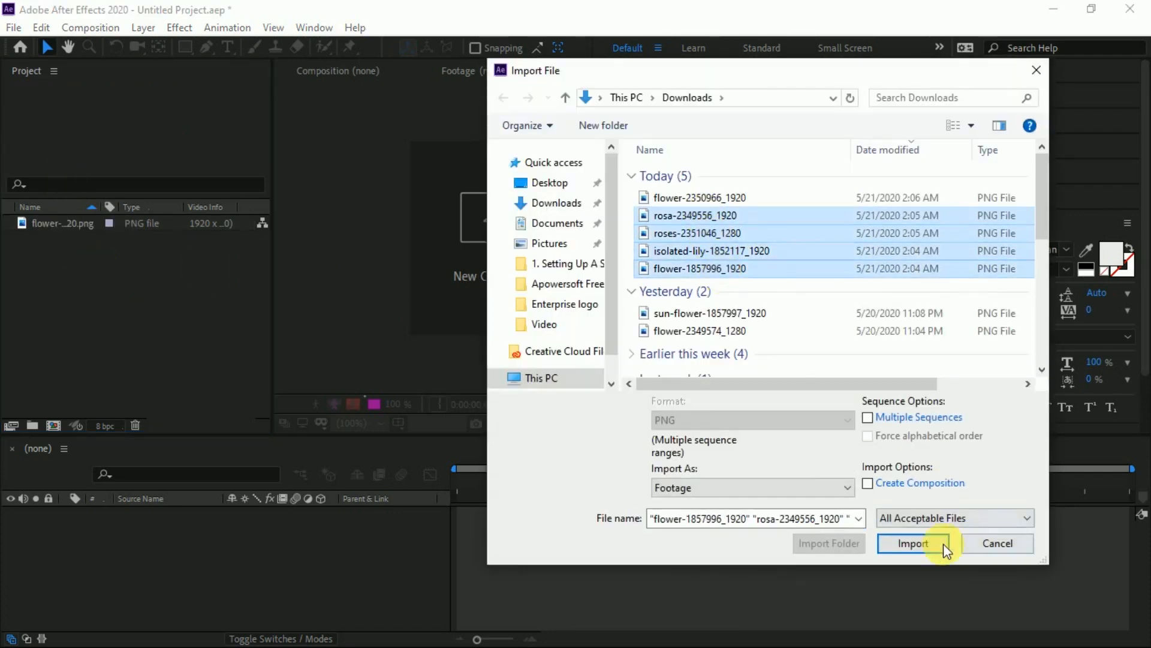
left_click(912, 544)
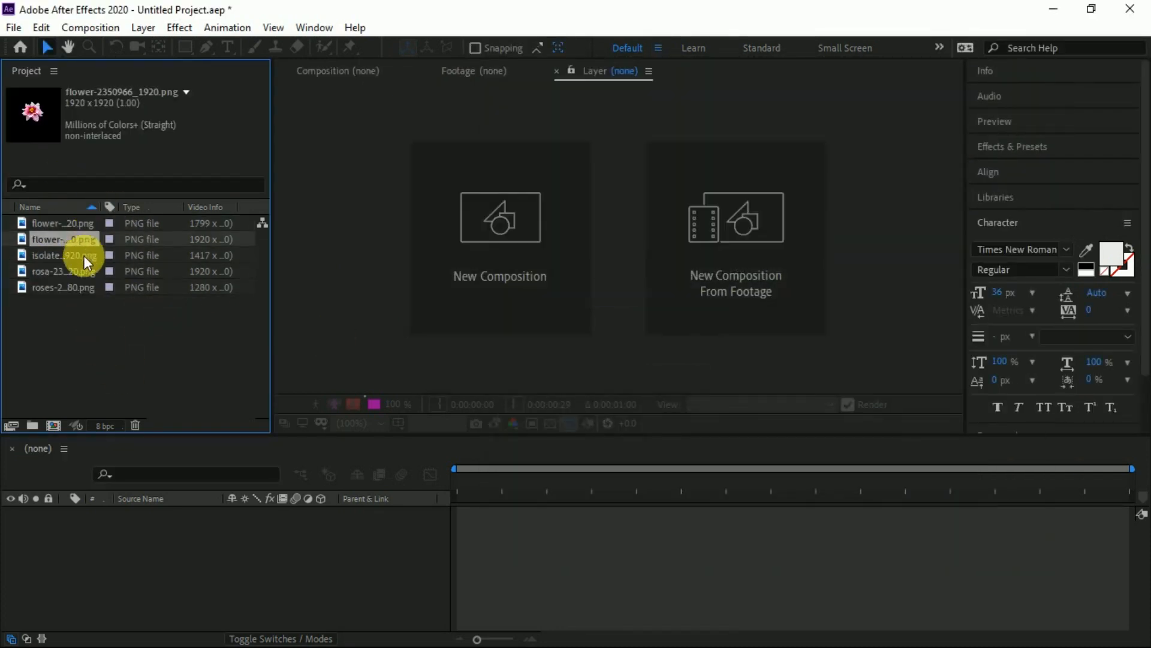
left_click(63, 287)
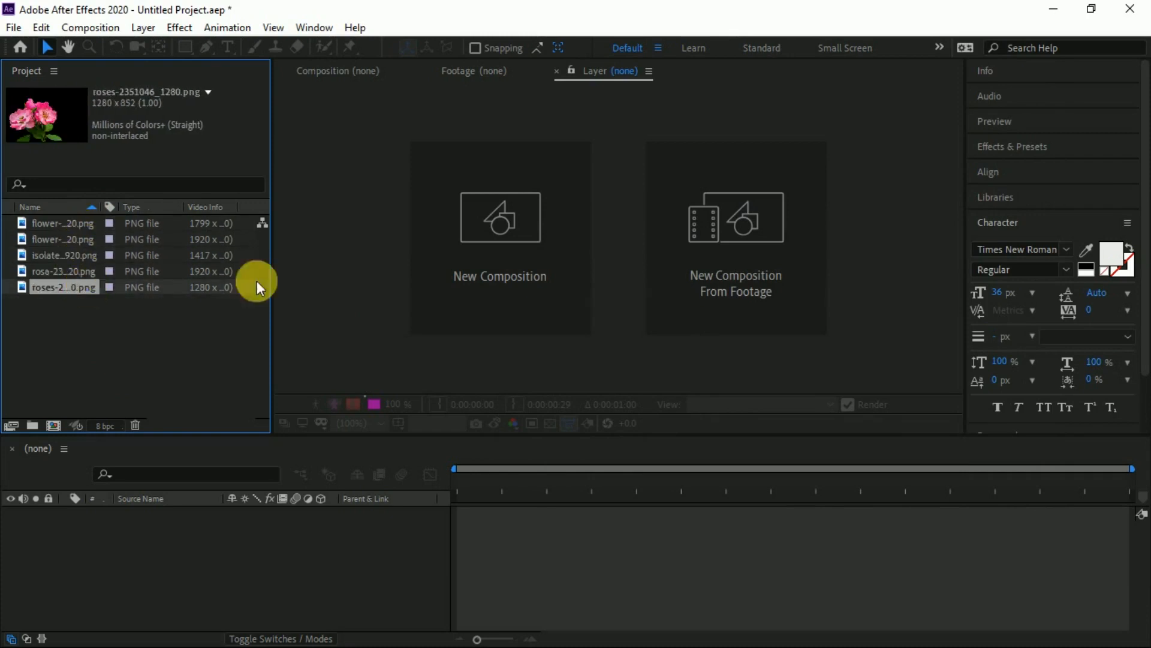
mouse_move(161, 319)
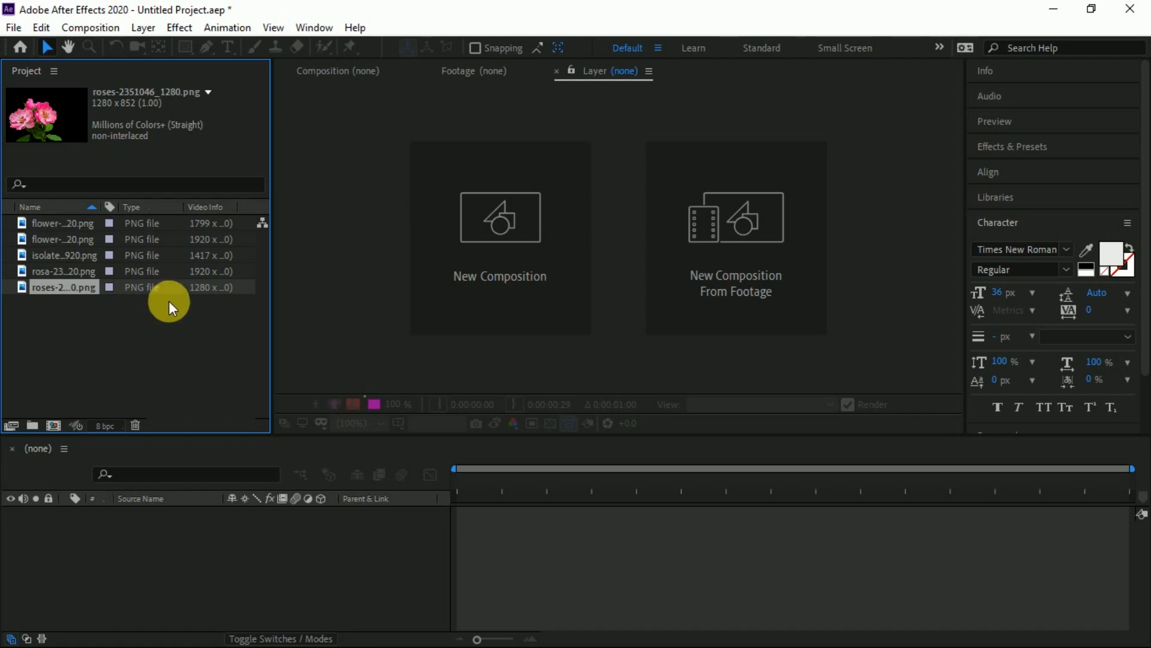
mouse_move(176, 298)
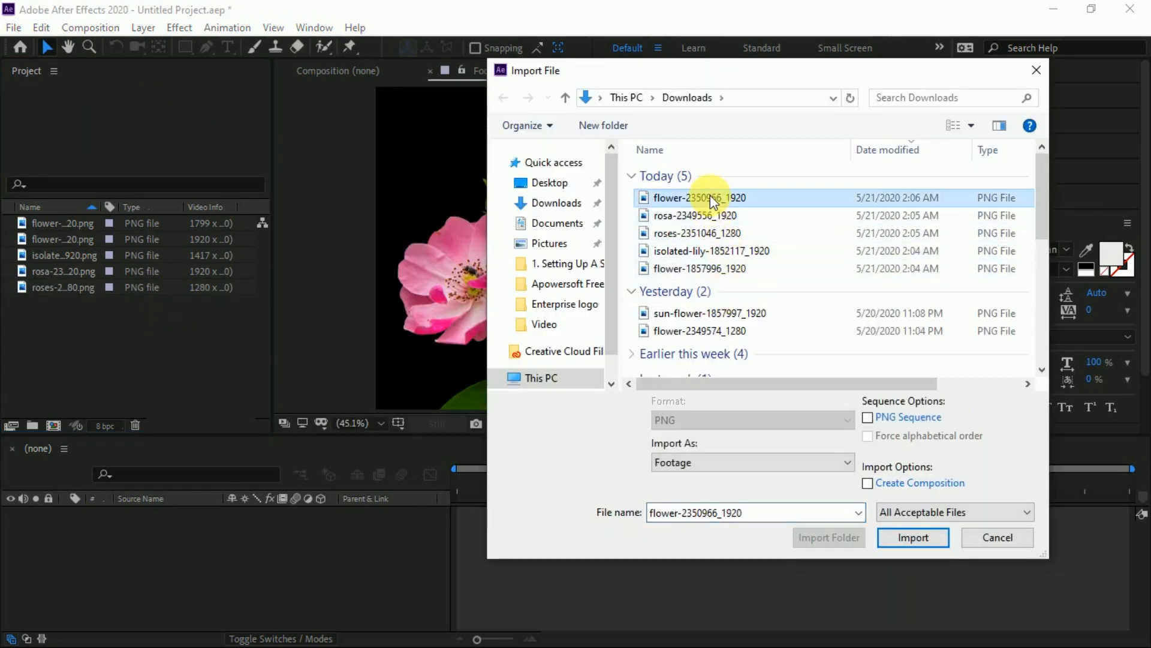
Replace the roses footage with image-cropped-2817902_1920 from the Documents folder.
right_click(699, 198)
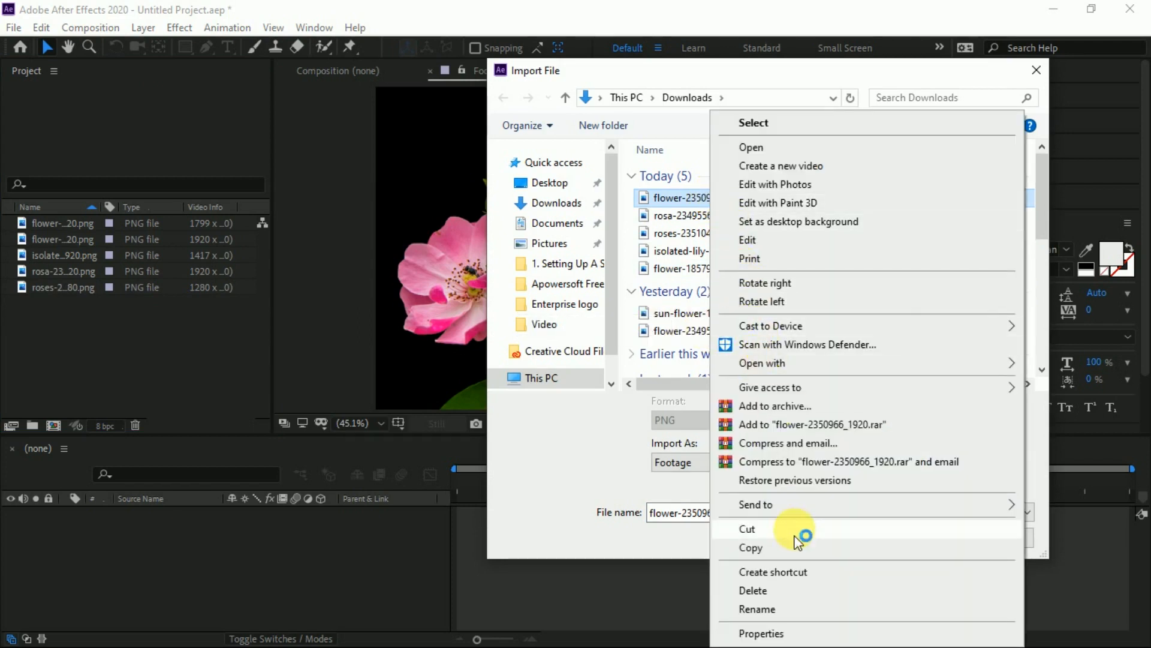
left_click(885, 367)
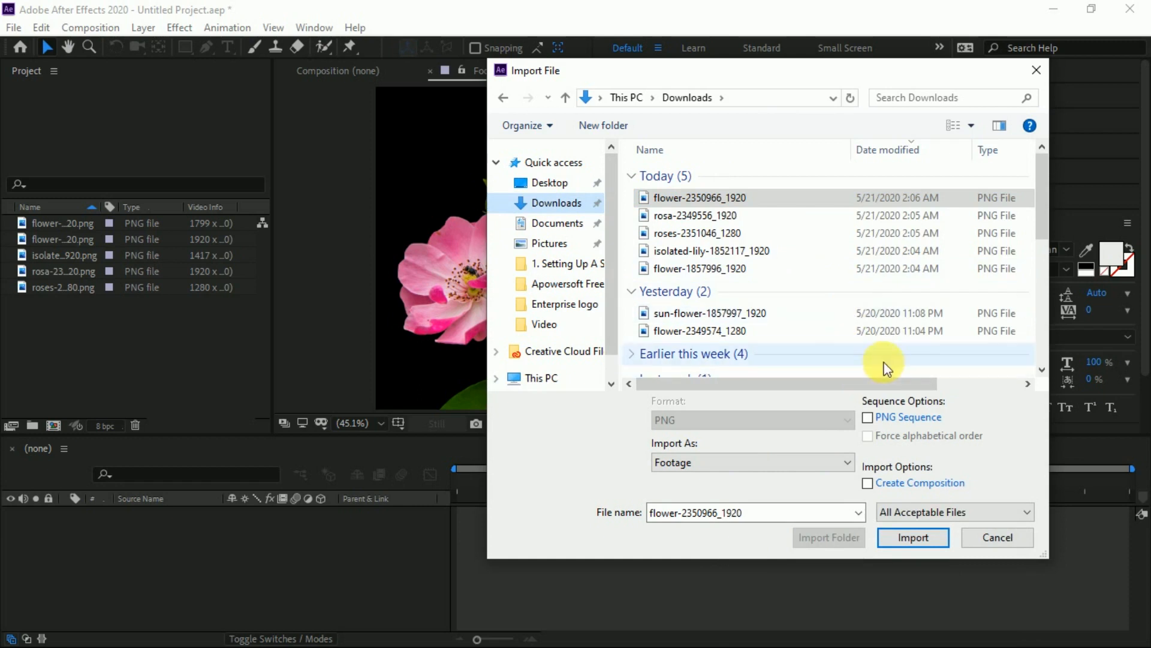
mouse_move(968, 367)
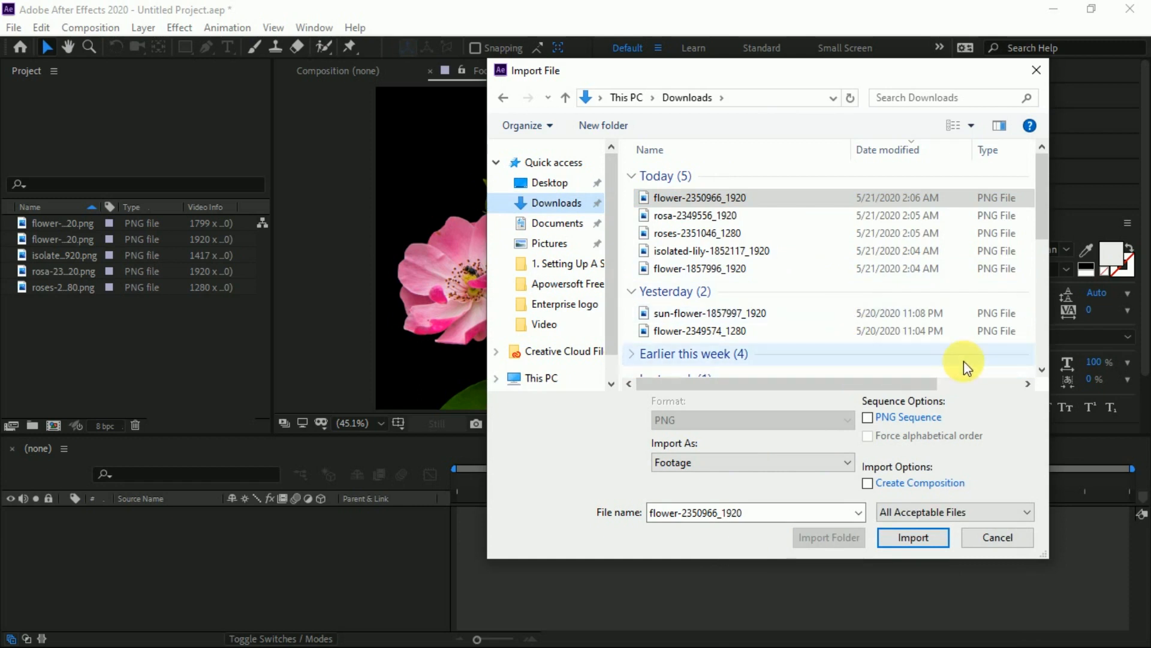
left_click(556, 223)
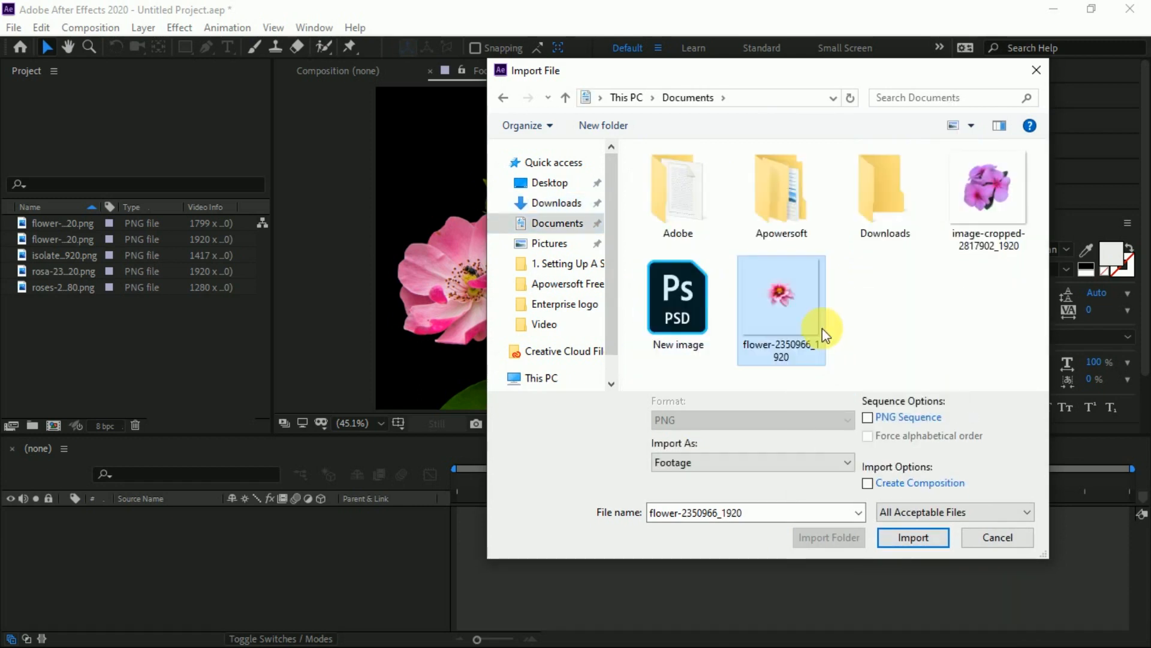
left_click(912, 537)
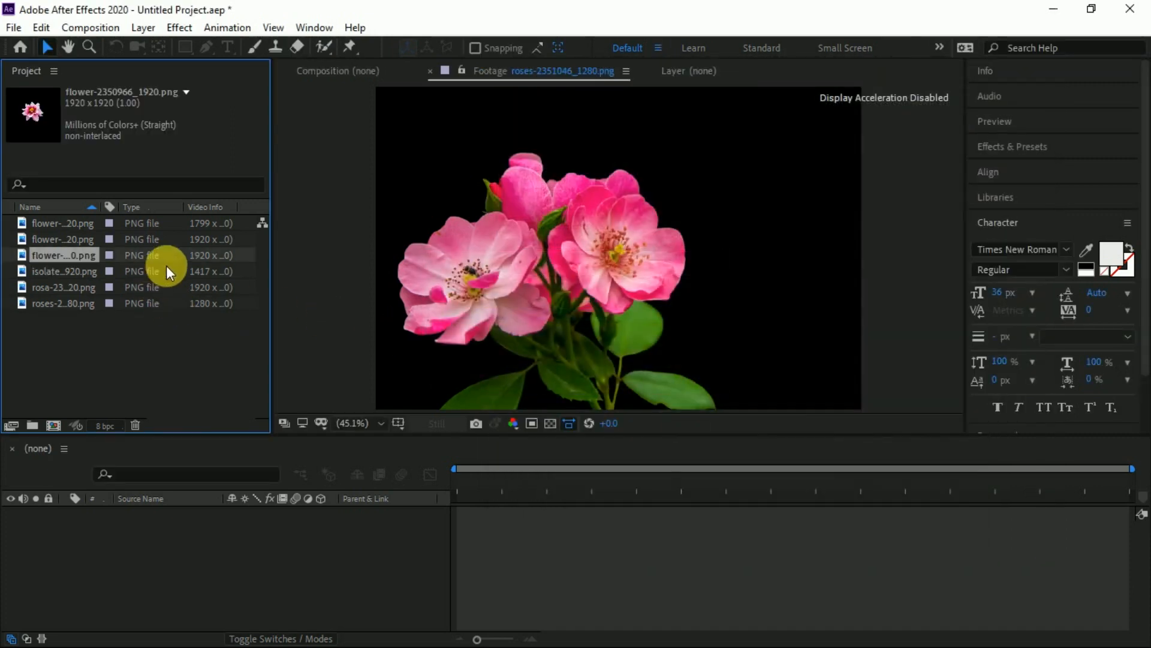
left_click(62, 287)
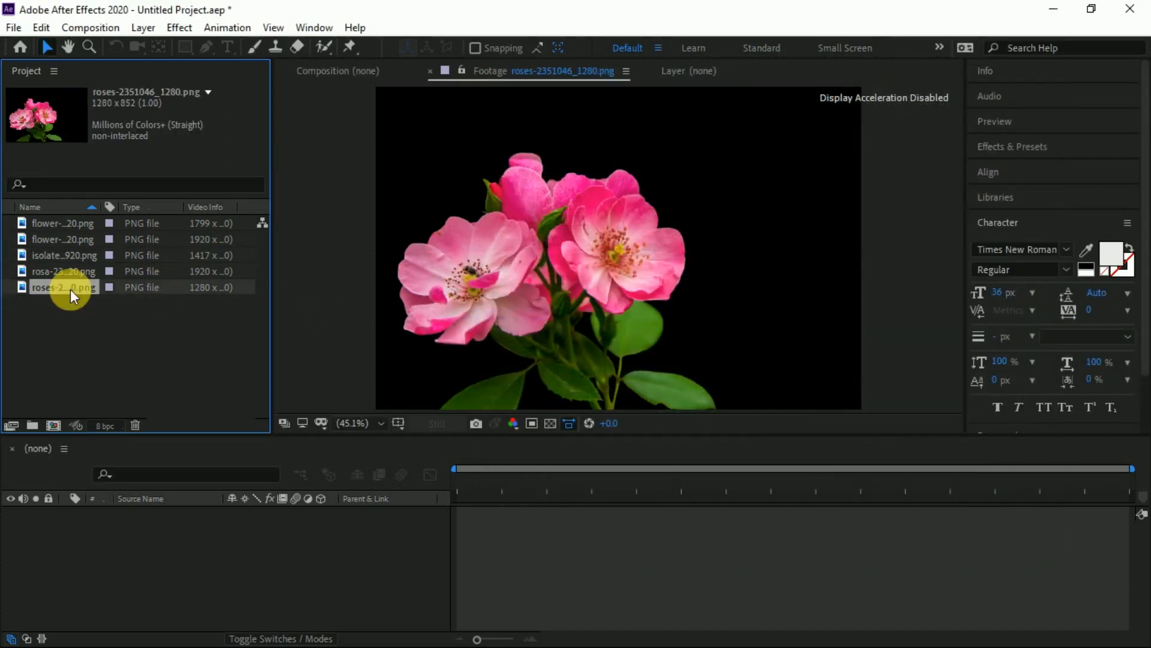
right_click(63, 288)
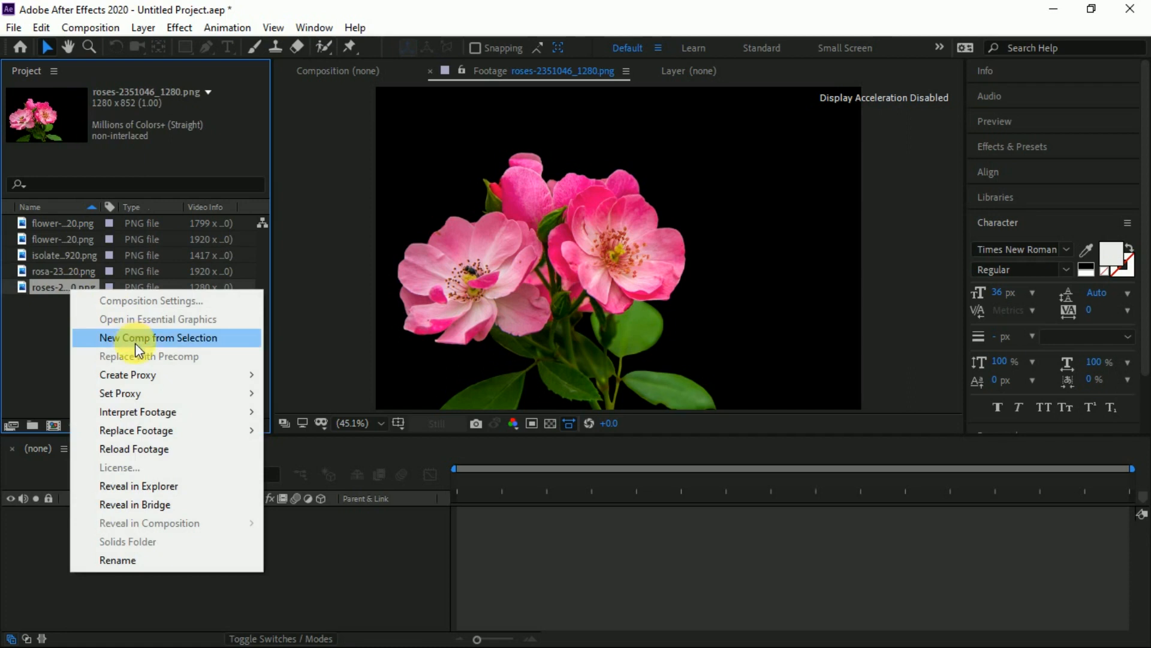
mouse_move(136, 430)
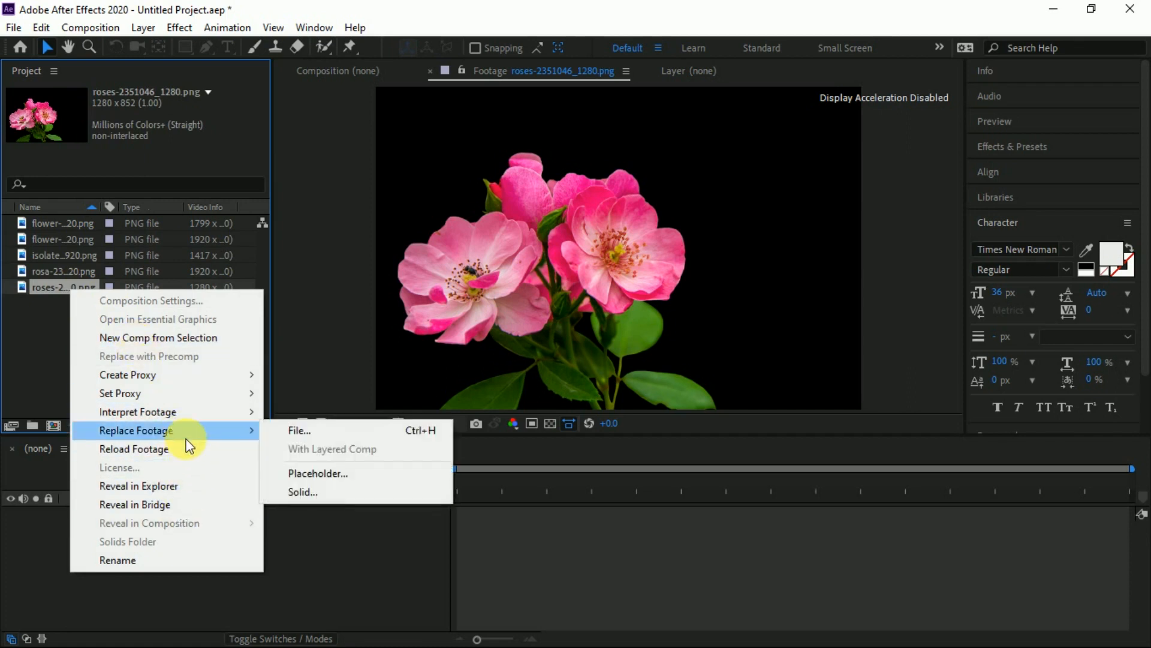
left_click(299, 429)
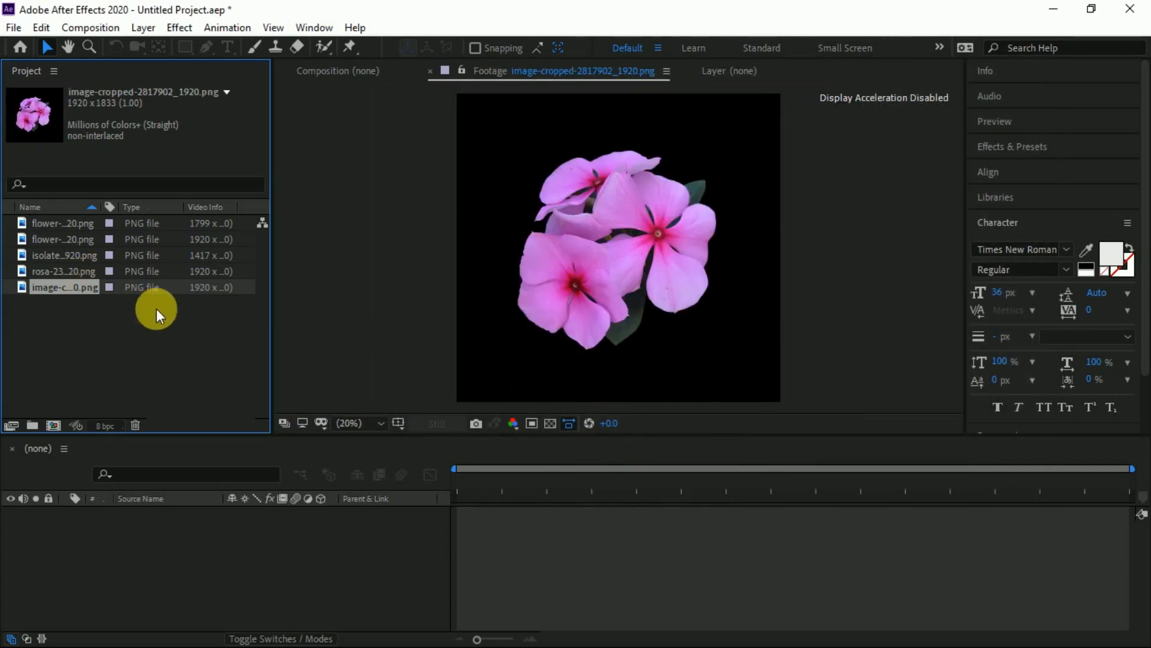
mouse_move(360, 330)
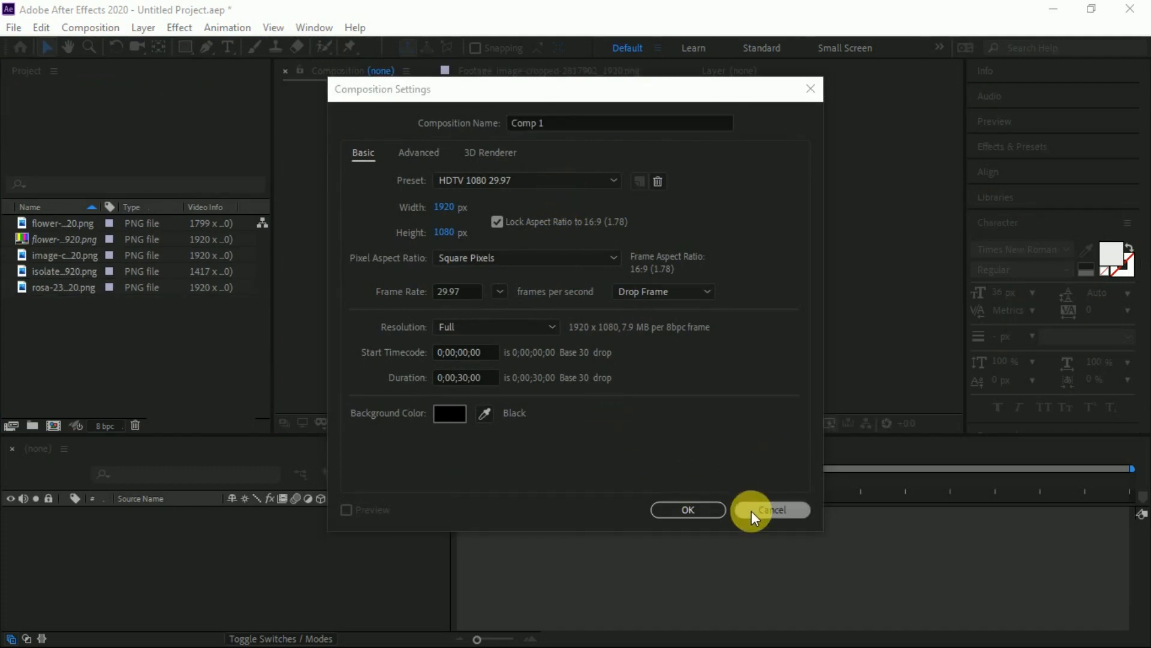
Name the new 1920×1080, 30-second composition 'My Composition' and confirm its settings.
left_click(619, 123)
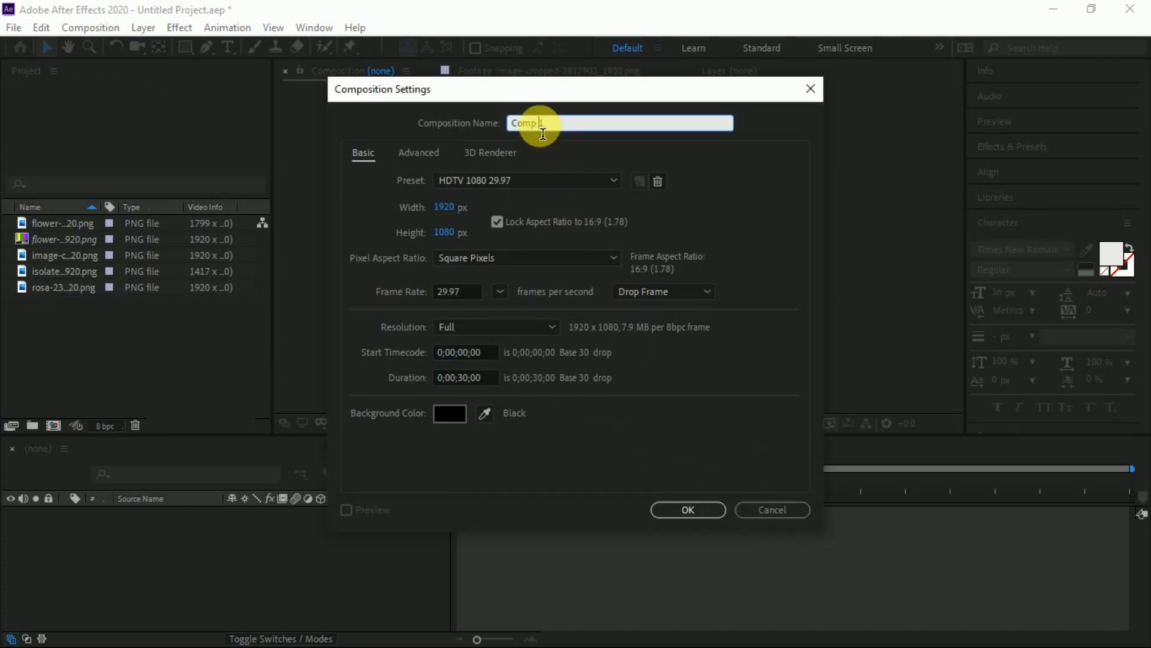
type("M")
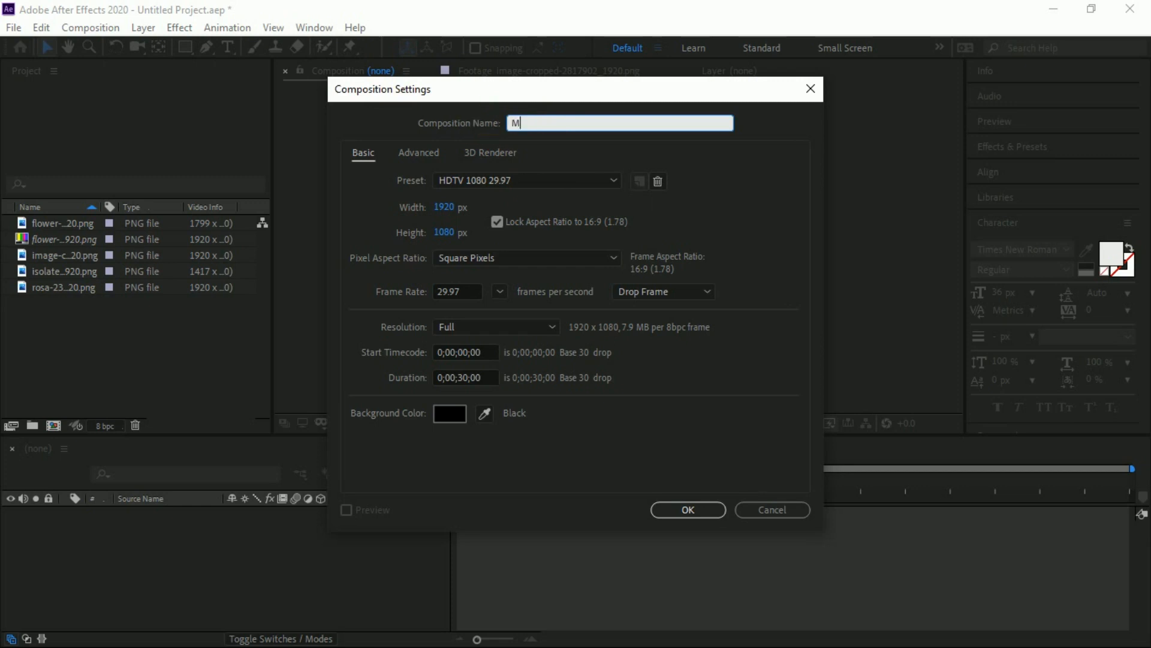
type("y Co")
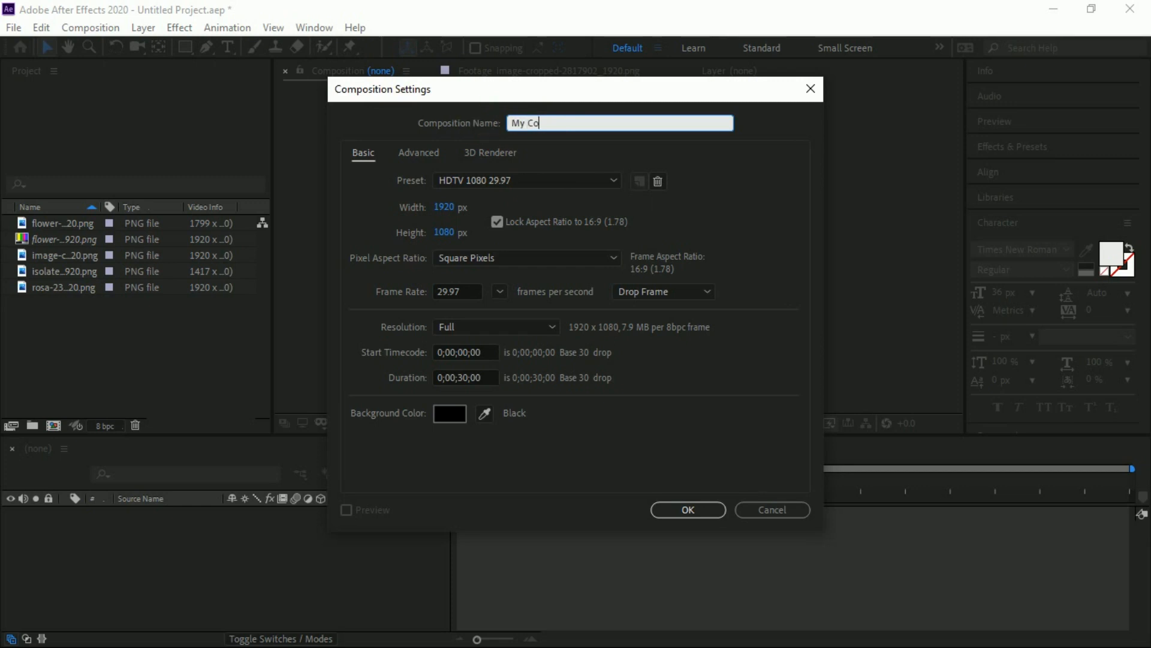
type("mposition")
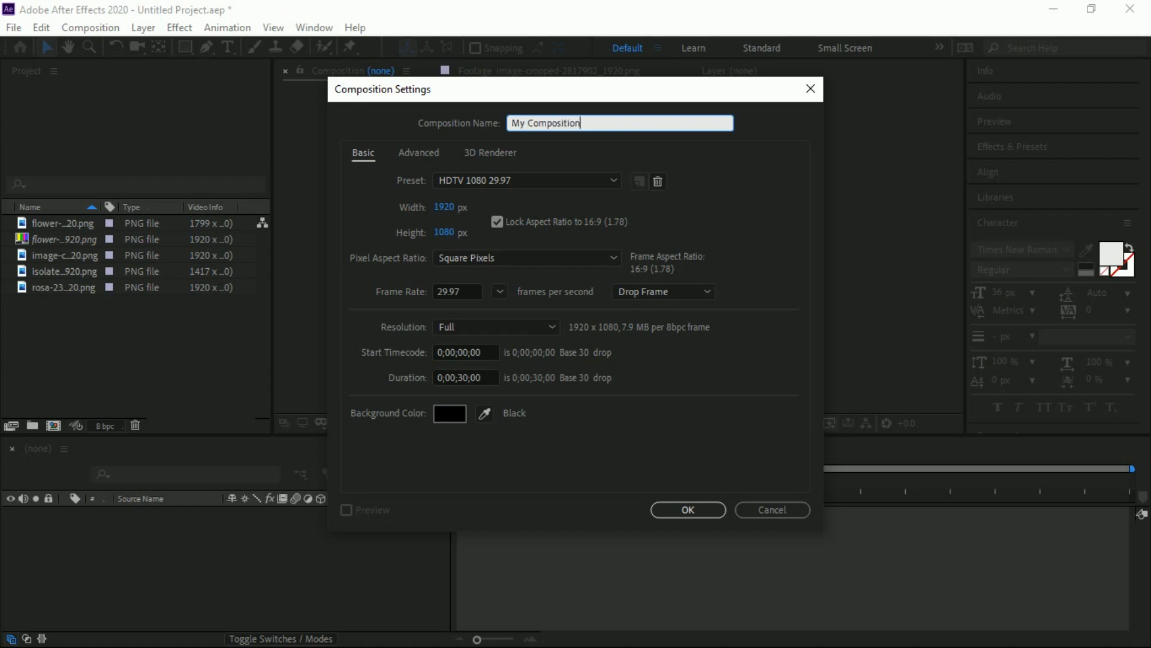
mouse_move(484, 219)
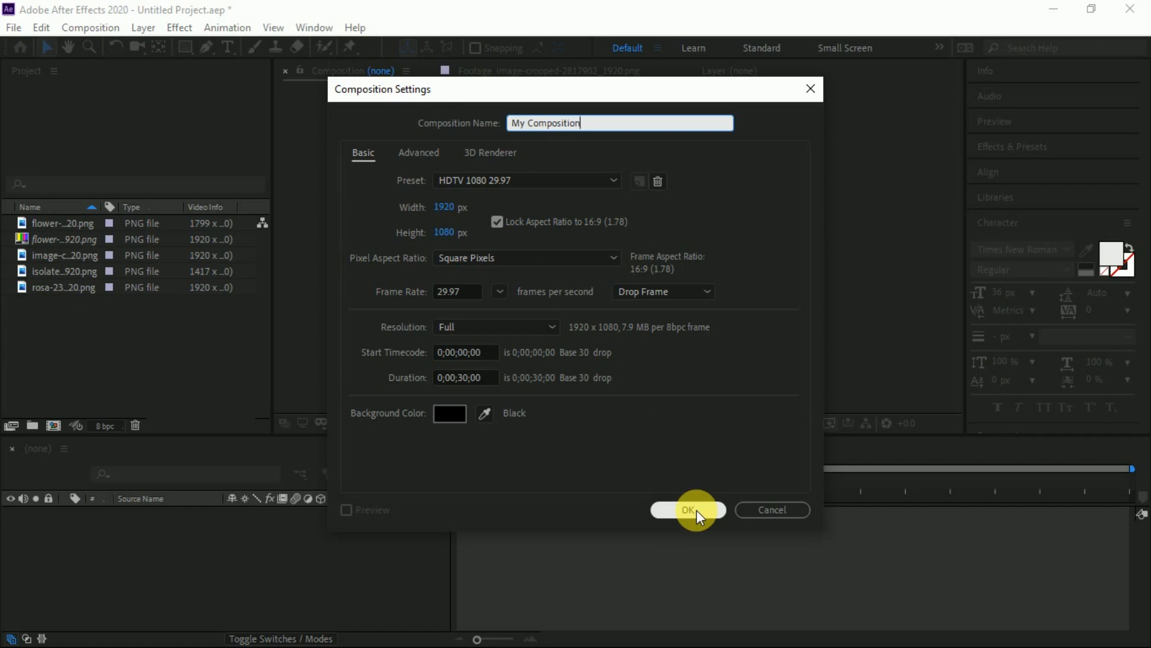
left_click(688, 510)
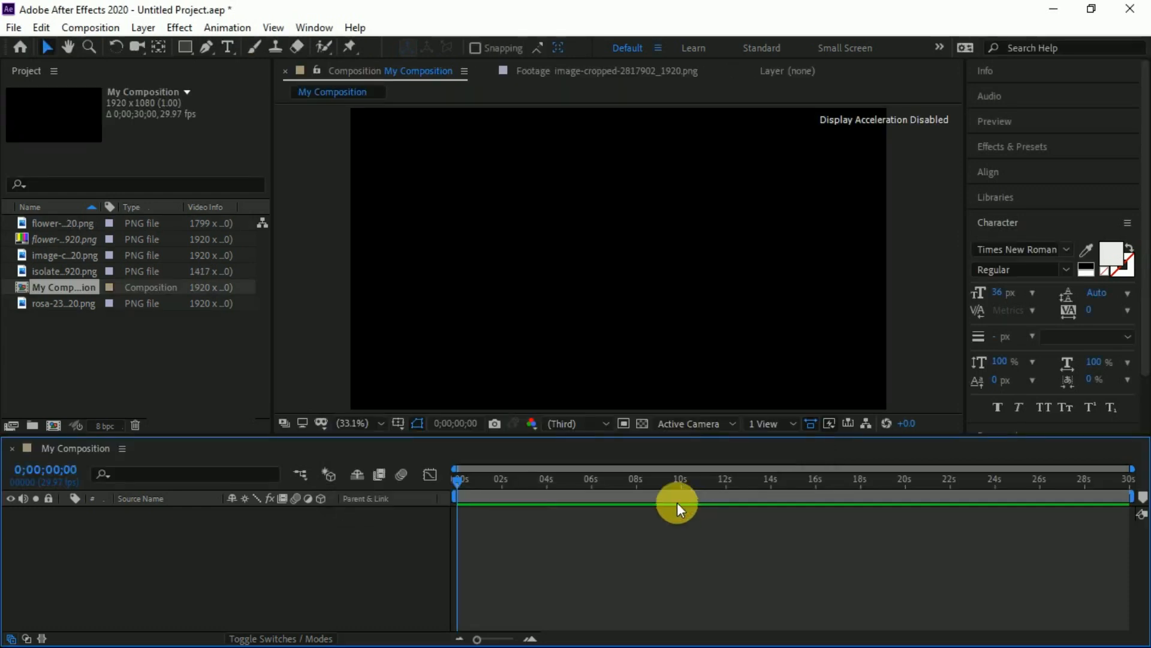
mouse_move(425, 346)
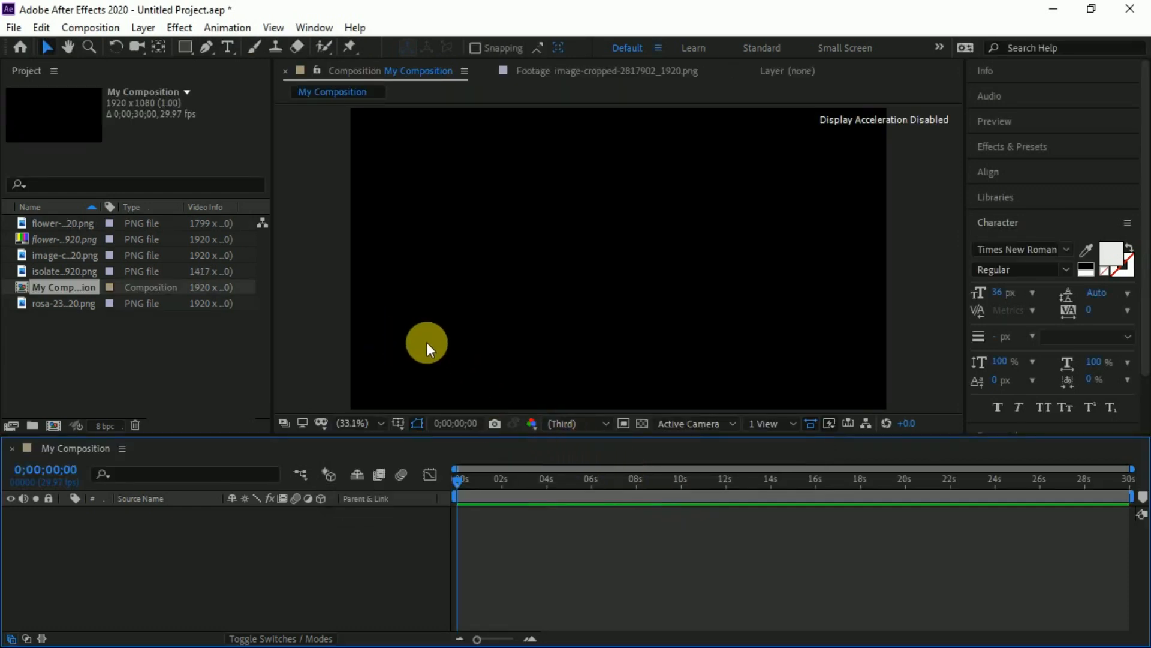
mouse_move(44, 226)
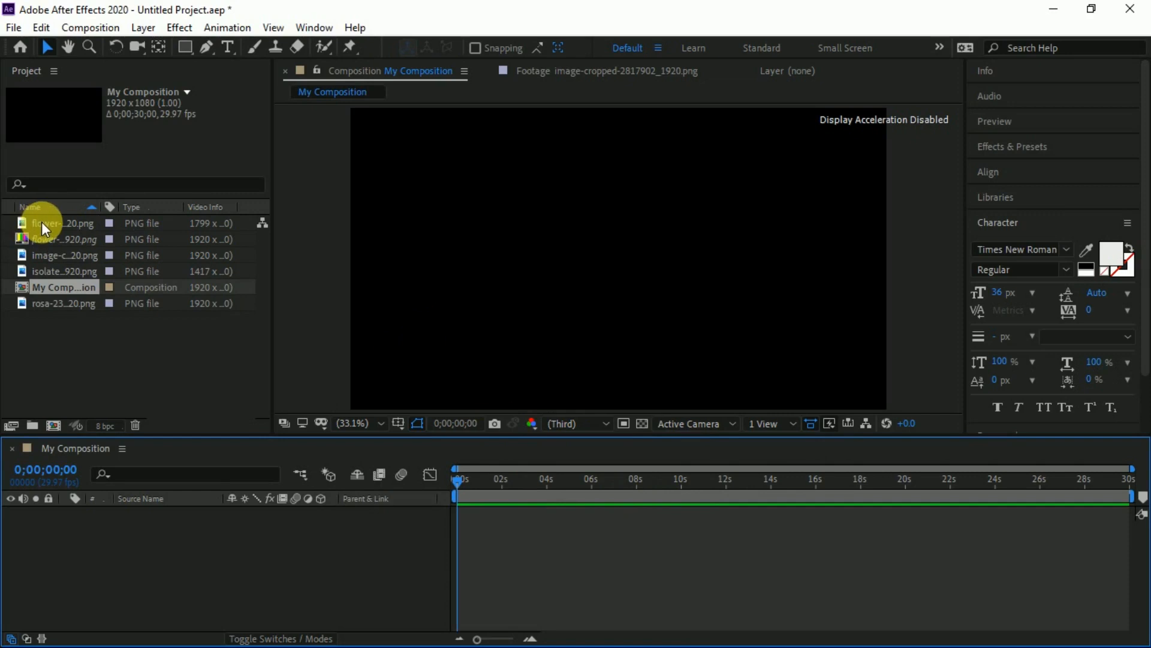
Add the yellow flower, pink flower and lily images to the My Composition timeline.
left_click(62, 222)
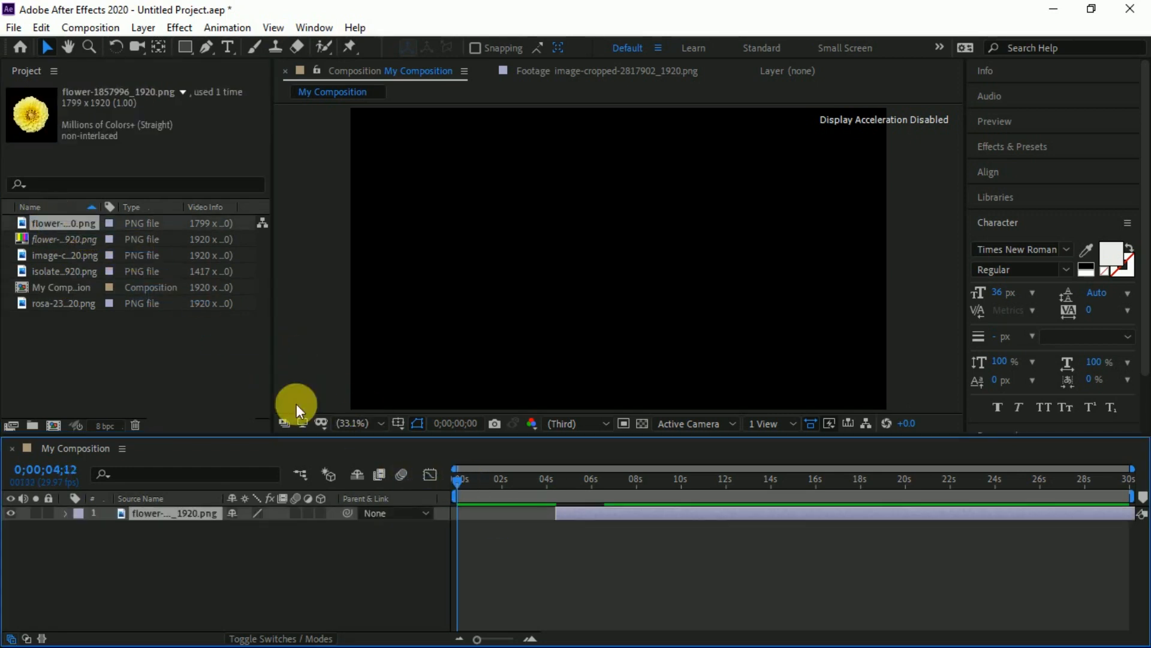
left_click(64, 255)
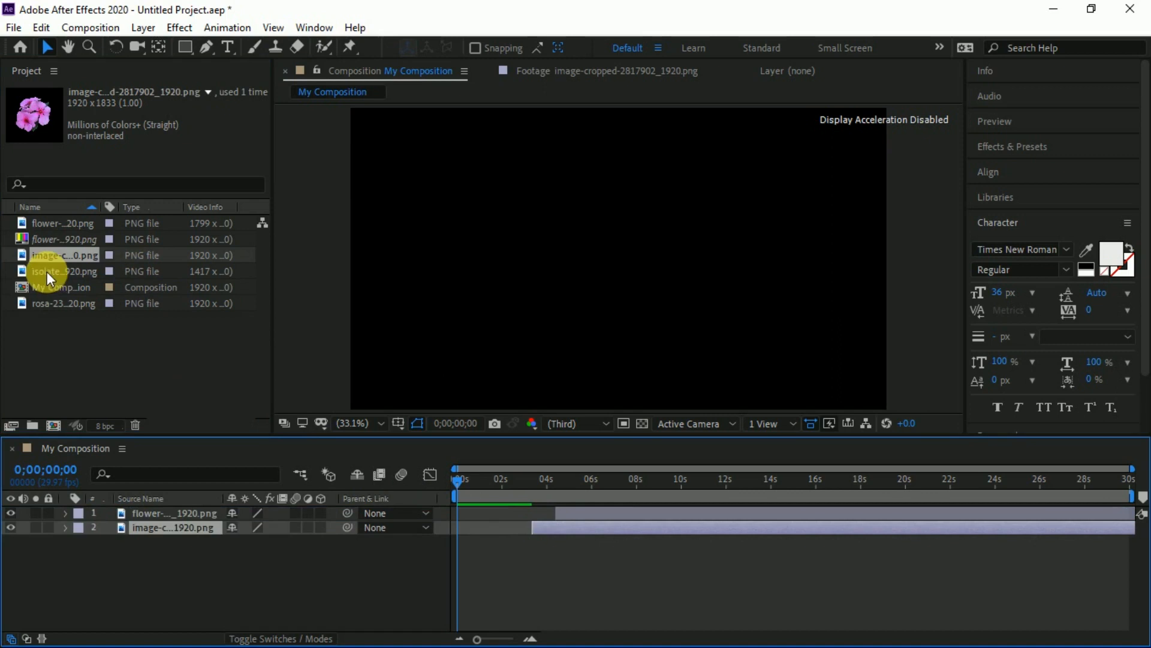
left_click(64, 271)
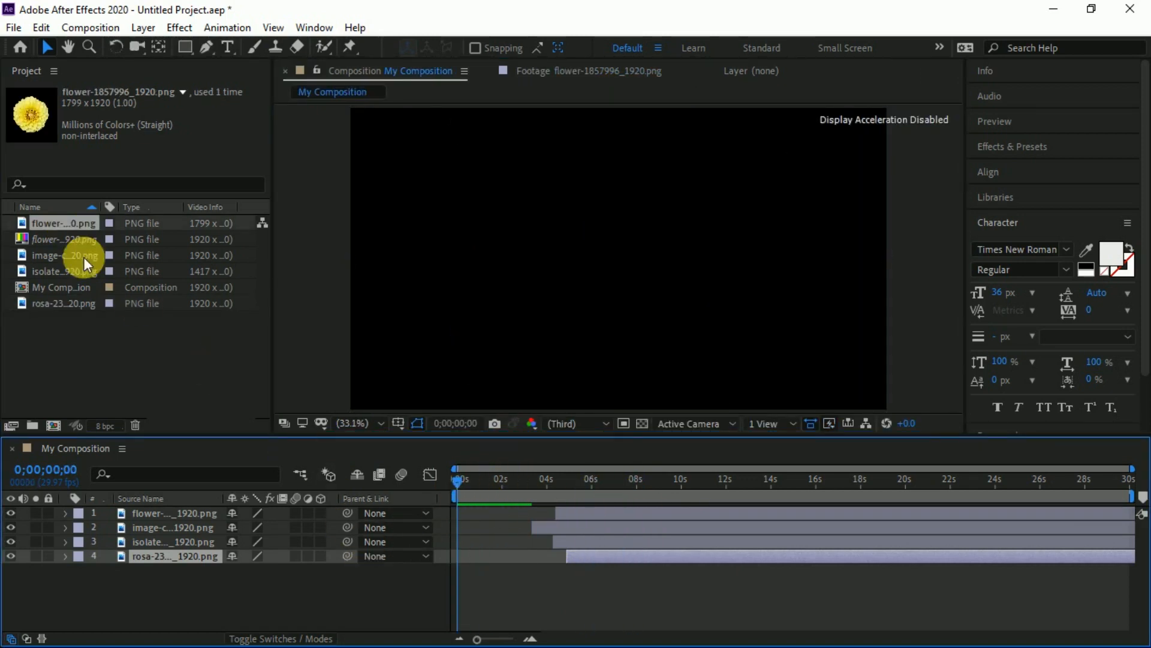
Import The_Old_RV.mp3 and place it in the timeline as layer 5.
double_click(63, 223)
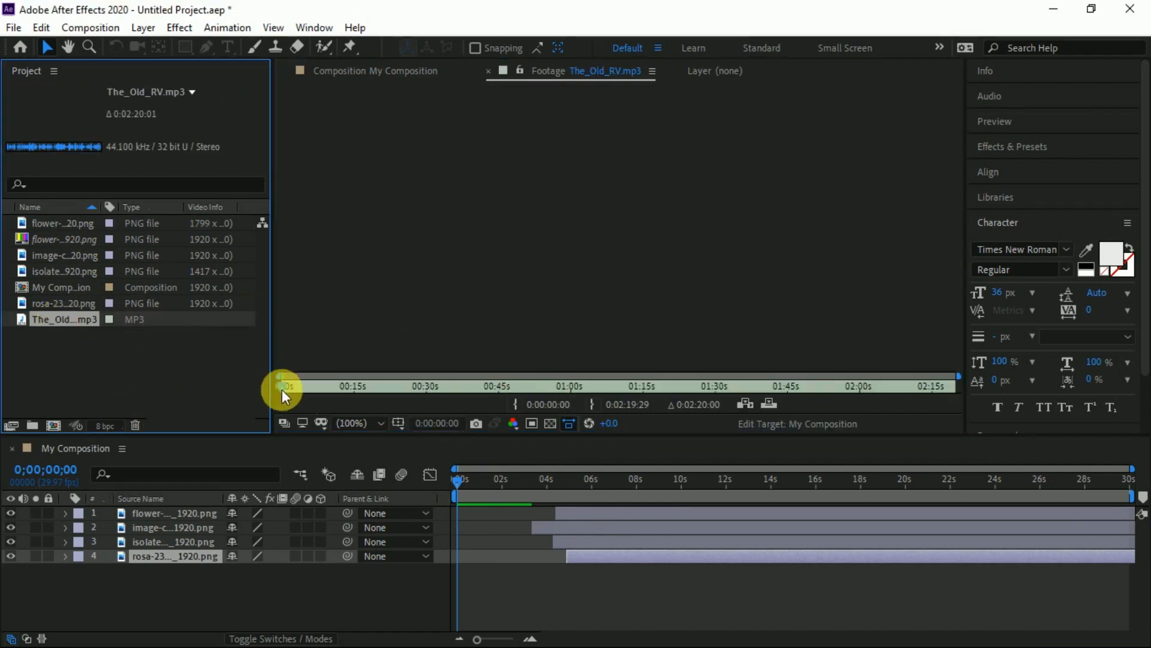
mouse_move(360, 387)
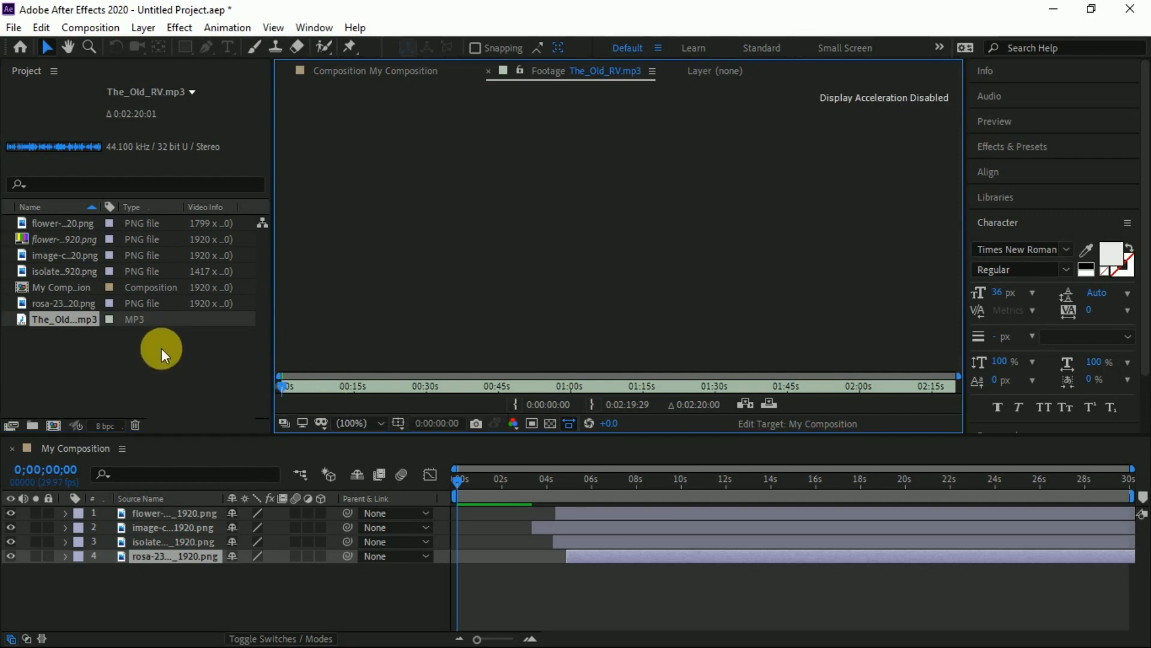
left_click(345, 386)
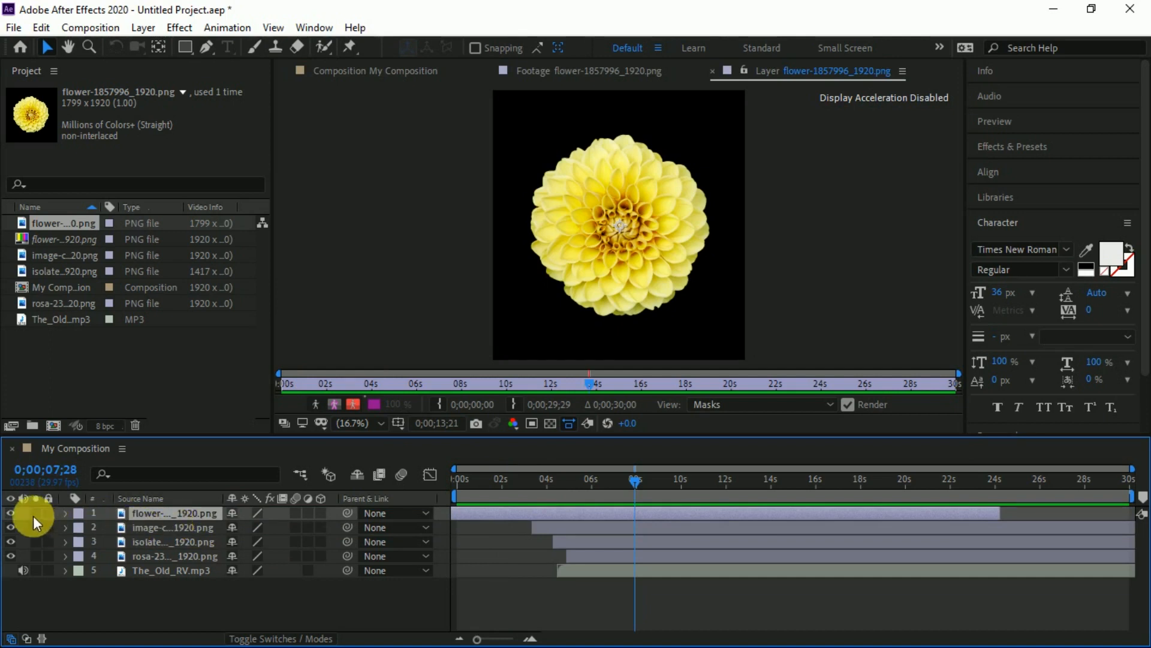
Show the rosa-2349556_1920 rose layer in the Layer viewer.
left_click(353, 423)
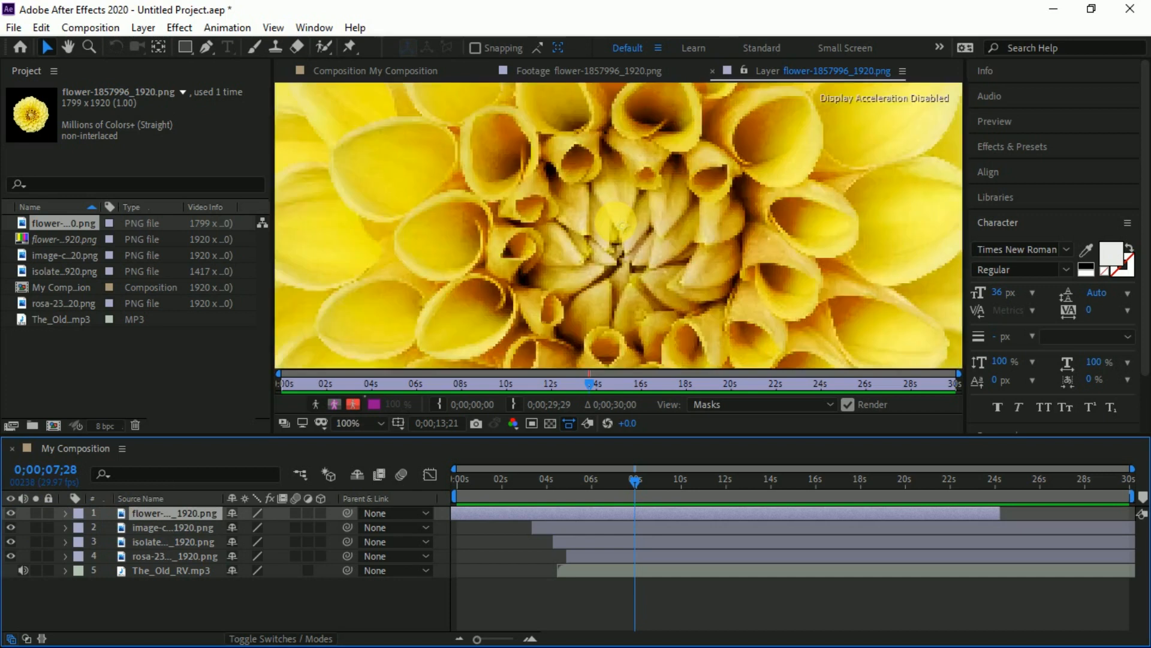
left_click(345, 422)
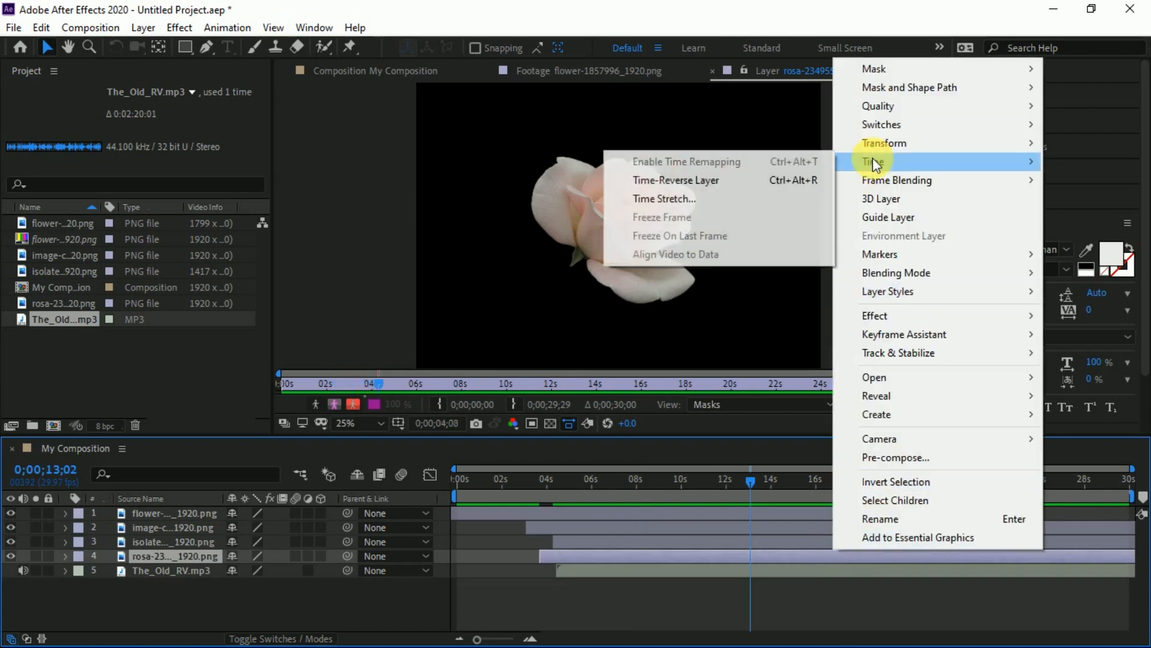
Time-stretch the rose layer by 50%, halving its duration to 15 seconds.
left_click(663, 198)
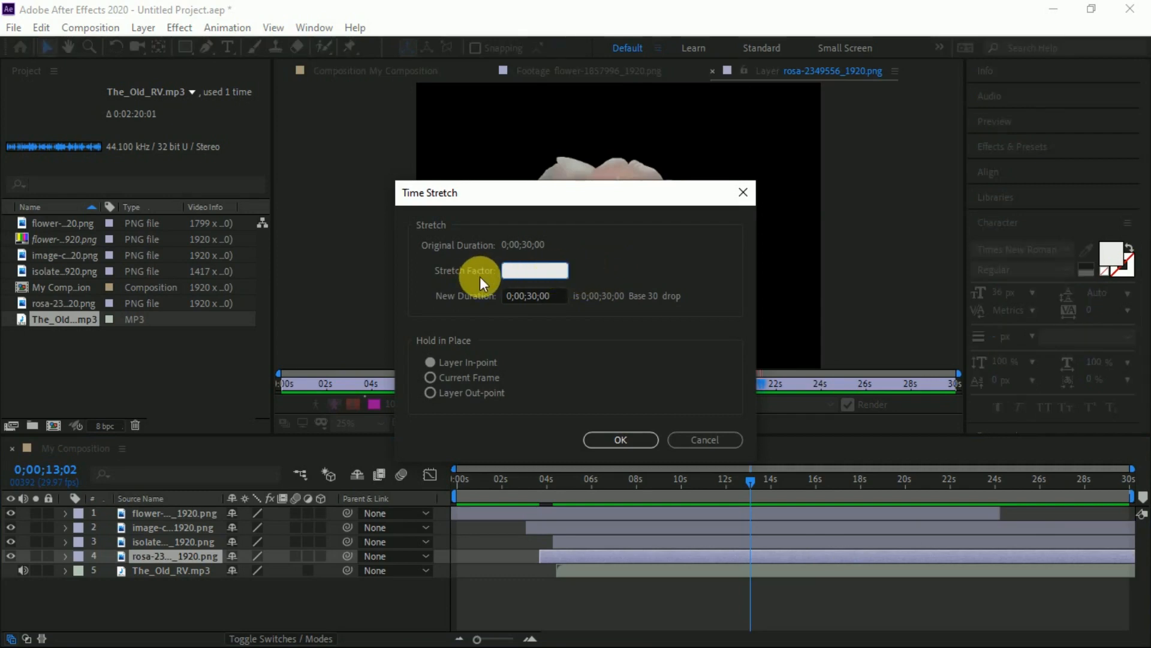
type("50")
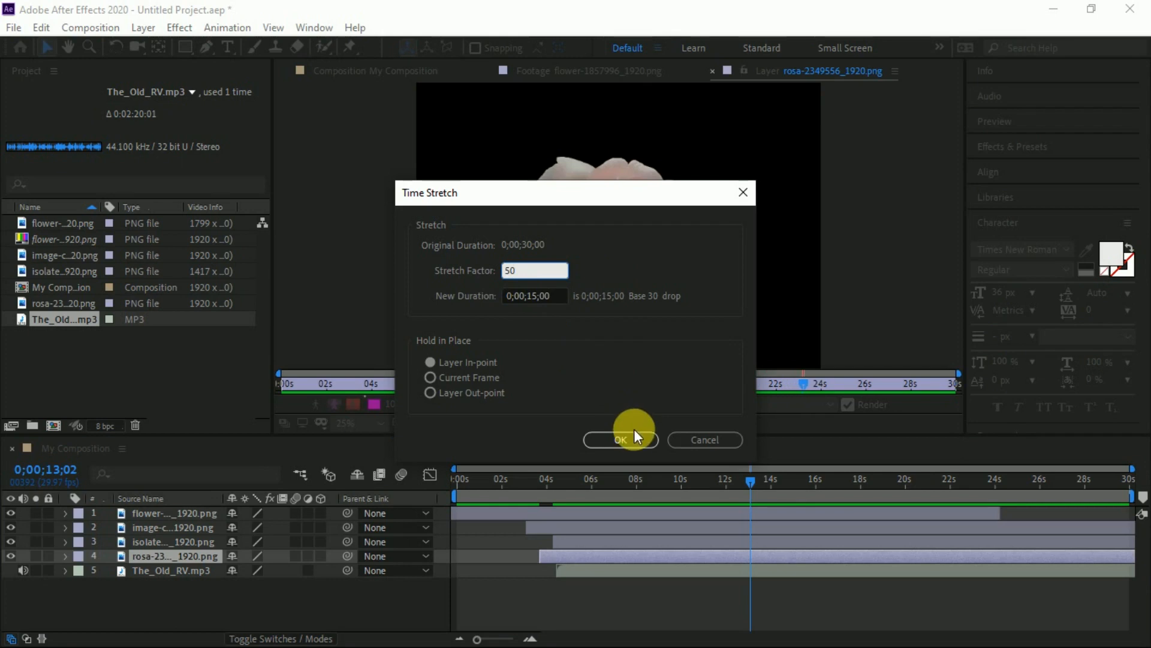
left_click(621, 439)
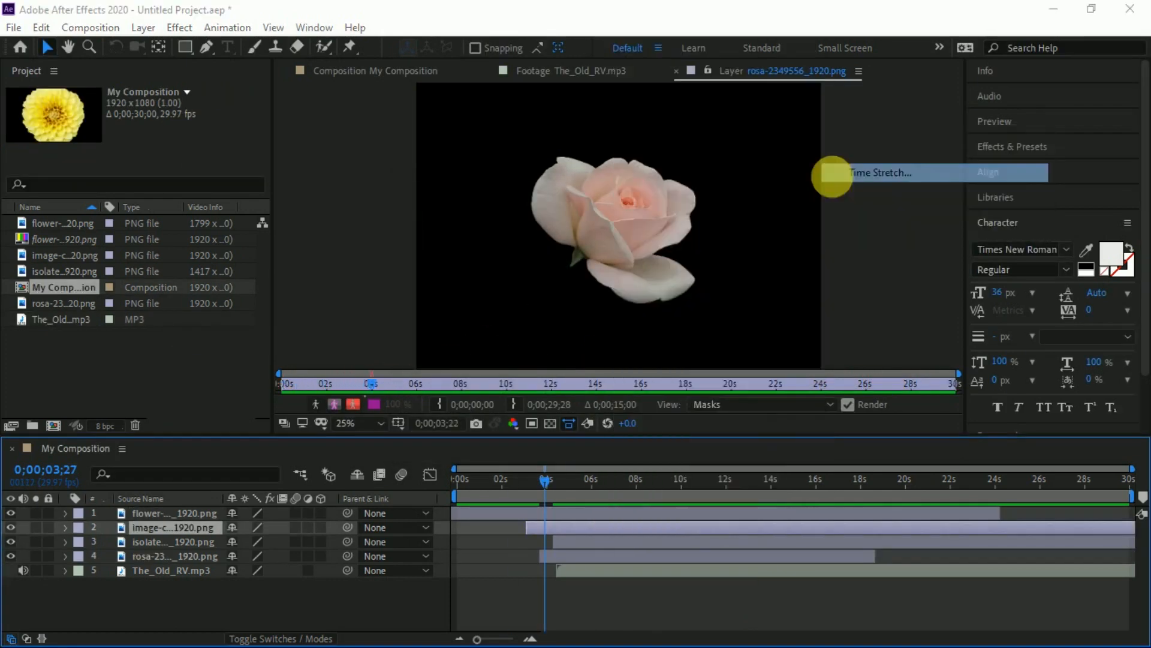
Confirm Time Stretch at 100% on another layer, then show the Modes columns.
left_click(883, 172)
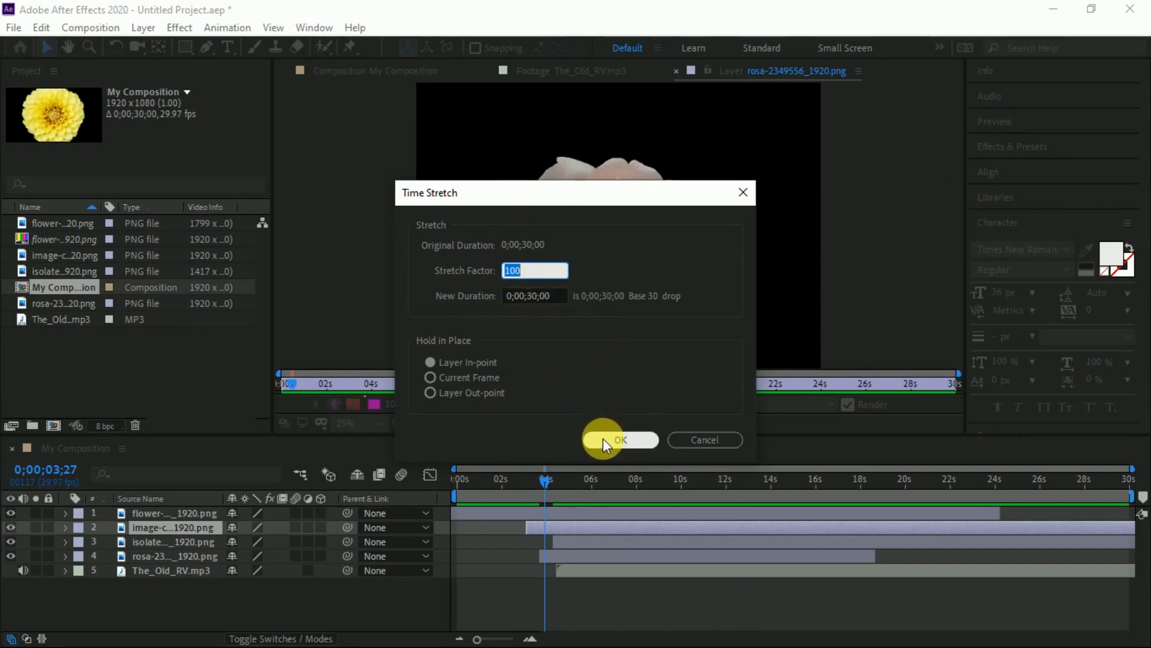
left_click(621, 439)
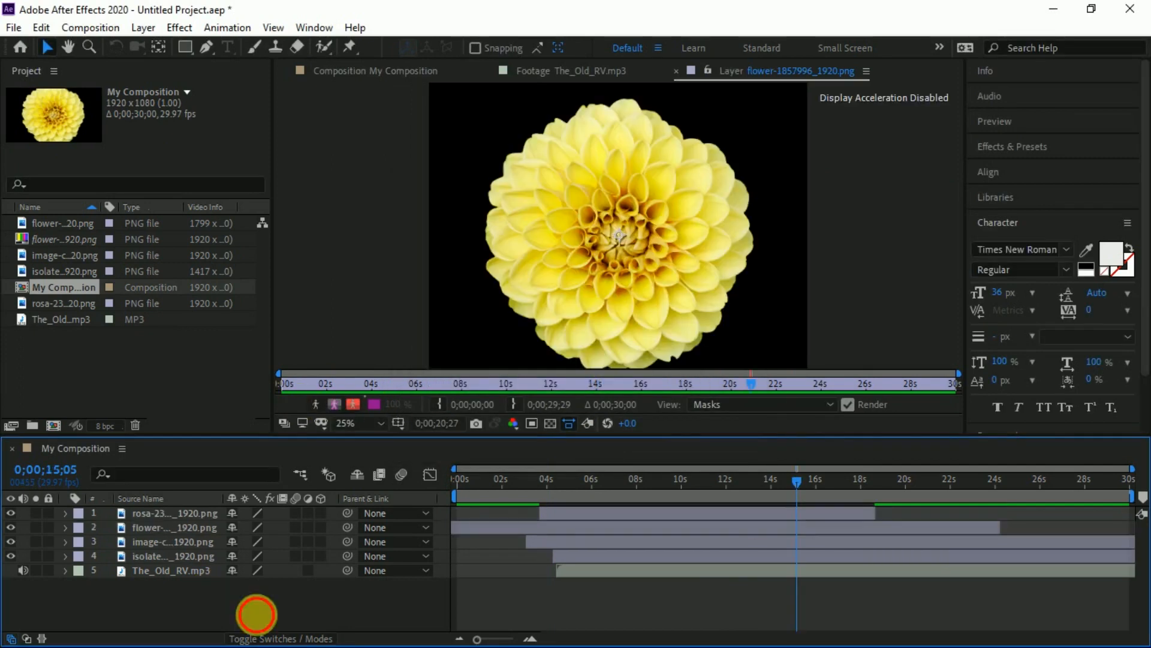
left_click(35, 28)
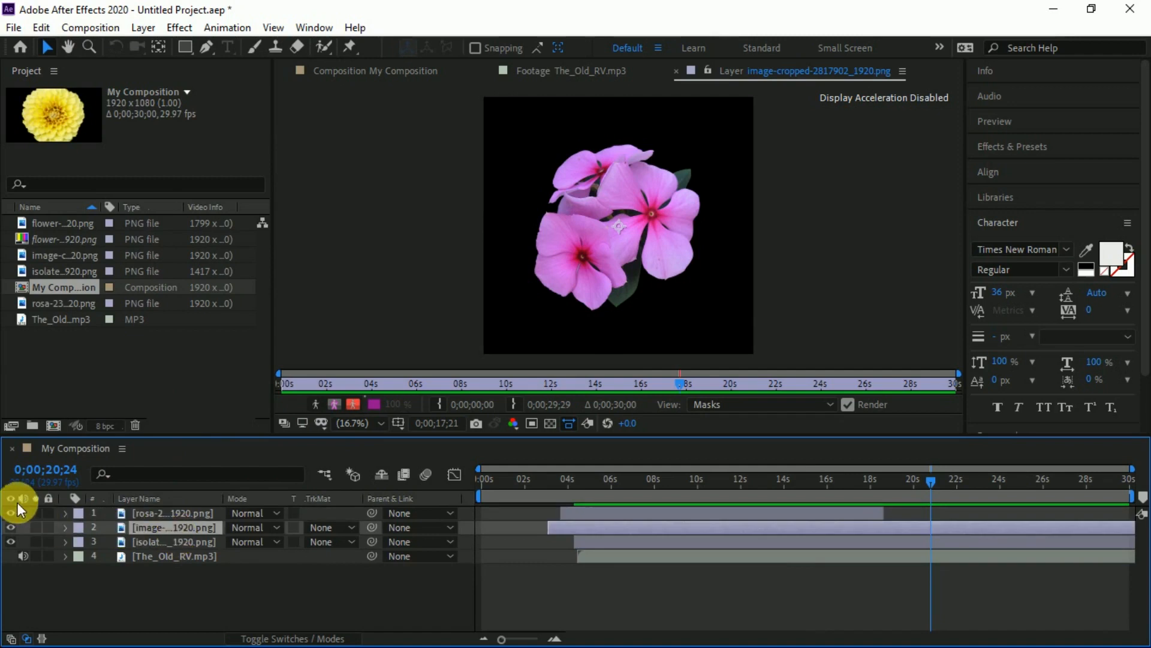
Start renaming the pink flower layer, then select the The_Old_RV.mp3 audio layer.
left_click(143, 27)
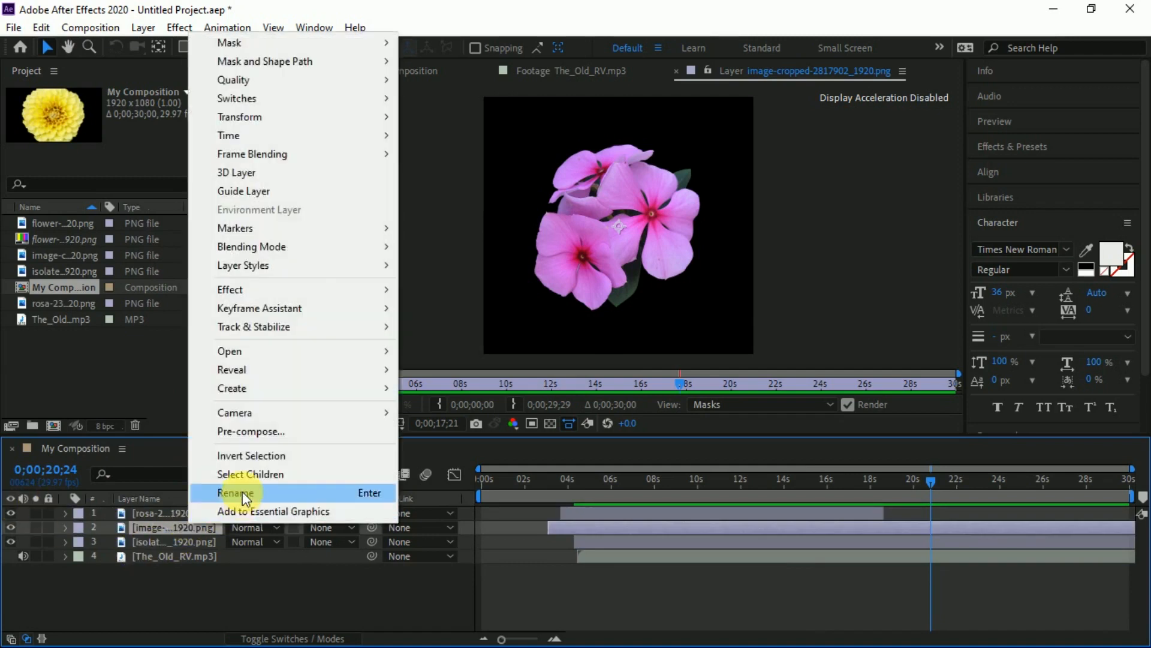
left_click(235, 492)
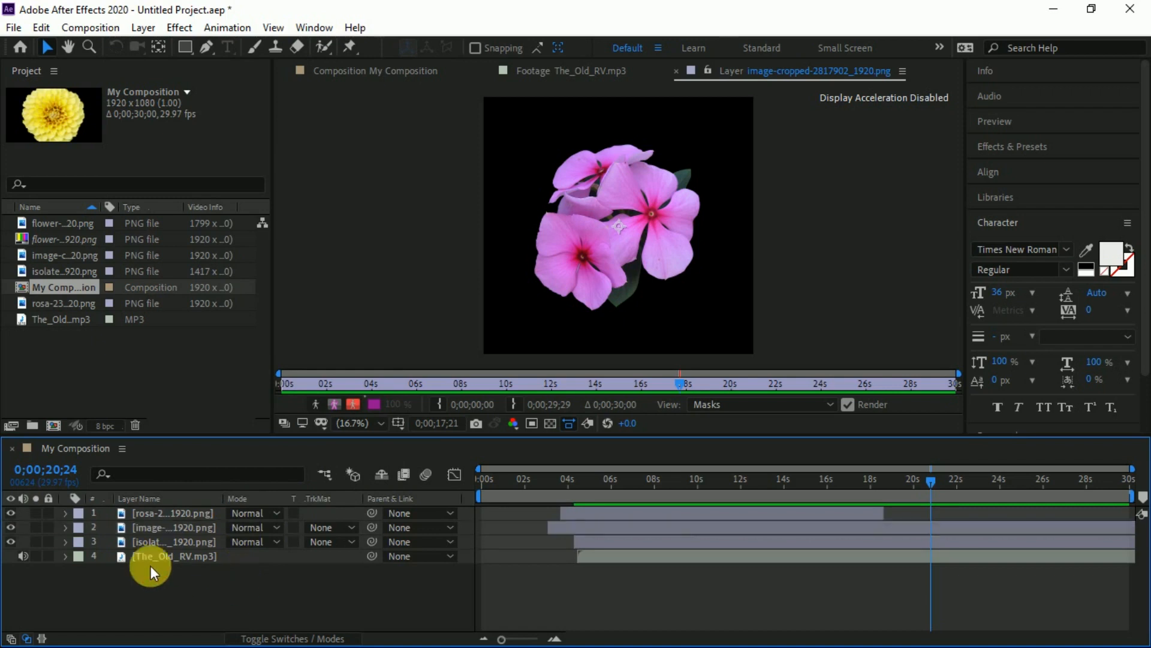
left_click(10, 512)
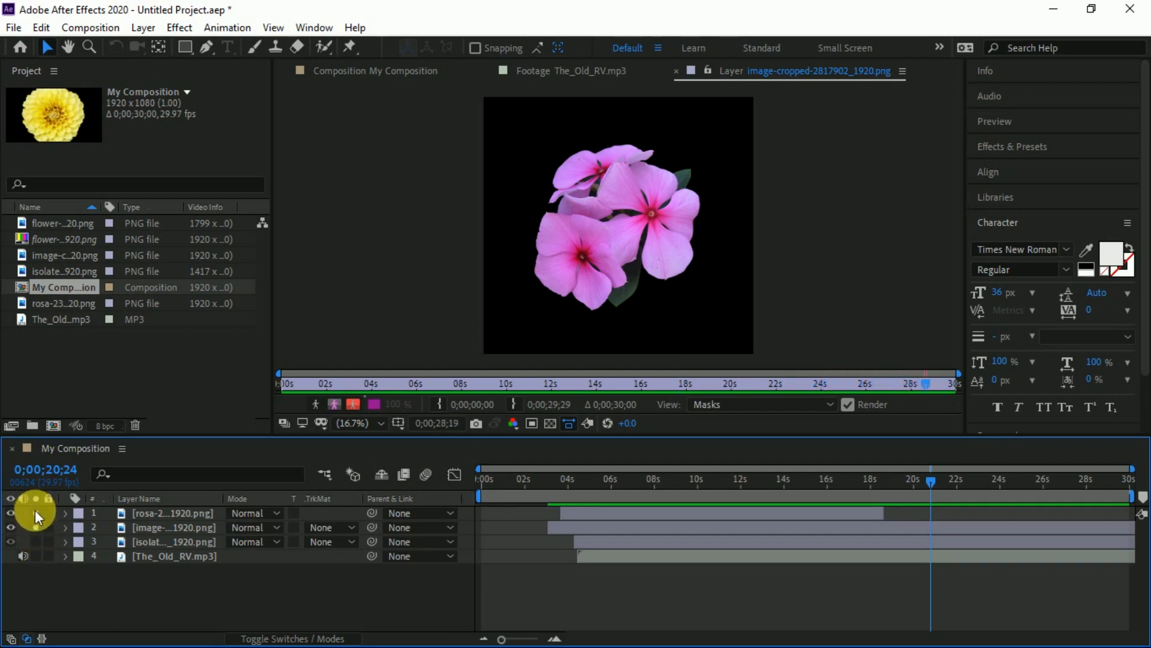
left_click(66, 527)
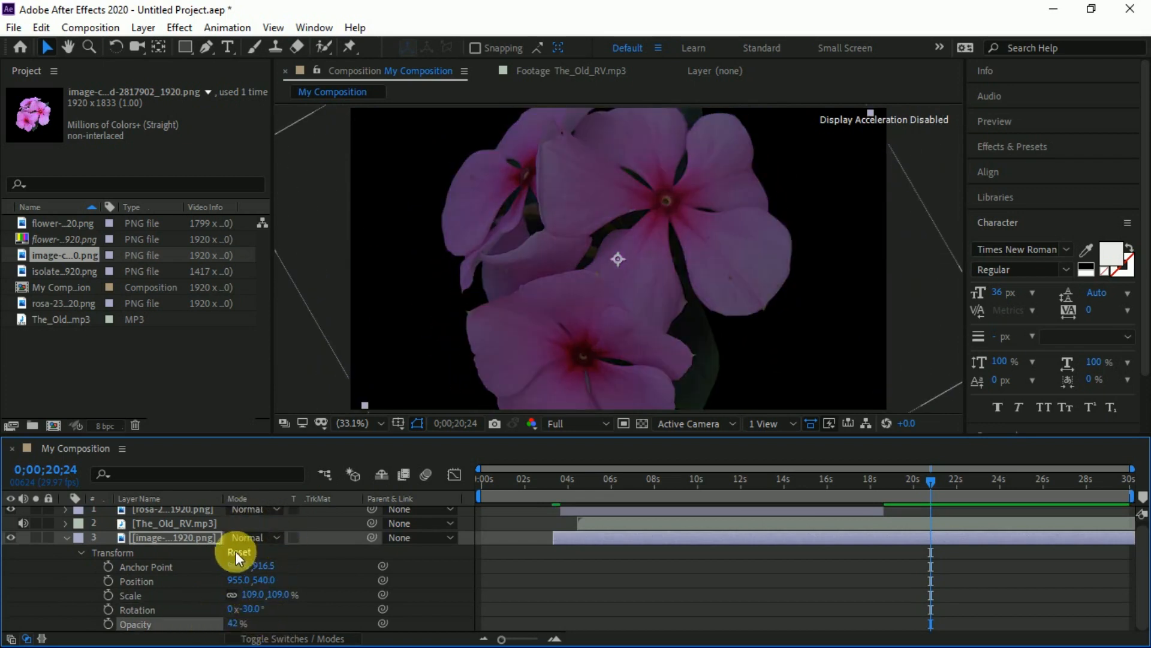
Reset the pink flower layer's Transform values, collapse its properties and reselect the layer.
left_click(238, 552)
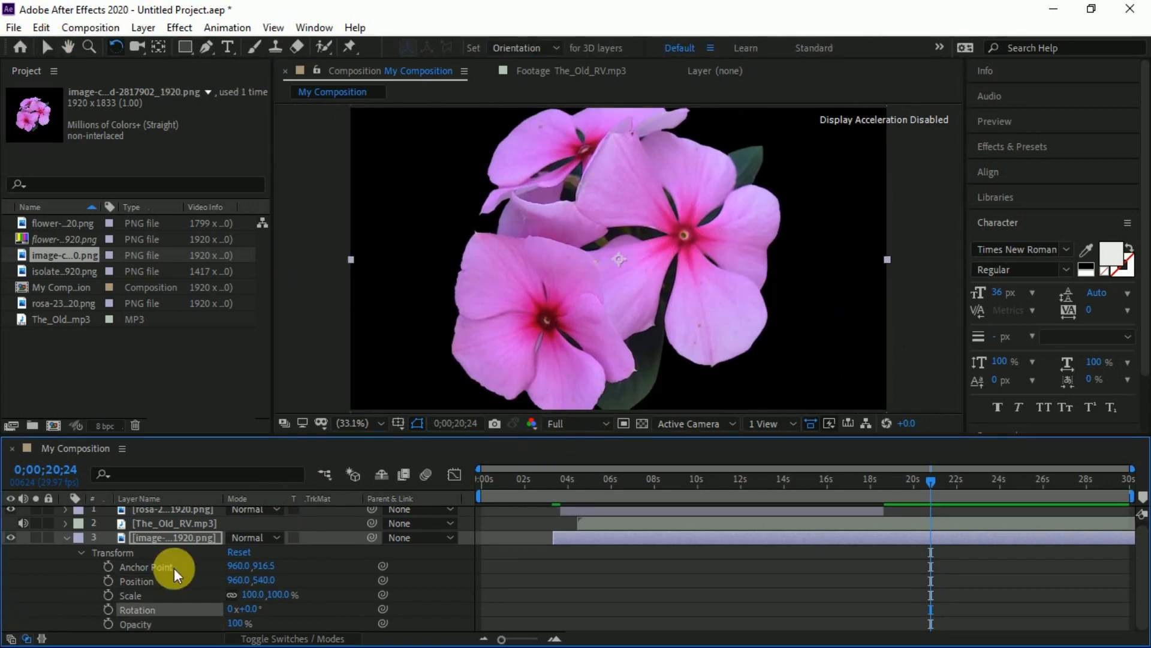
left_click(65, 541)
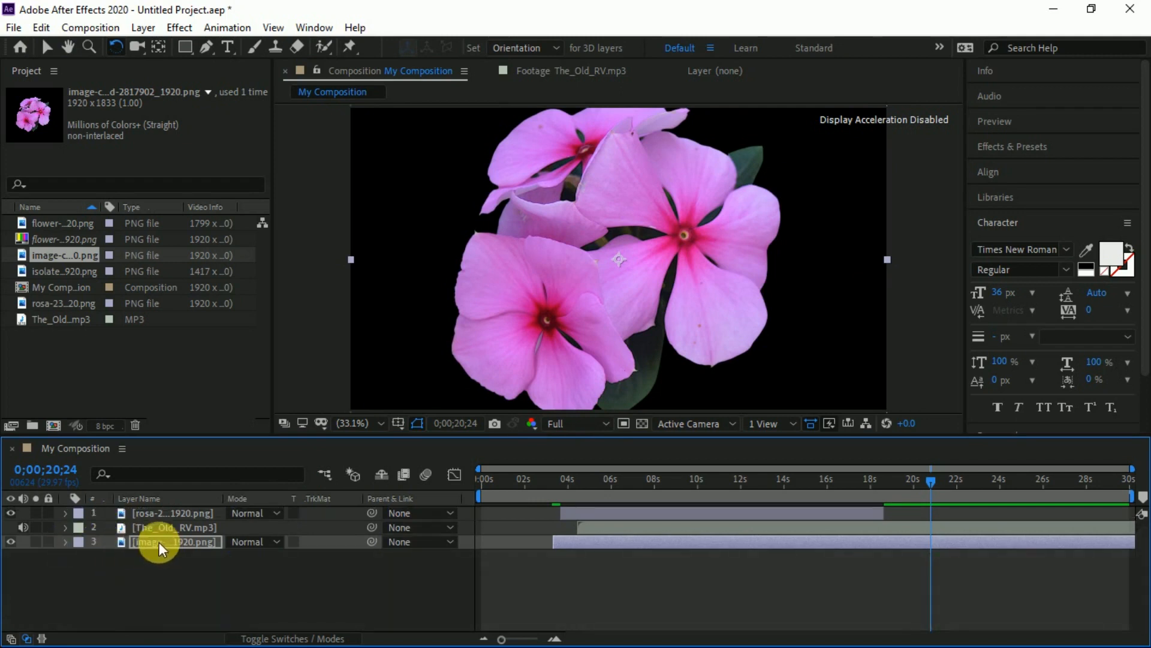
left_click(65, 513)
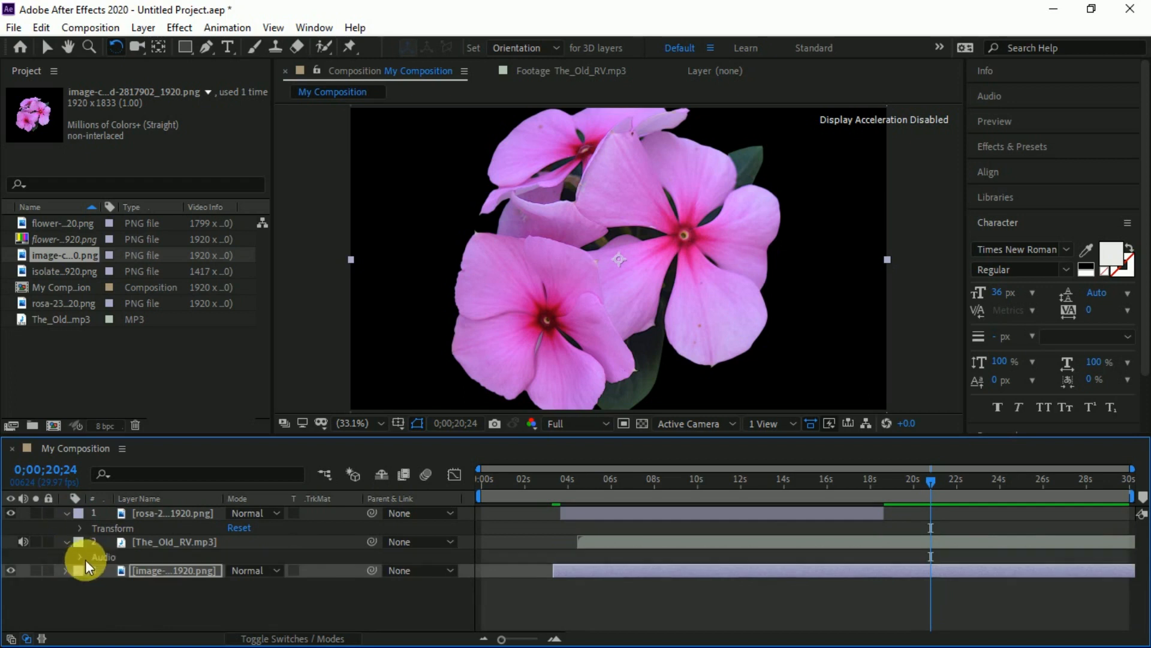
left_click(1013, 147)
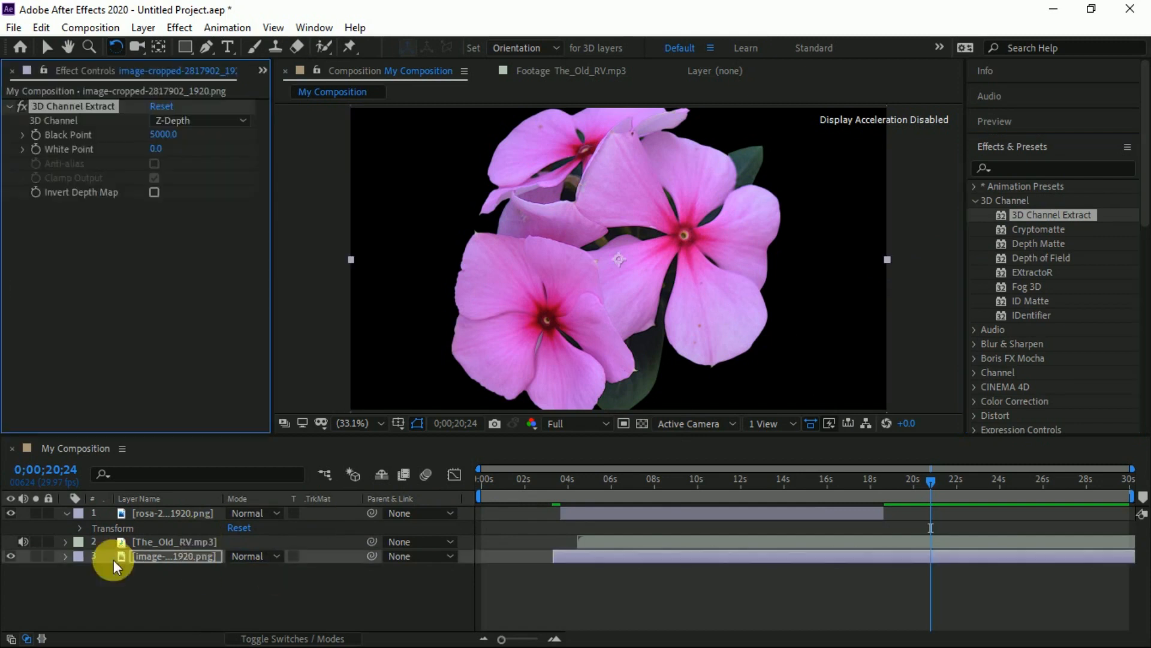
Apply 3D Channel Extract to the pink flower layer, toggling Invert Depth Map on then off.
left_click(64, 555)
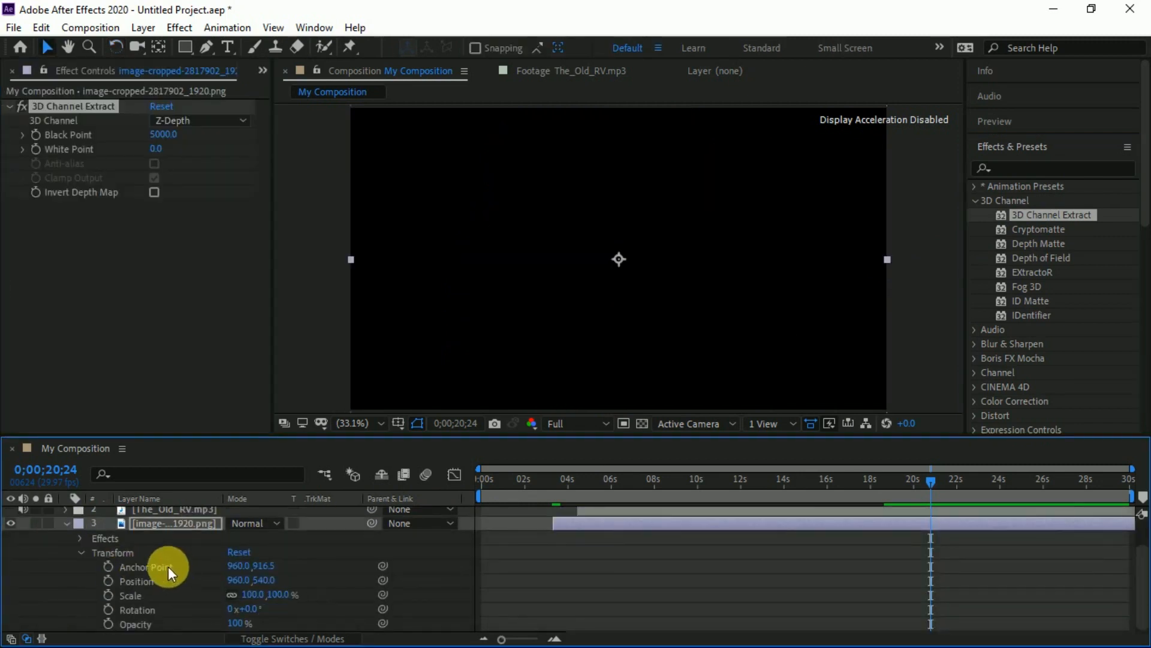
left_click(79, 538)
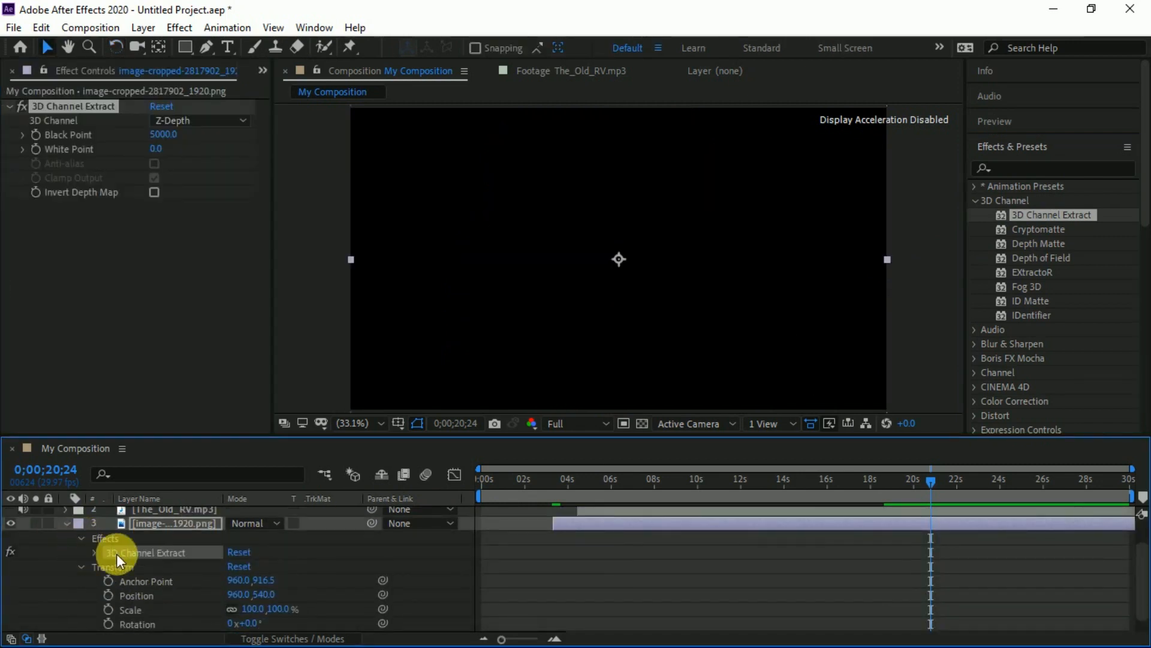
left_click(94, 552)
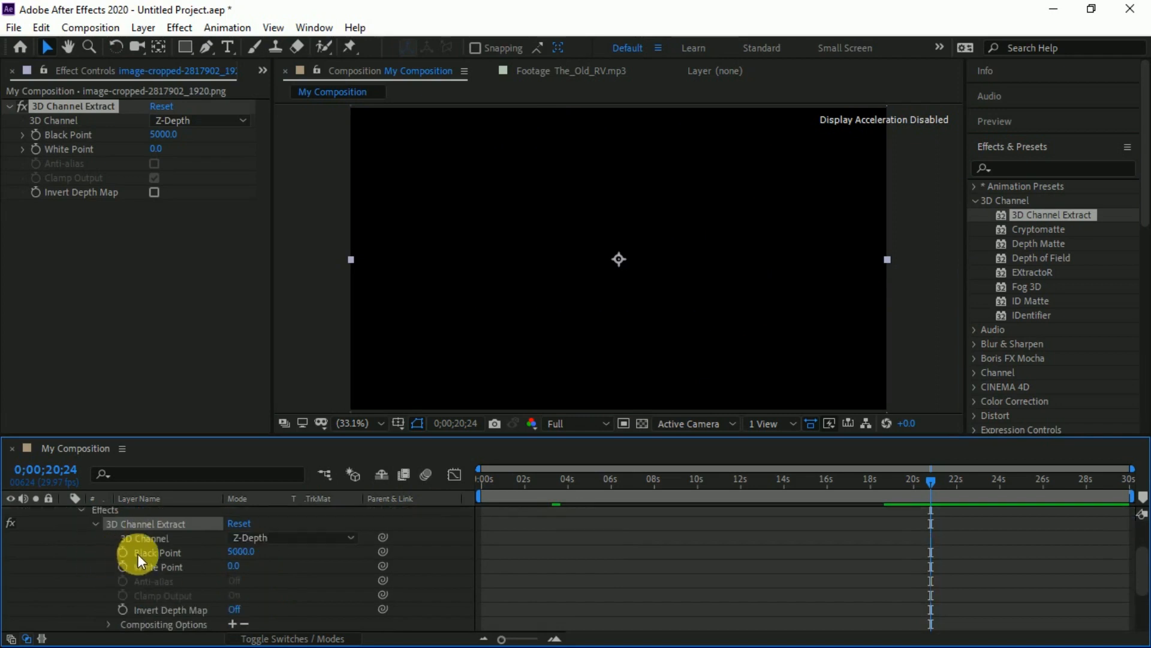
left_click(153, 192)
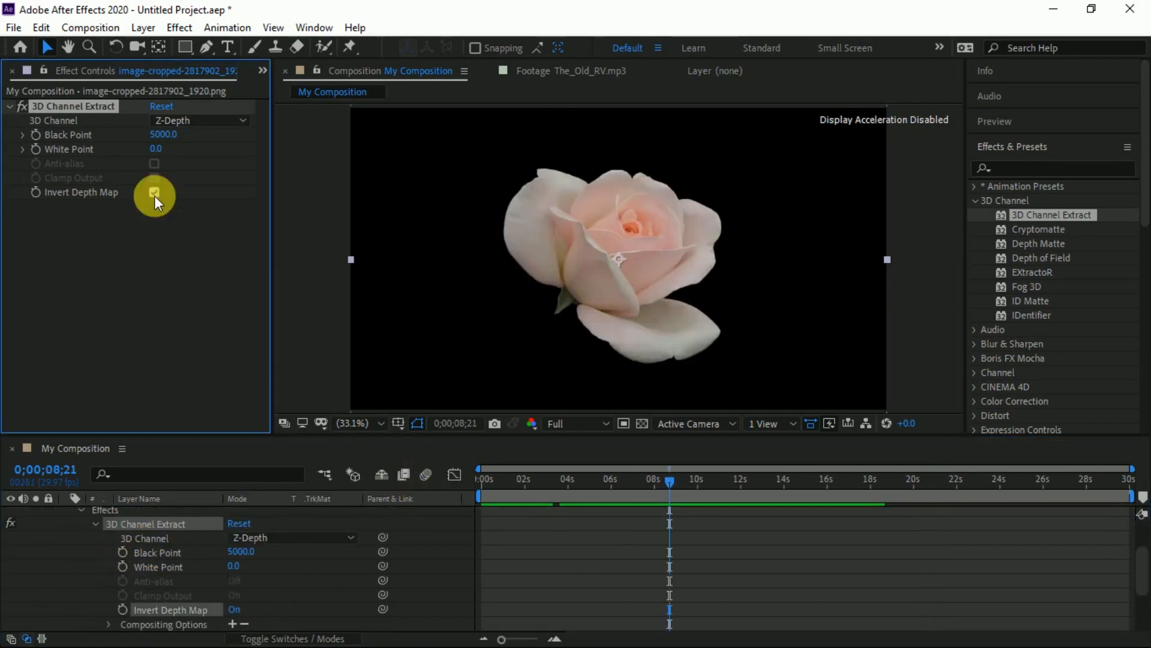
left_click(154, 192)
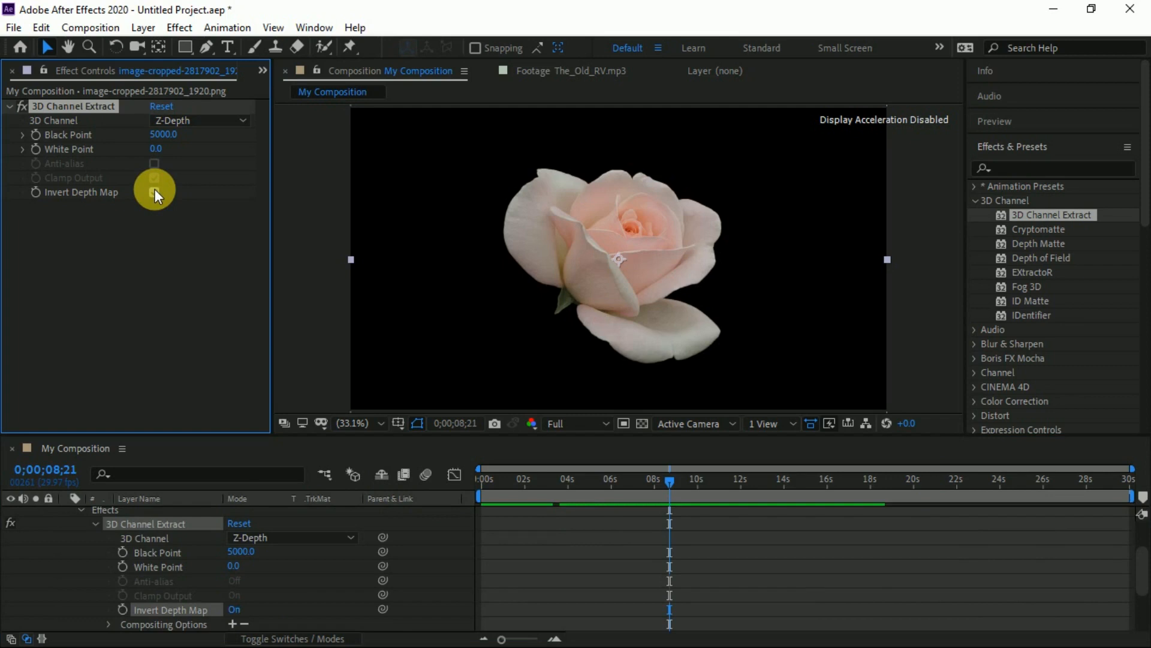
left_click(154, 192)
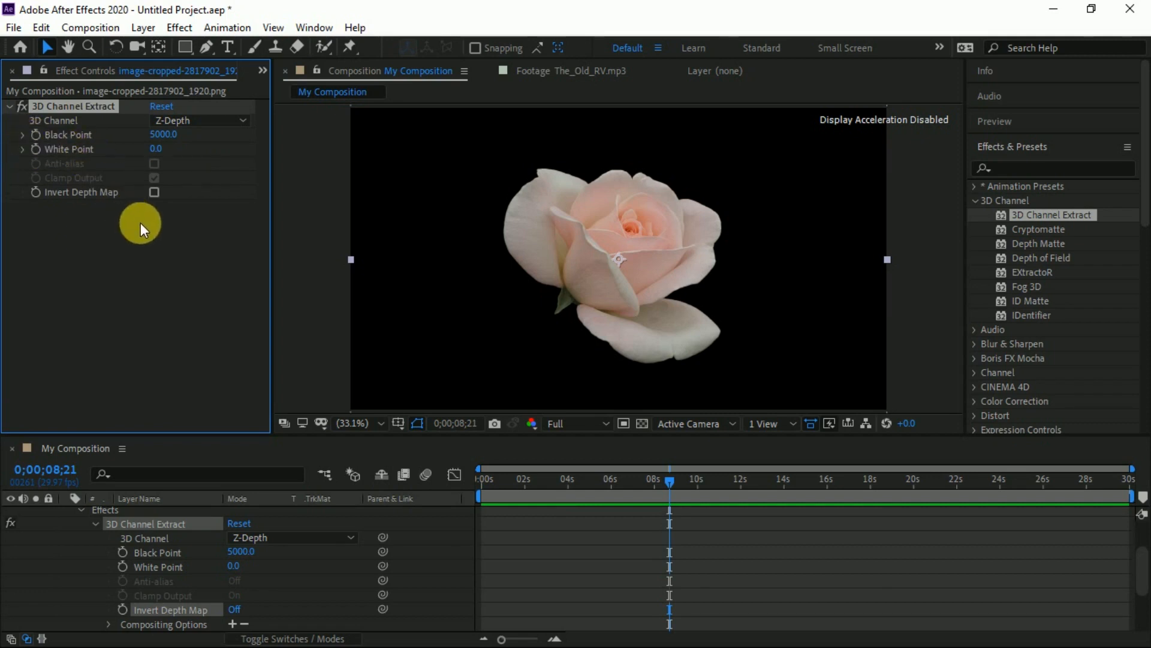
left_click(229, 47)
type("Hello")
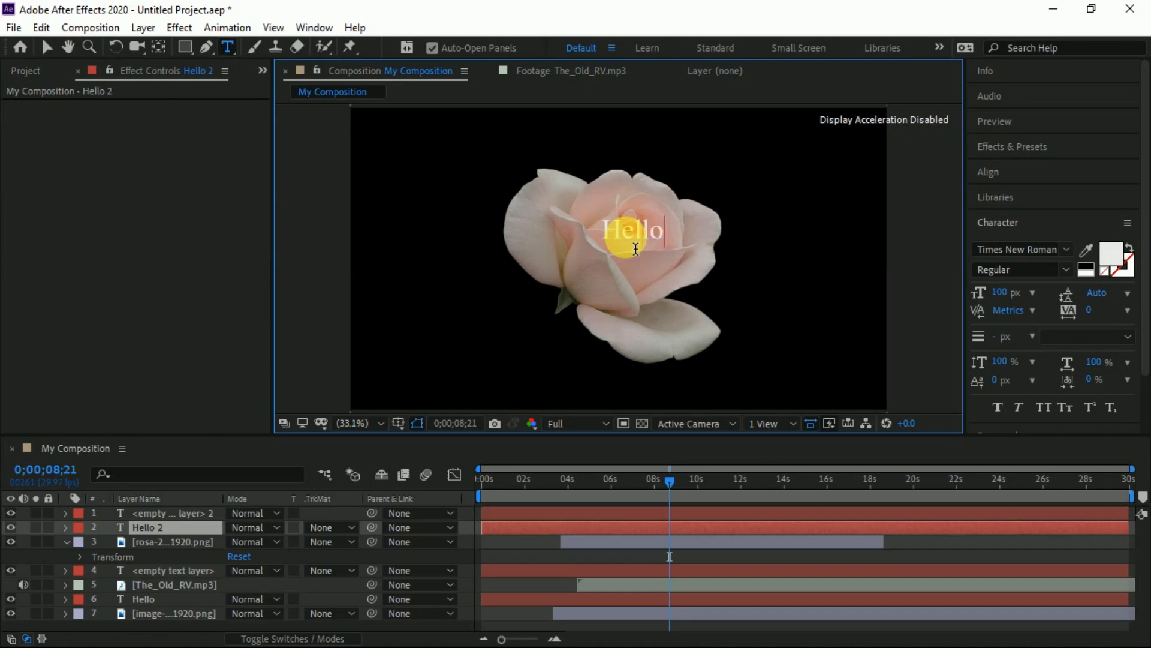
left_click(228, 48)
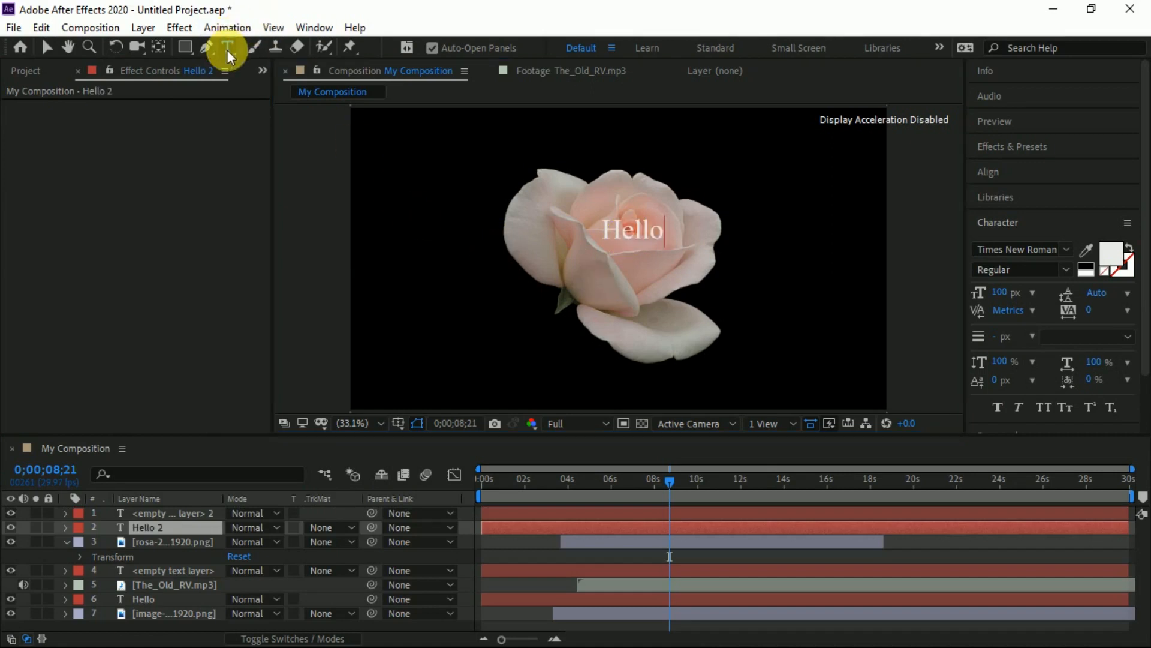
mouse_move(228, 47)
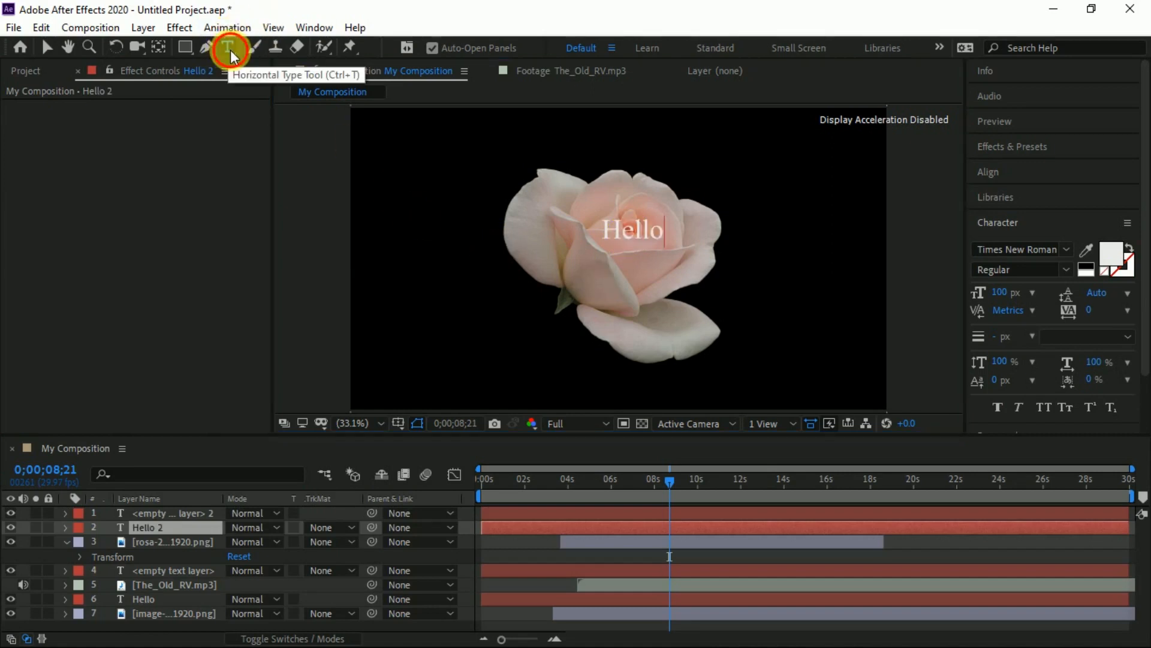
left_click(228, 48)
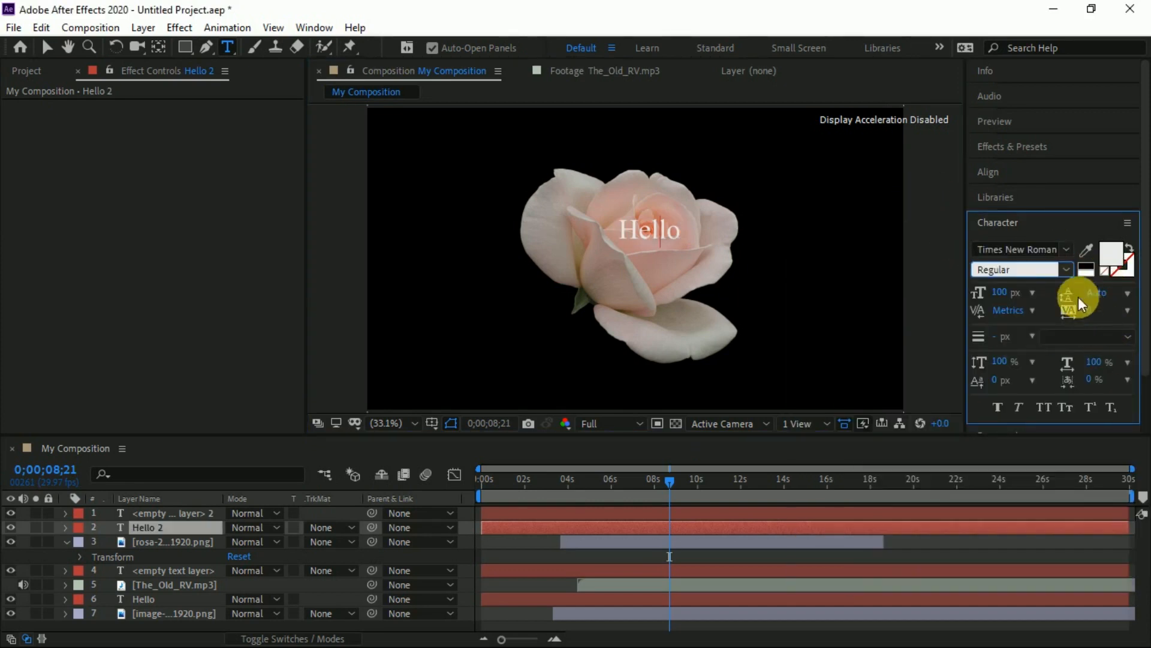
Set the Hello text fill to pure white and expand the Hello layer's properties.
left_click(1111, 258)
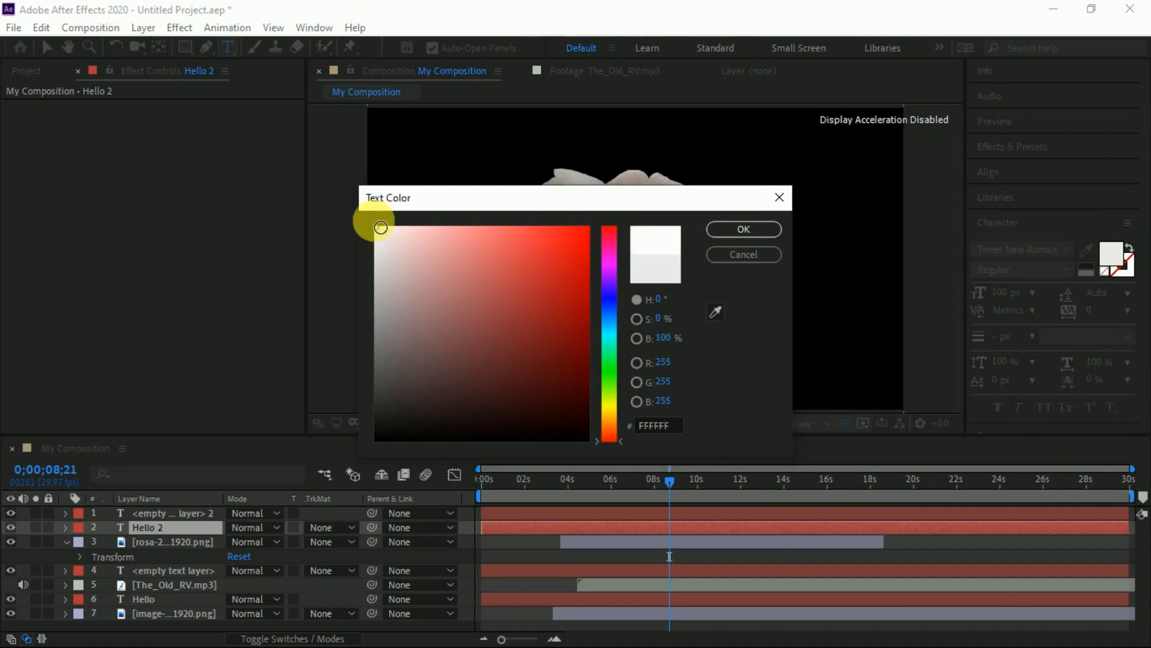
left_click(743, 228)
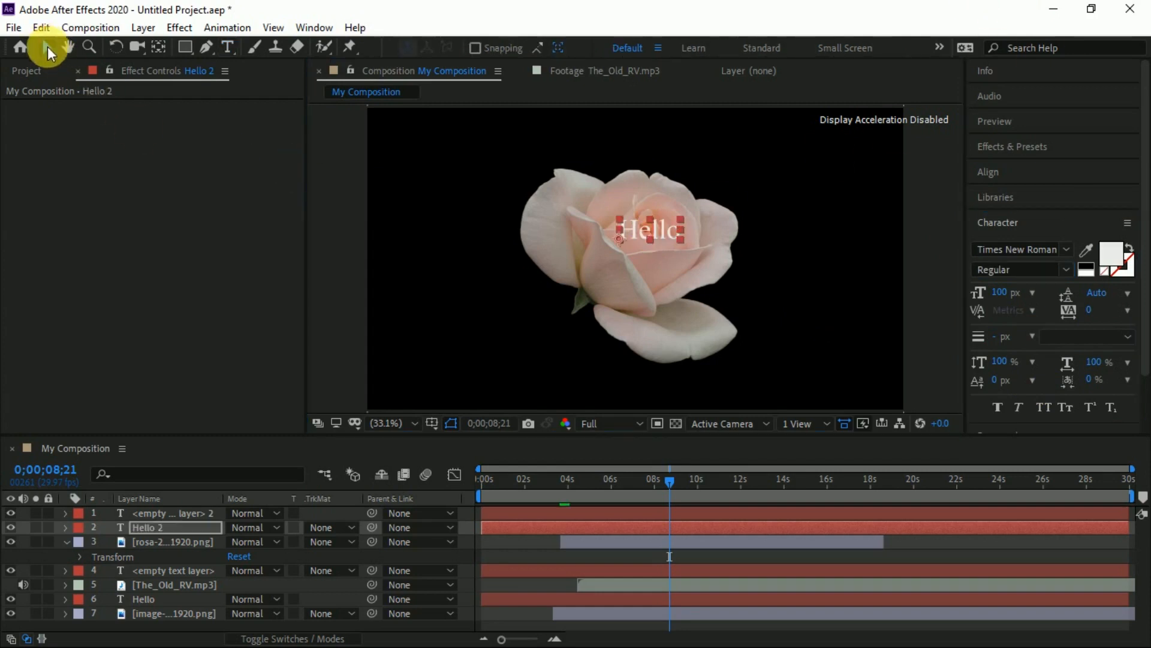
left_click(173, 542)
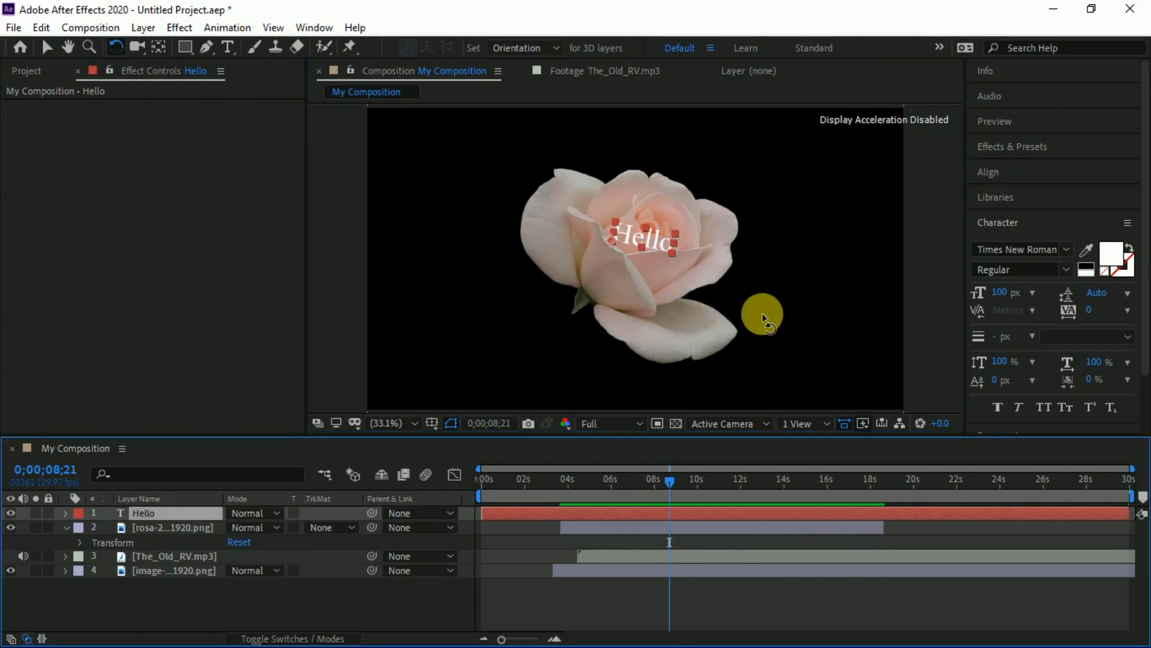
left_click(173, 527)
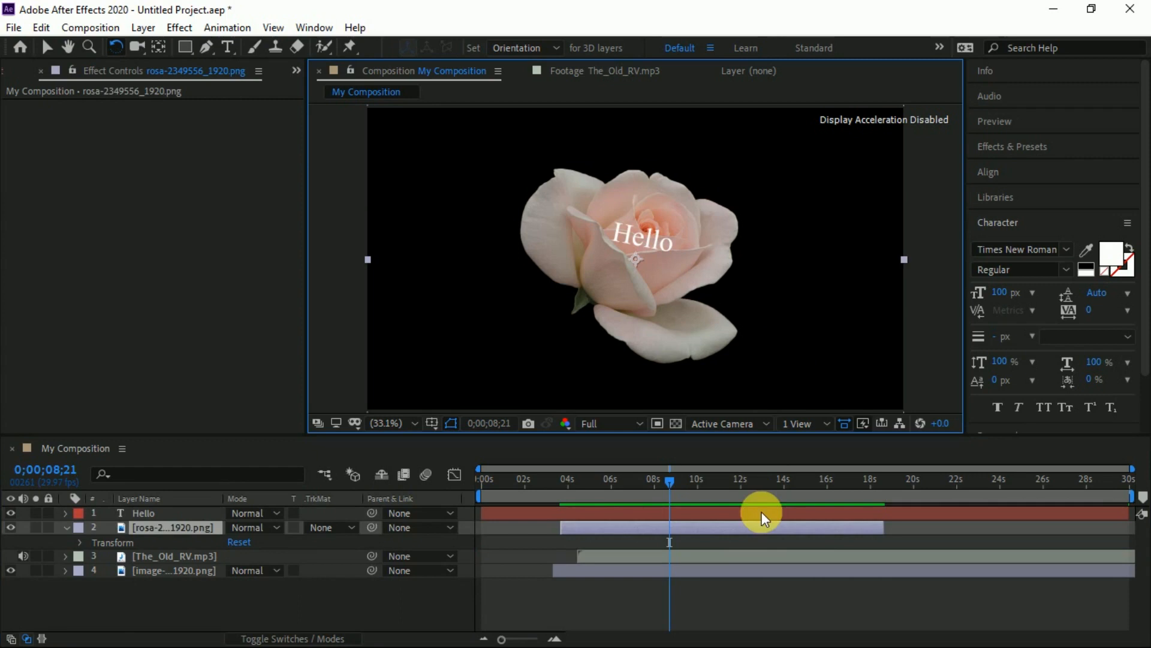
left_click(64, 513)
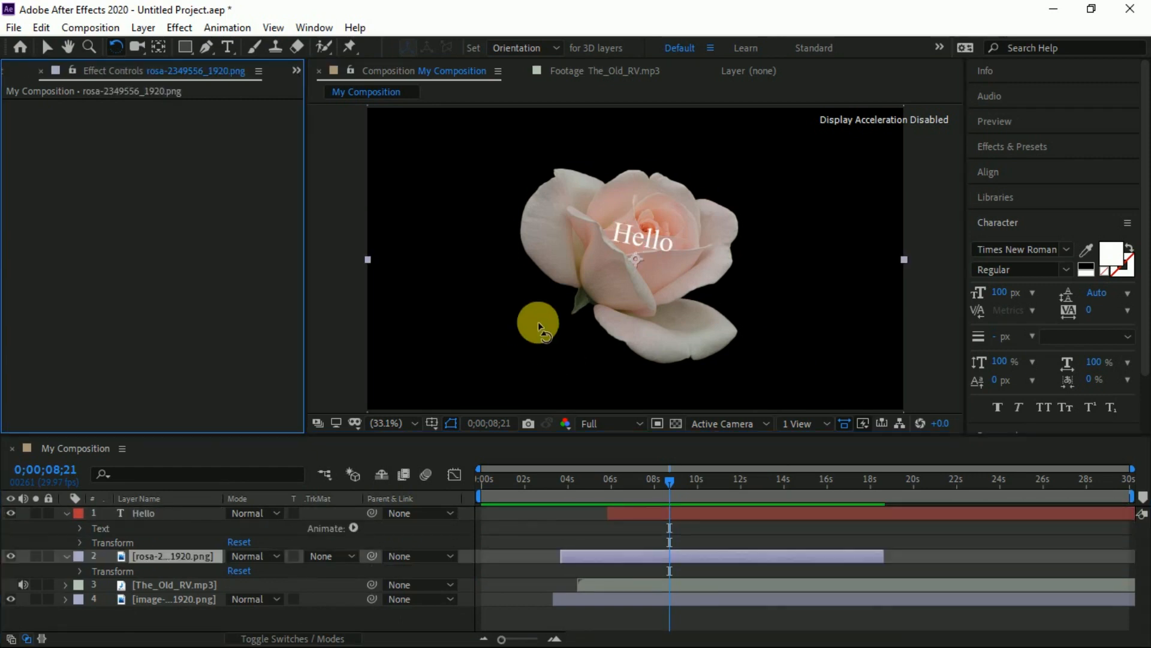
Save the project via Save As to the Desktop as MyCopisition.aep.
left_click(12, 27)
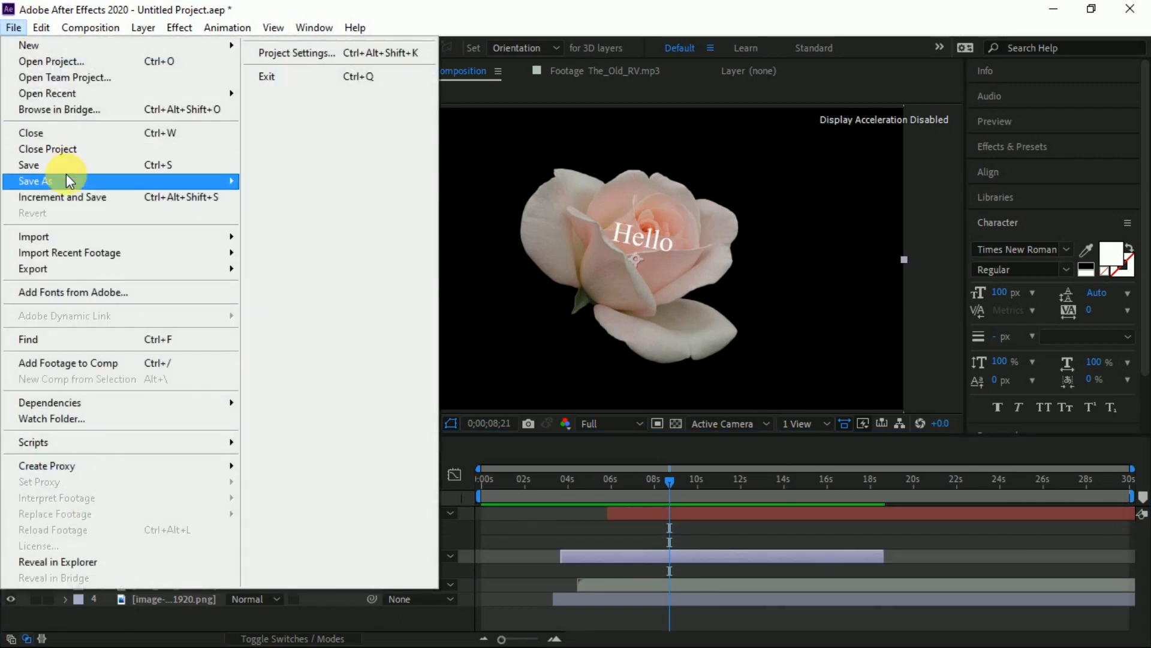
left_click(35, 181)
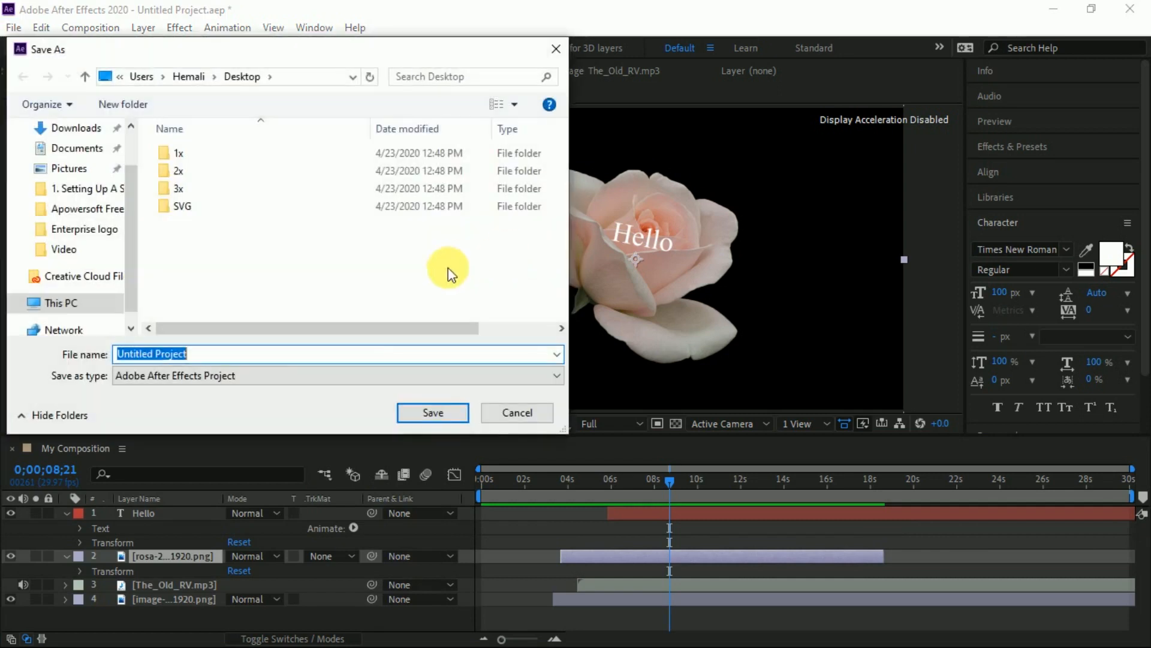
mouse_move(253, 367)
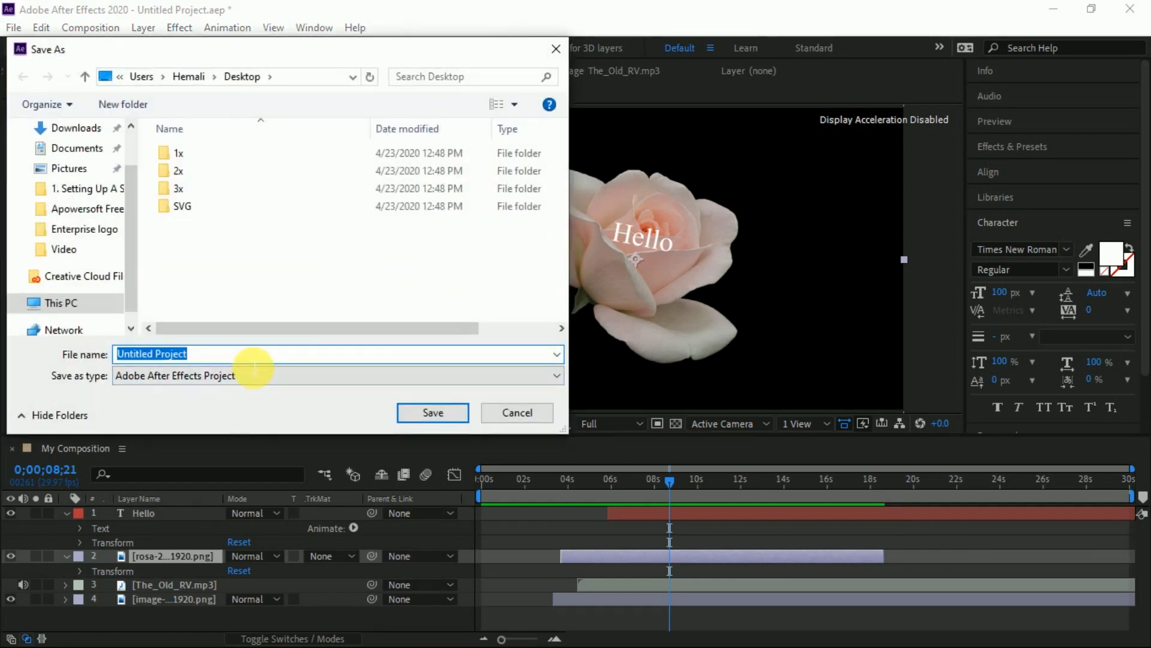
type("MyCopisio")
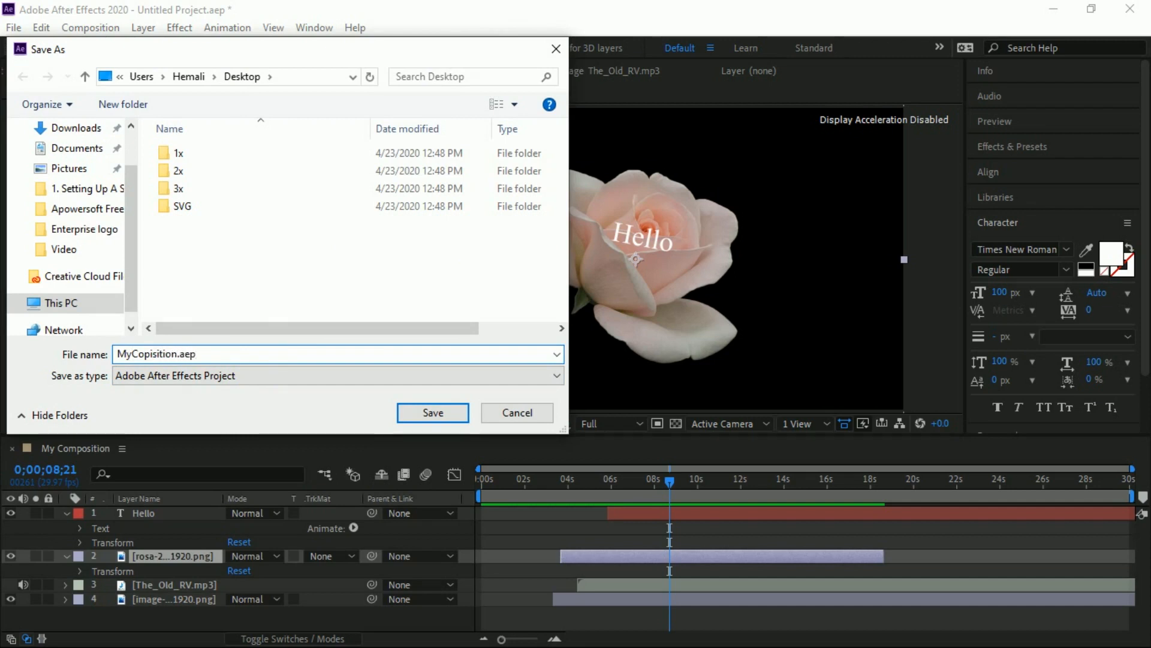
left_click(432, 412)
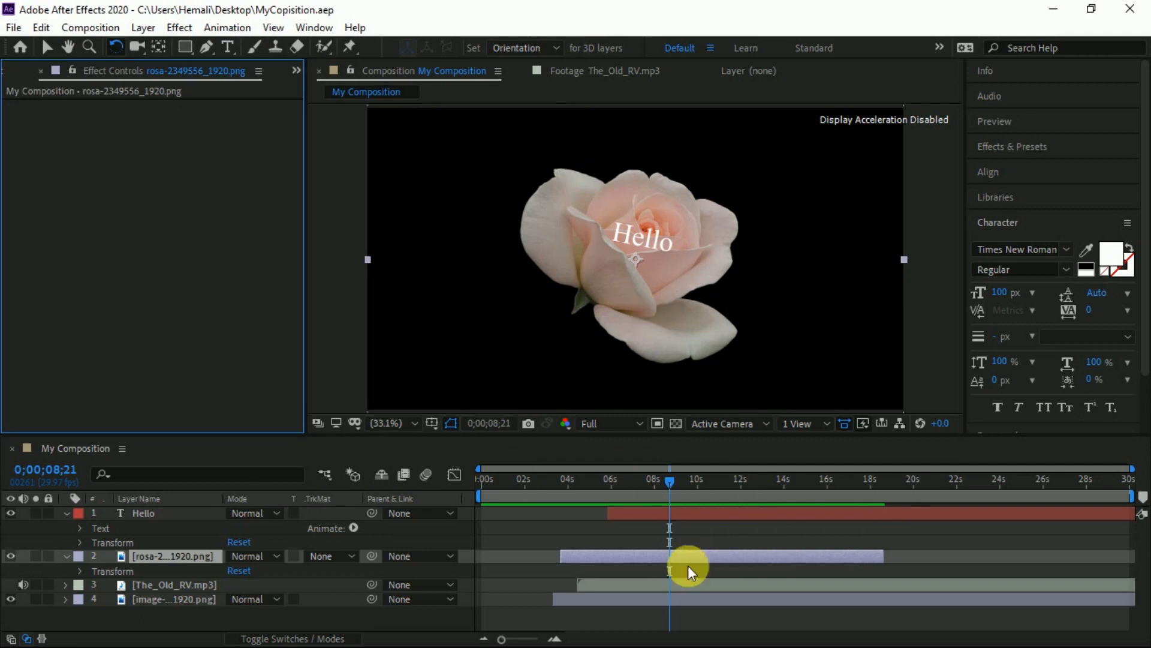
mouse_move(689, 562)
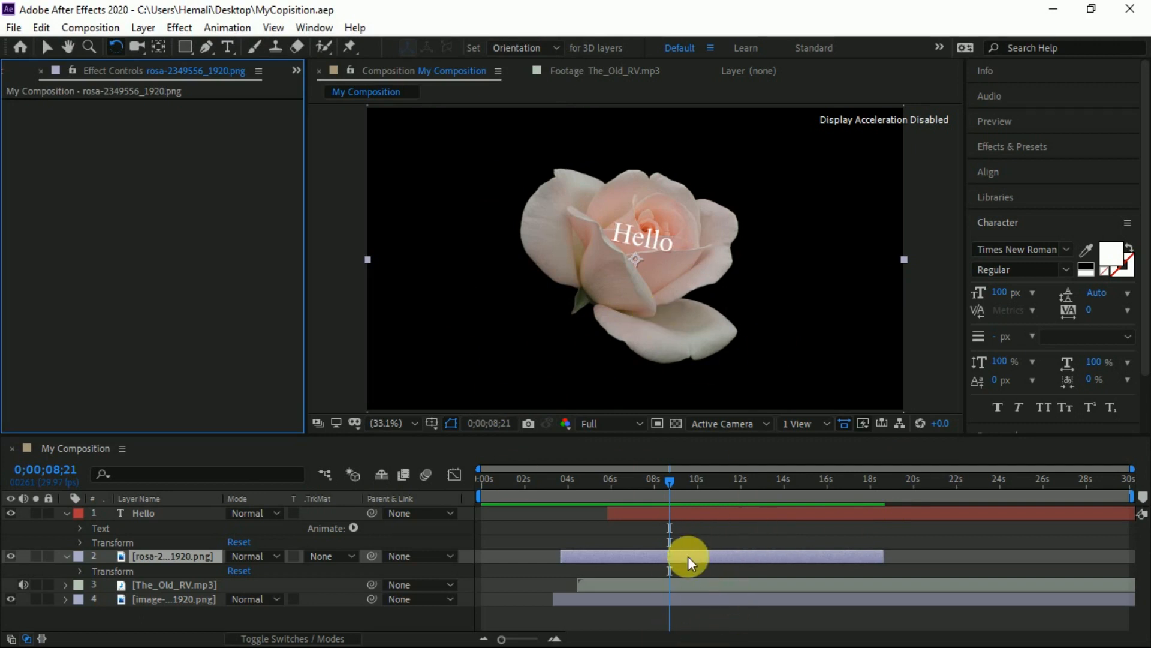
mouse_move(547, 481)
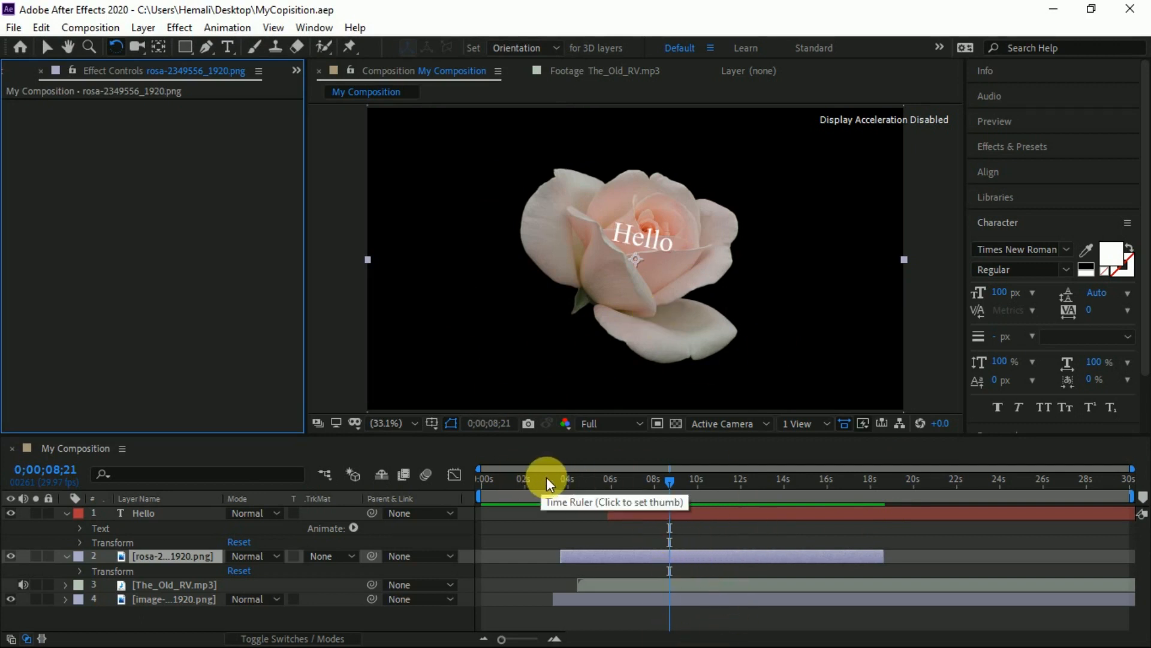
Open the Render Queue and expand the Current Render details.
left_click(314, 27)
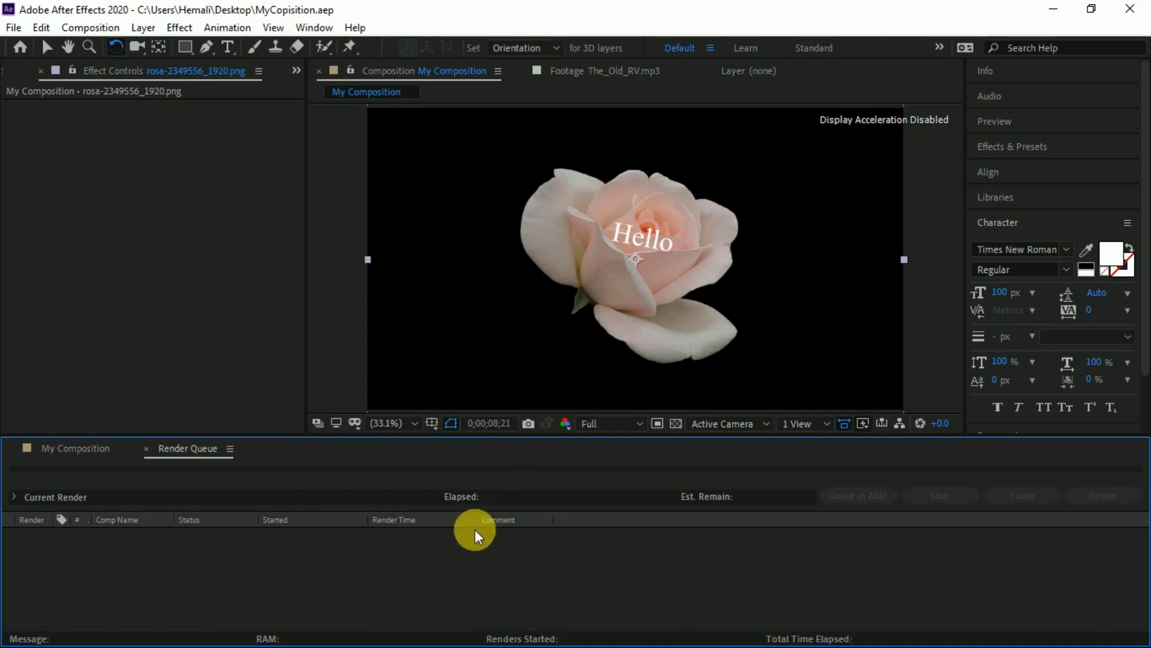
mouse_move(445, 556)
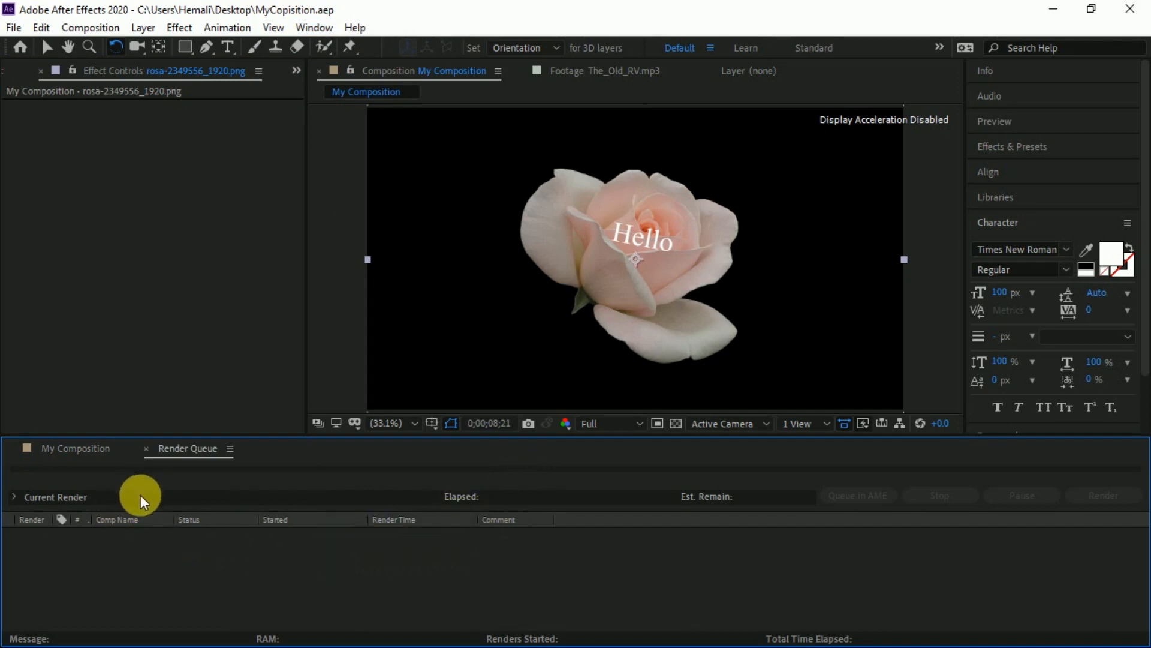
left_click(13, 497)
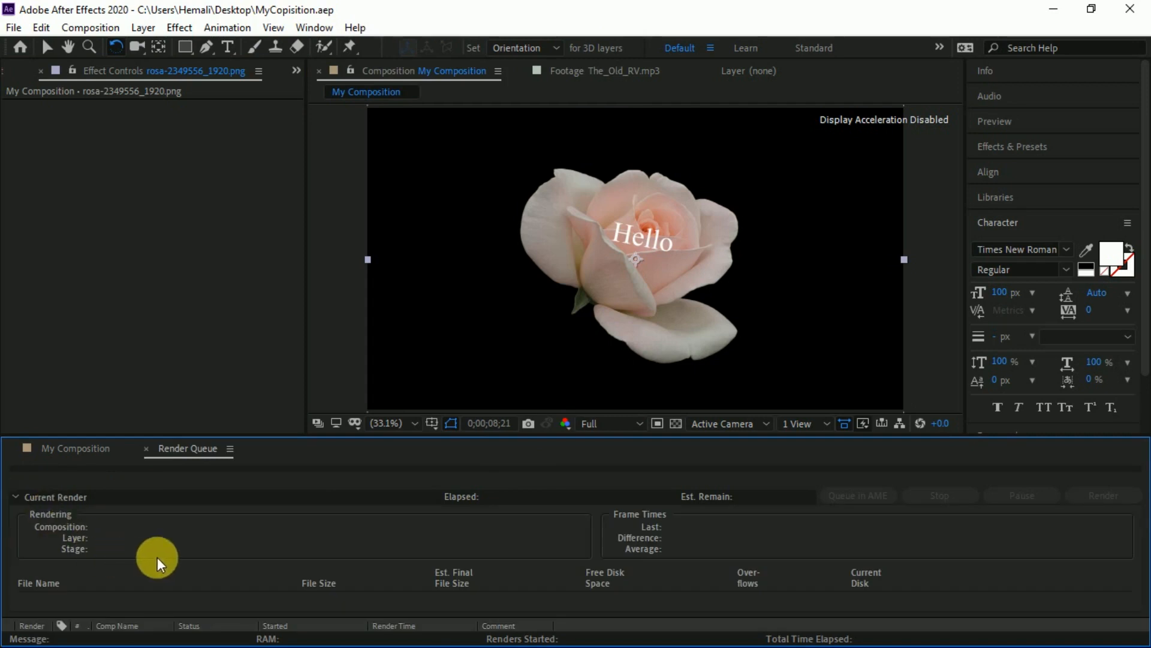
mouse_move(147, 484)
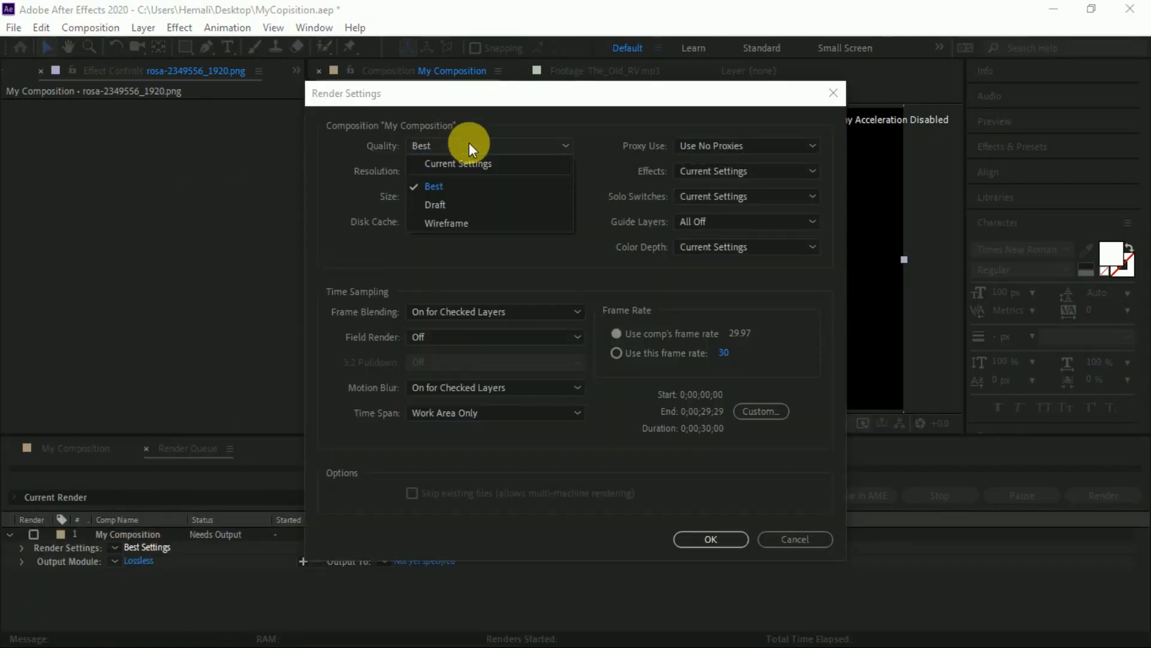
Set render settings to Best quality, Full resolution and the comp's 29.97 frame rate.
left_click(433, 185)
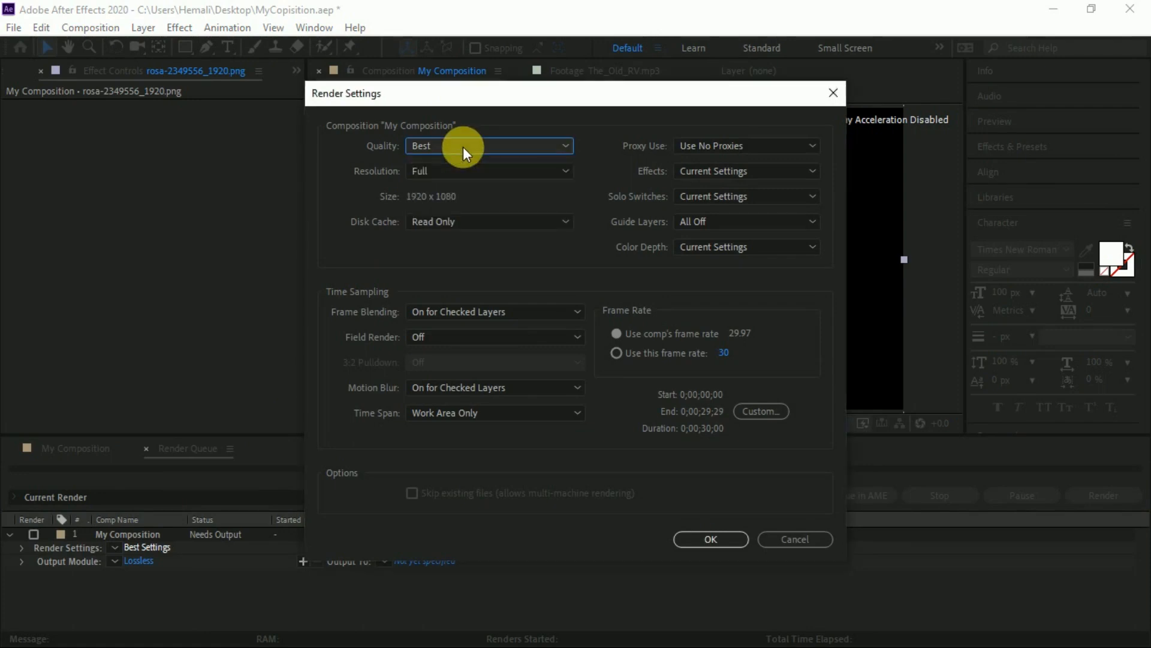
mouse_move(453, 173)
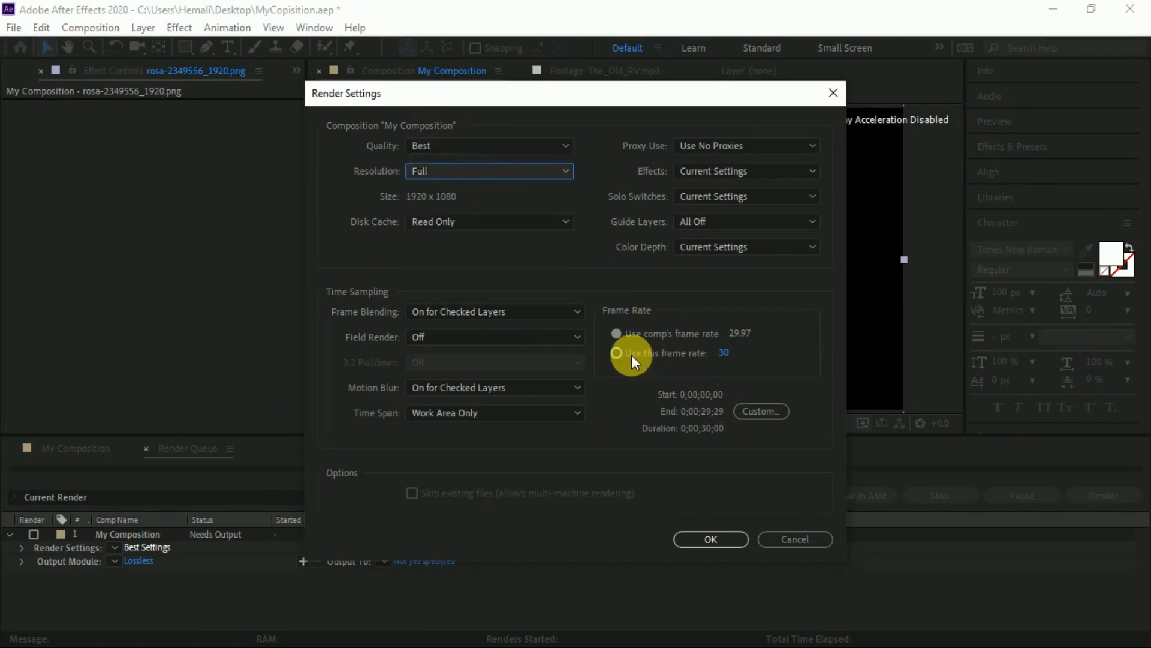
left_click(617, 334)
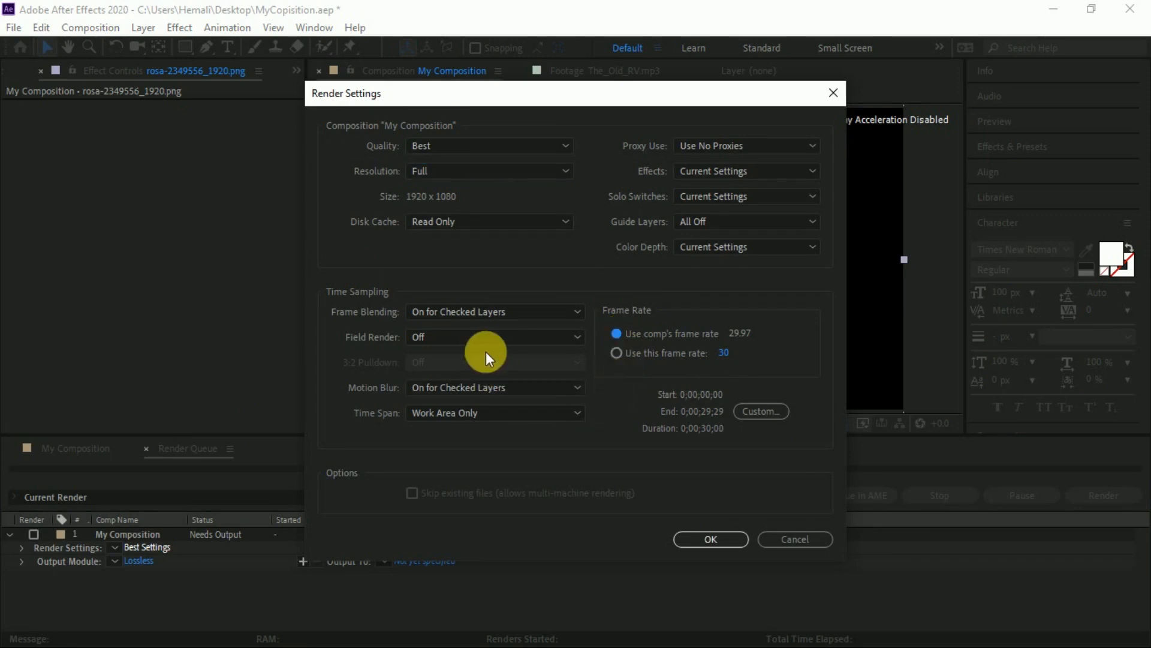
left_click(709, 540)
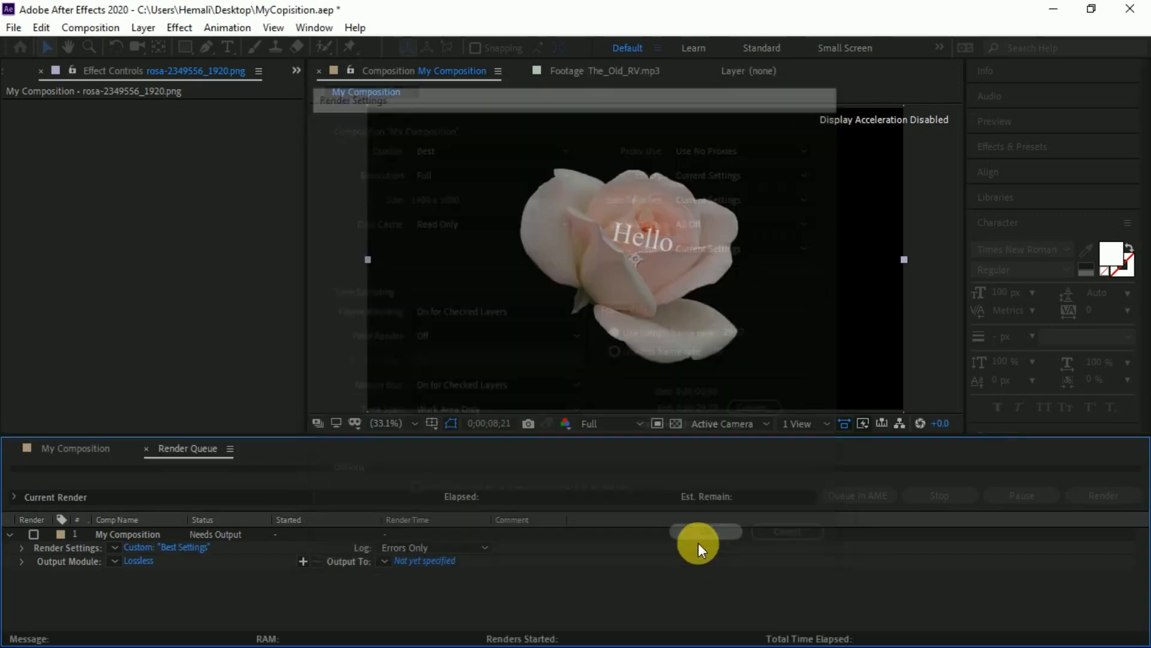
Configure the output module as an uncropped AVI with RGB video and automatic audio.
left_click(138, 560)
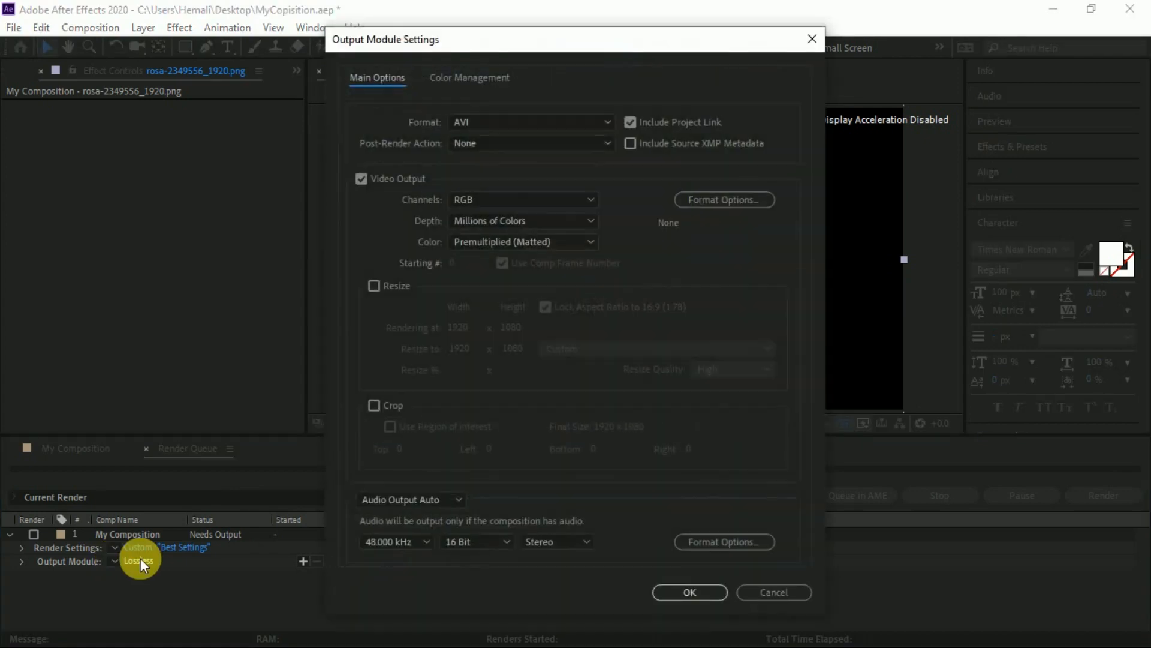
mouse_move(529, 118)
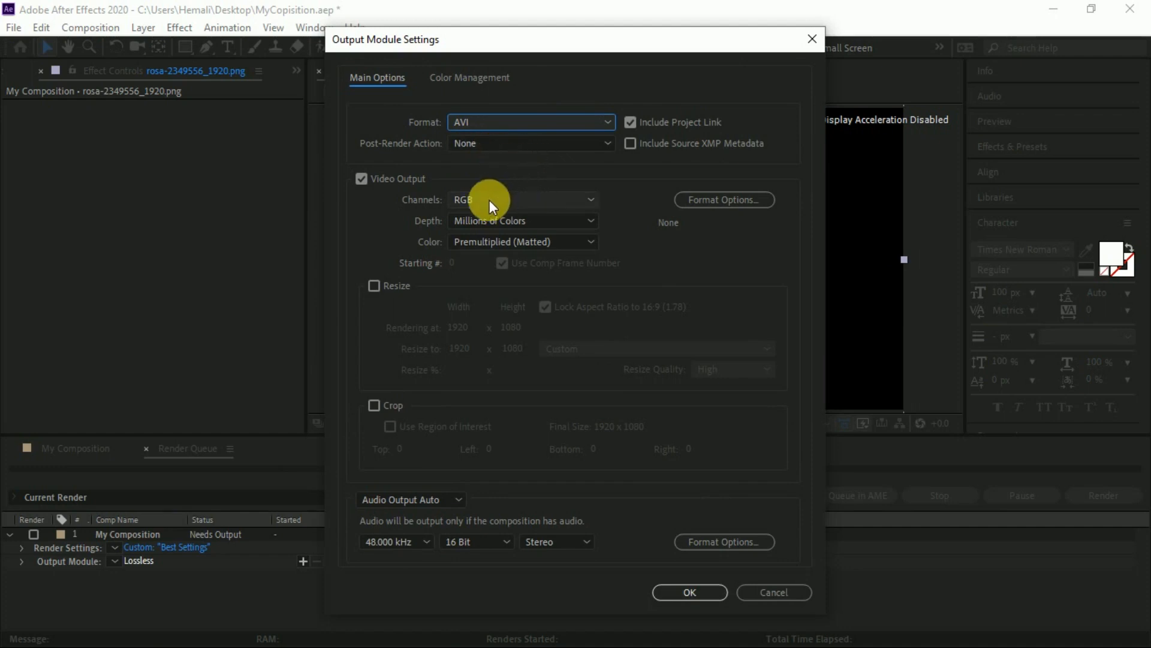
mouse_move(366, 402)
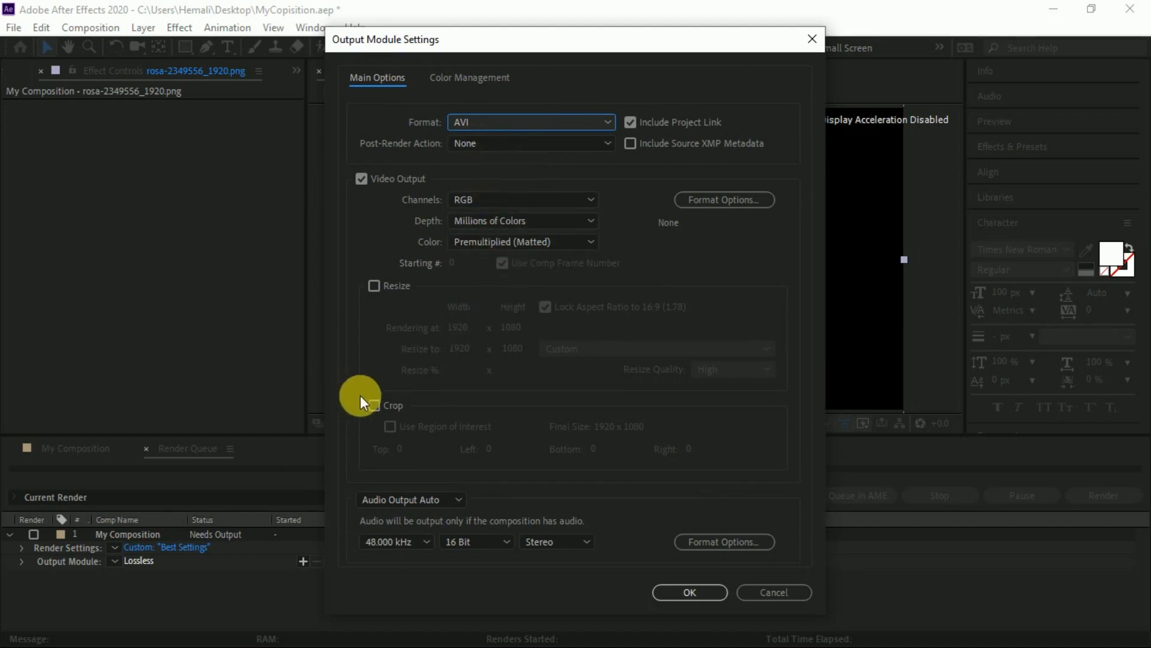
left_click(373, 405)
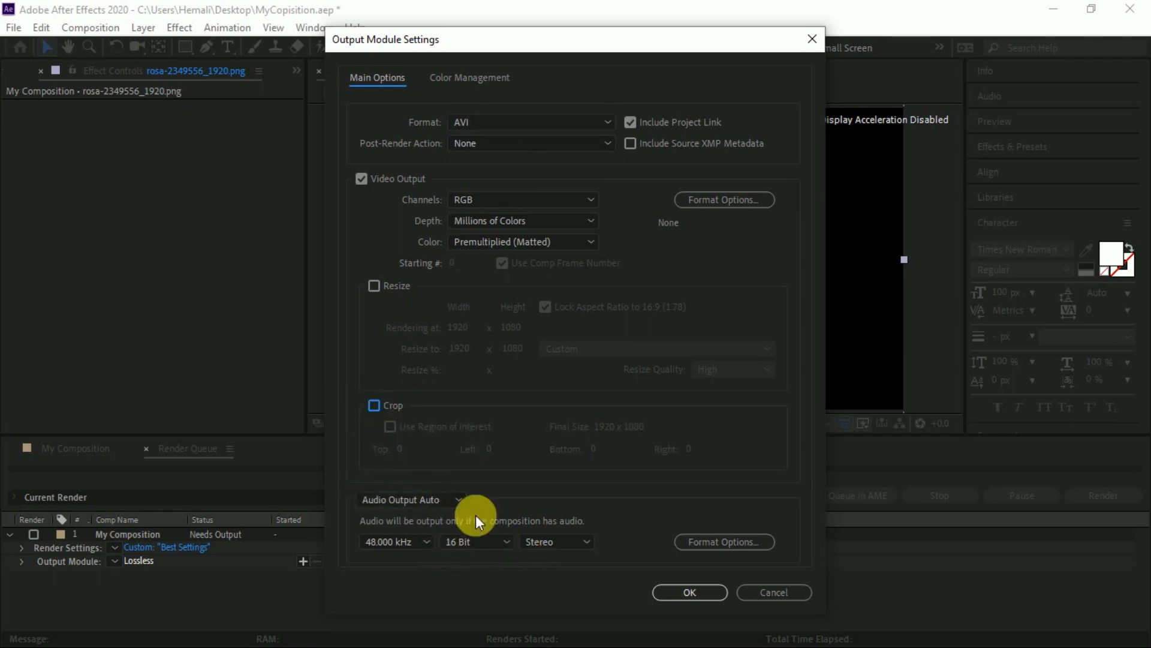
left_click(687, 592)
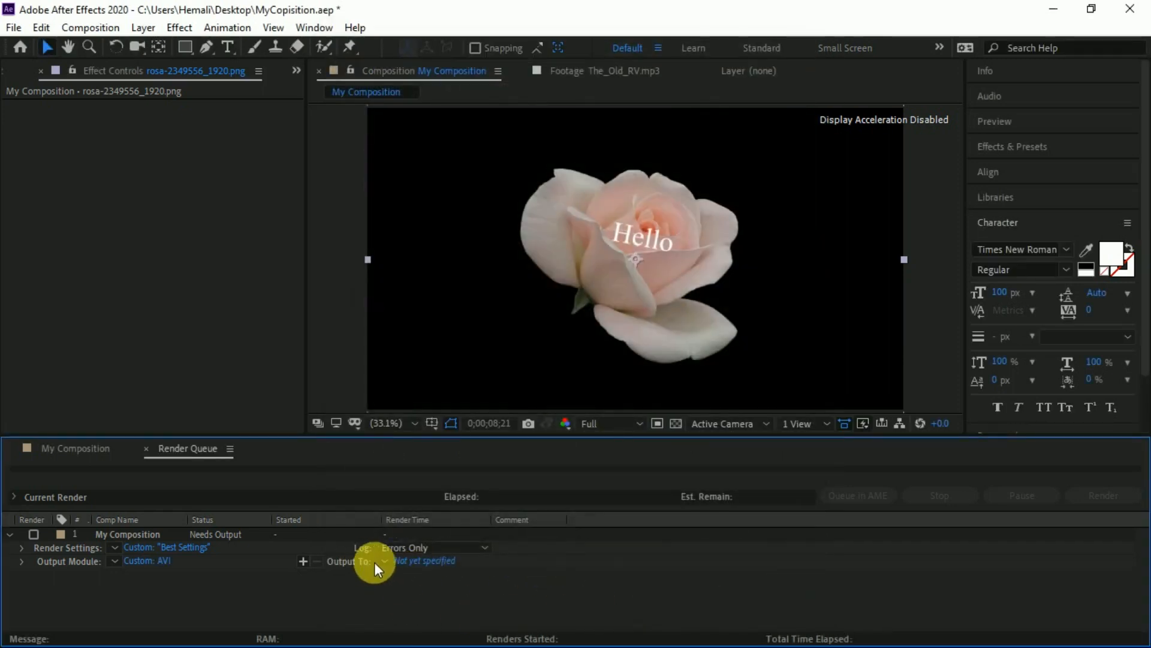
Set the output to My Composition.avi on the Desktop and start rendering.
left_click(425, 560)
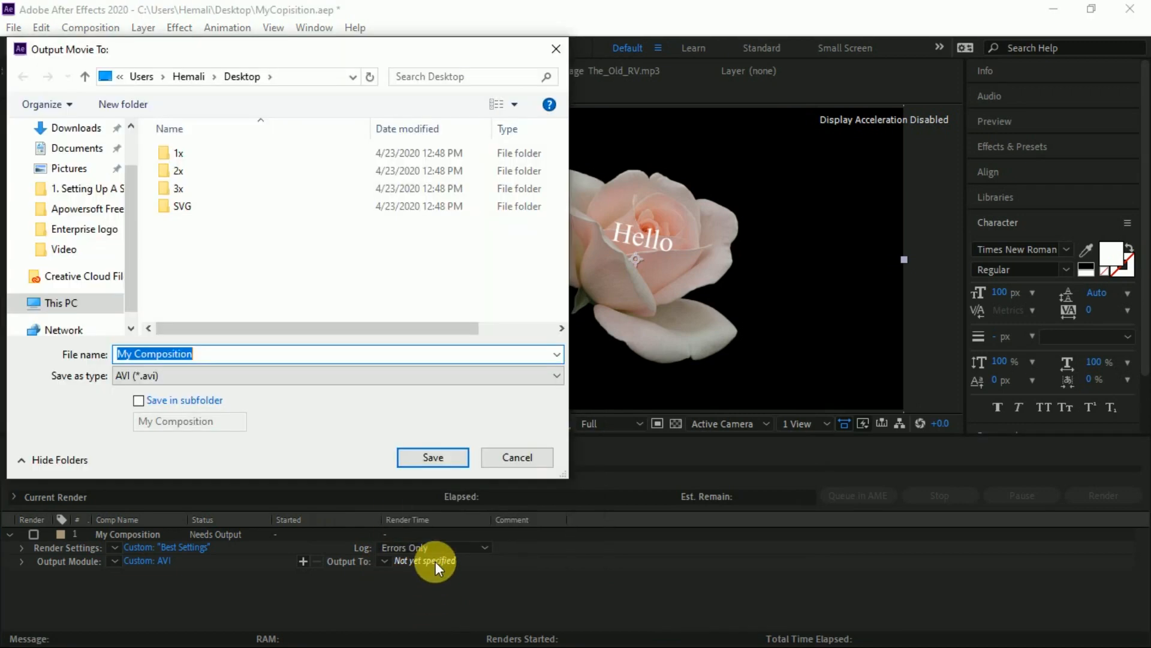
left_click(431, 457)
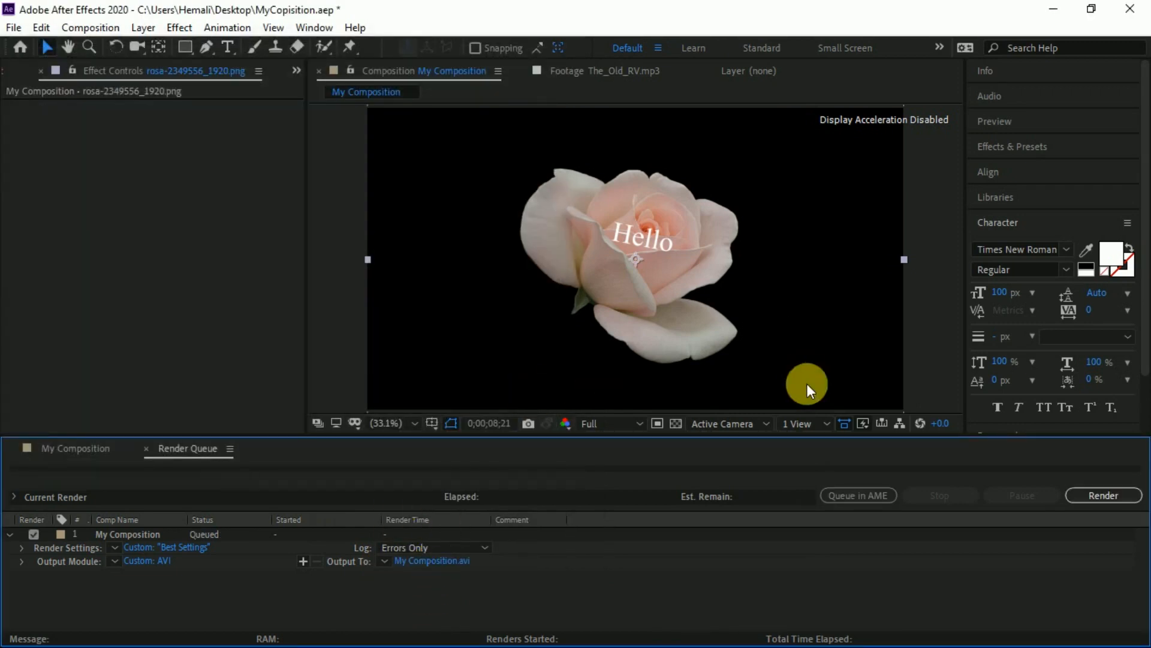
left_click(1103, 495)
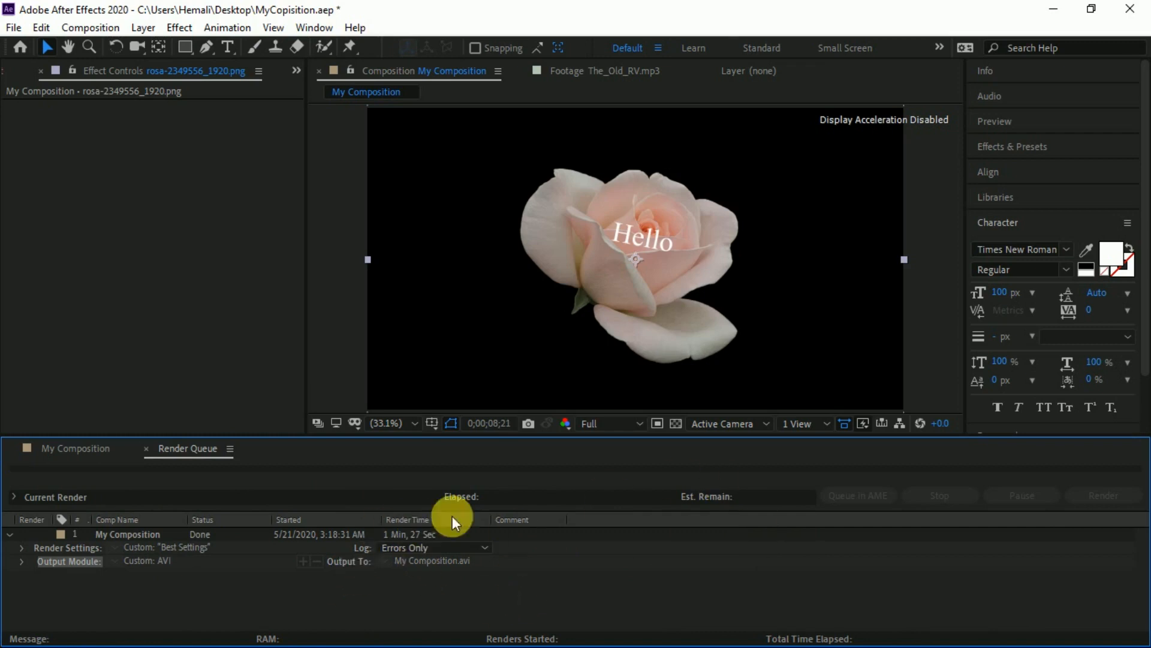
Switch from the Render Queue to the My Composition timeline tab.
left_click(74, 448)
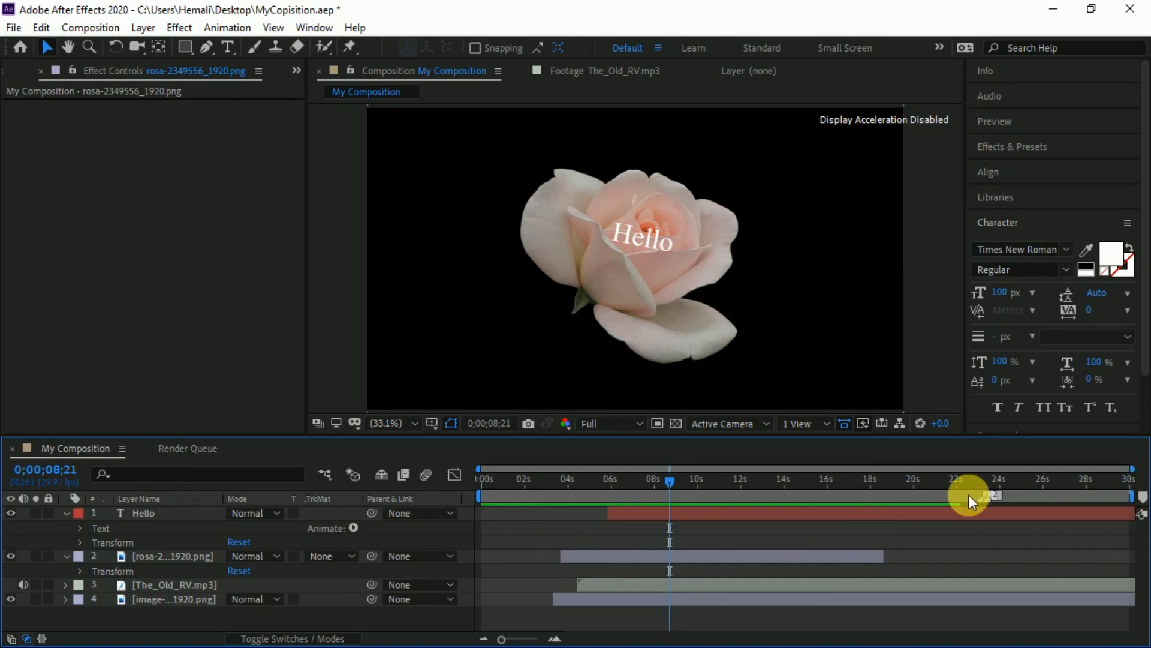
mouse_move(716, 544)
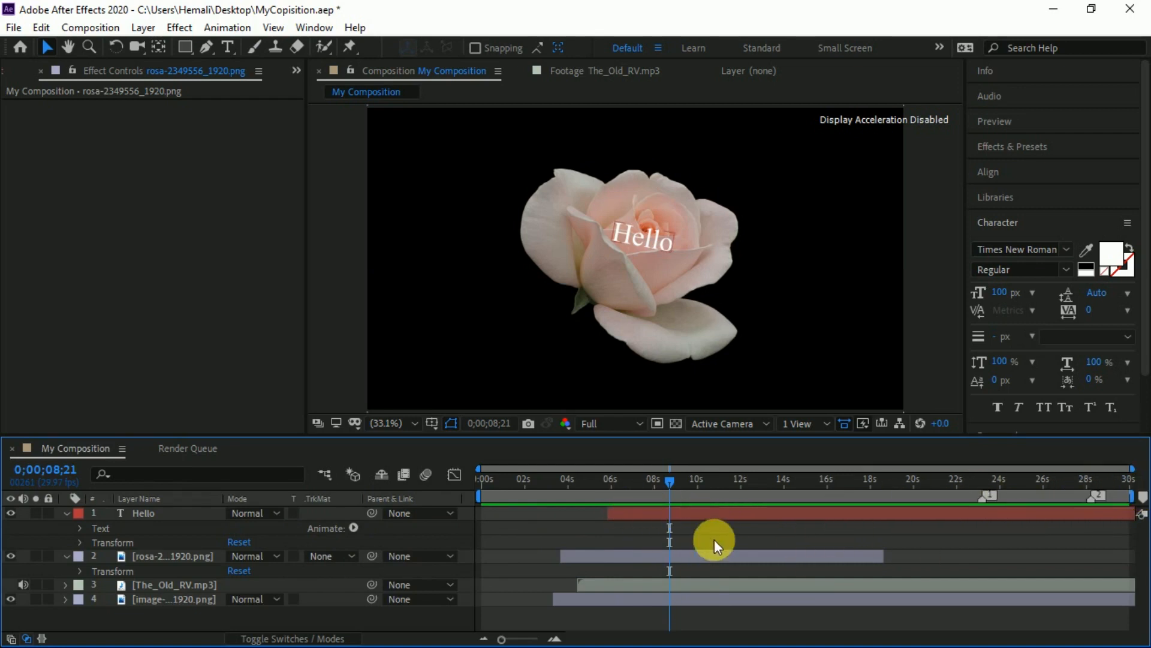